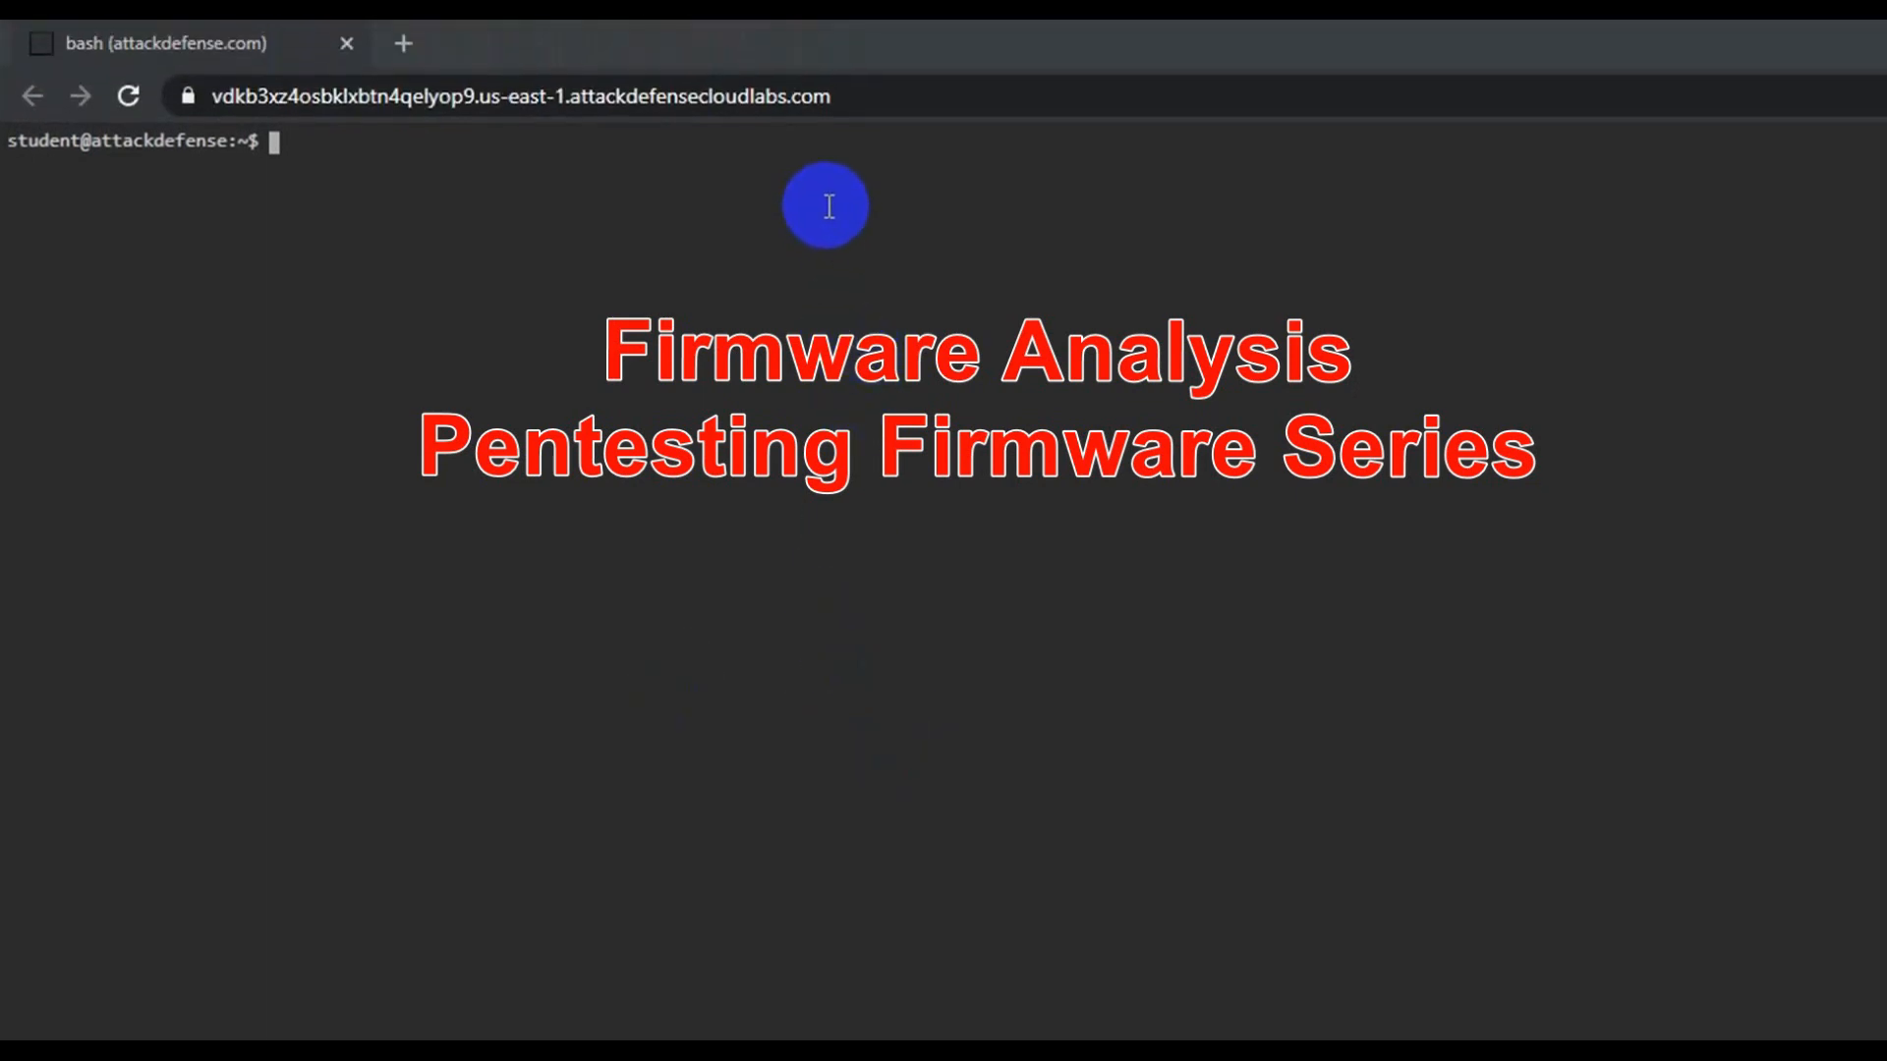
{"action": "mouse_move", "coordinate": [755, 539]}
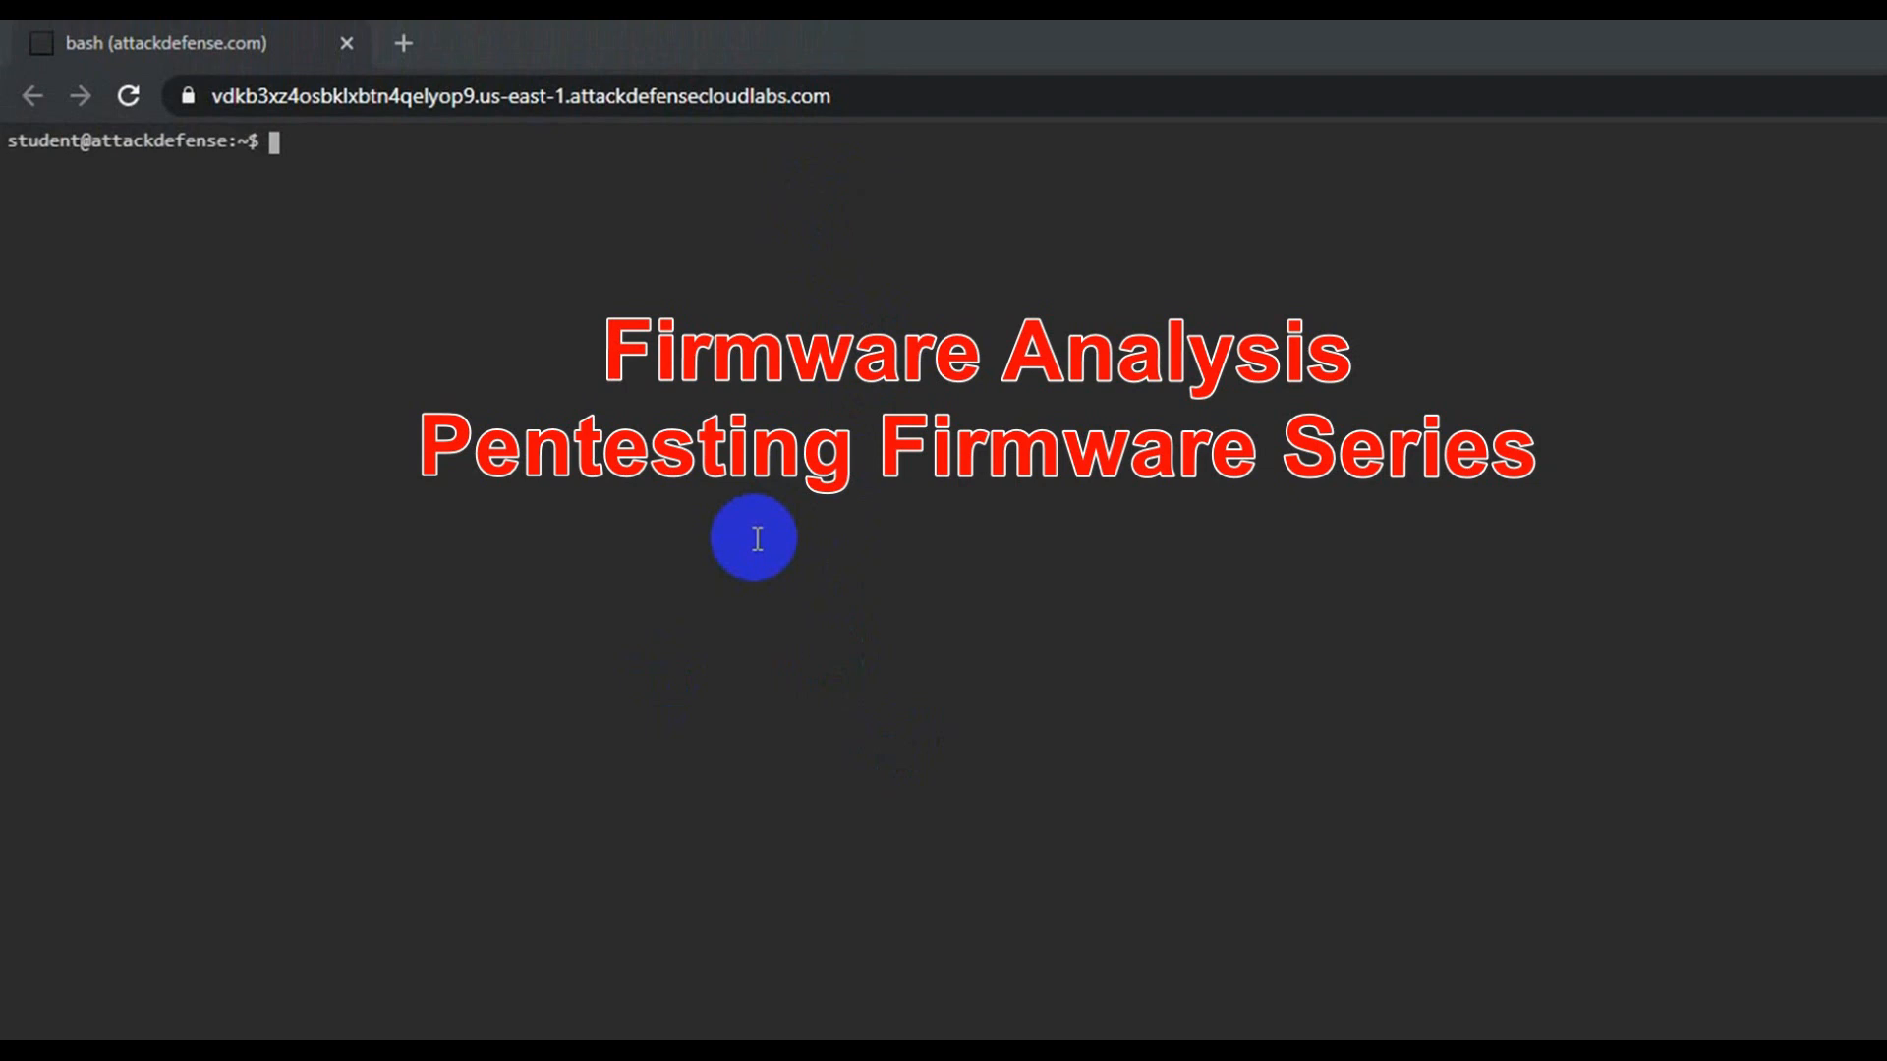
List the home directory in long format, showing the password wordlist and firmware.bin.
{"action": "type", "text": "ls -l"}
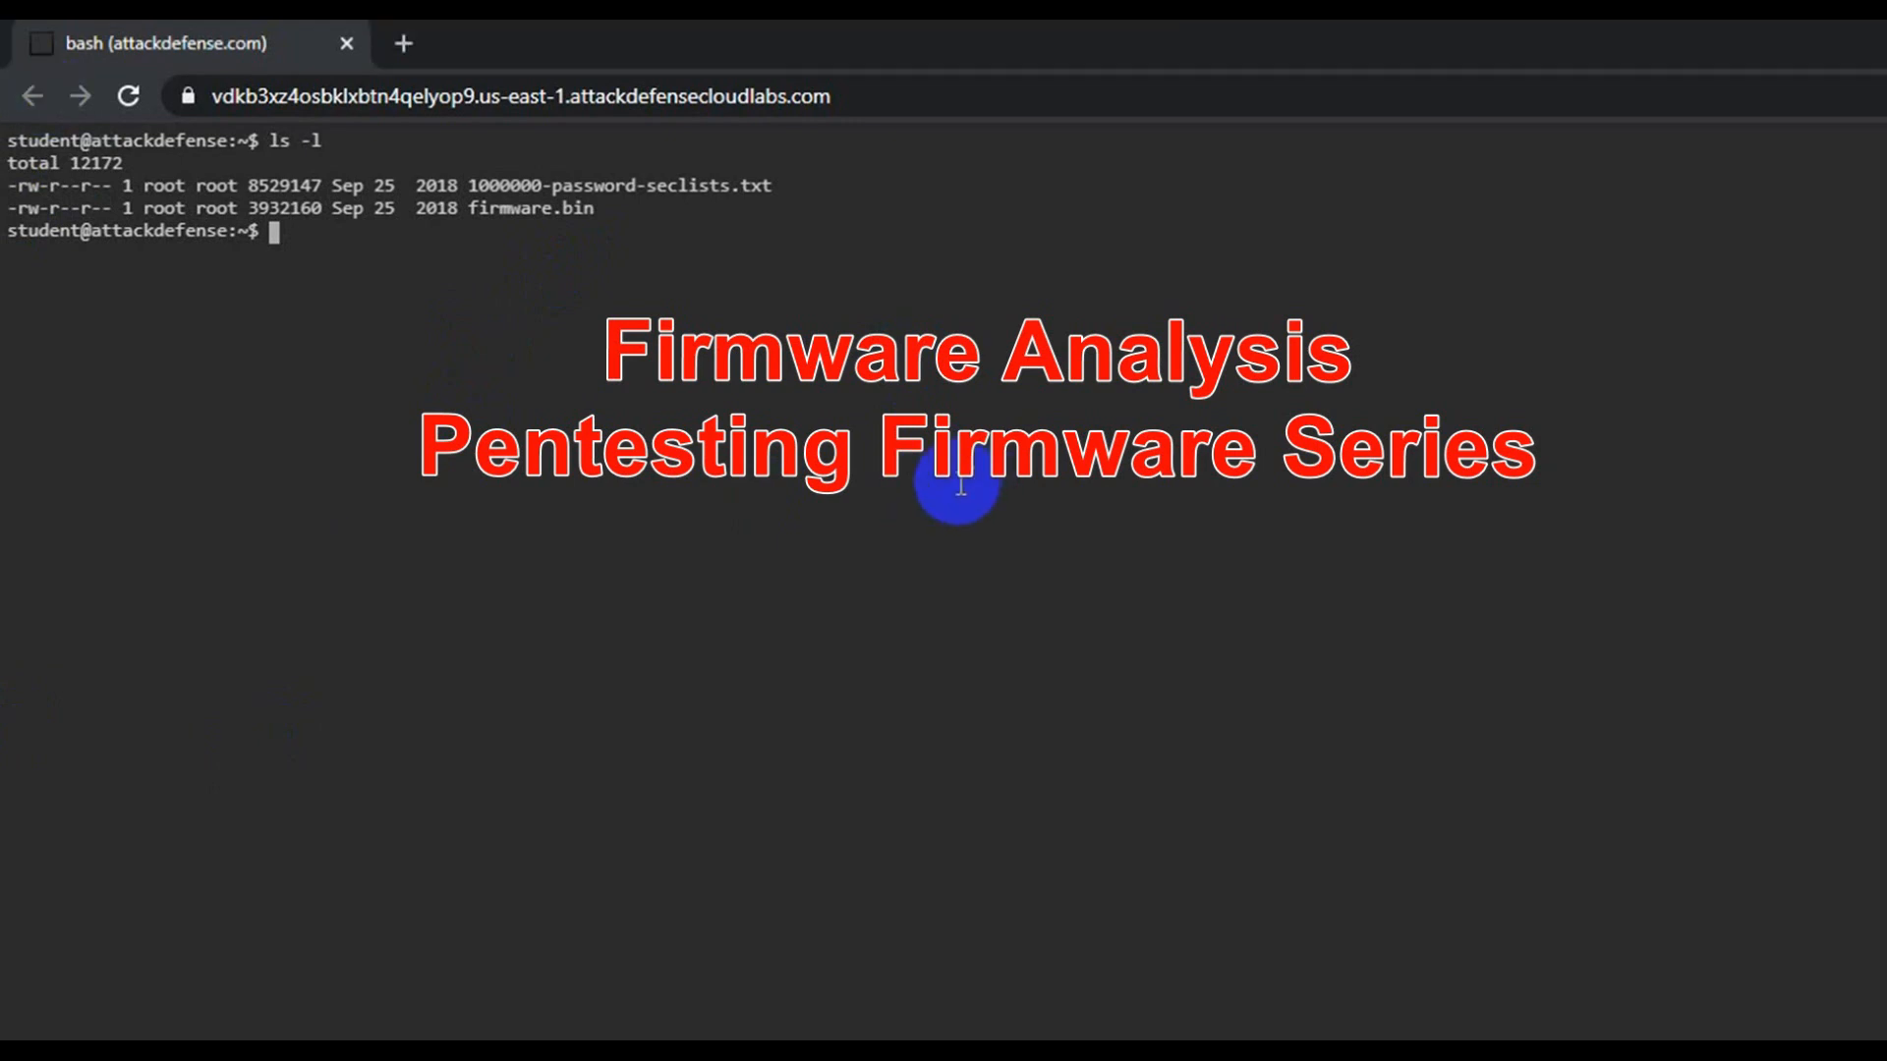
{"action": "mouse_move", "coordinate": [786, 623]}
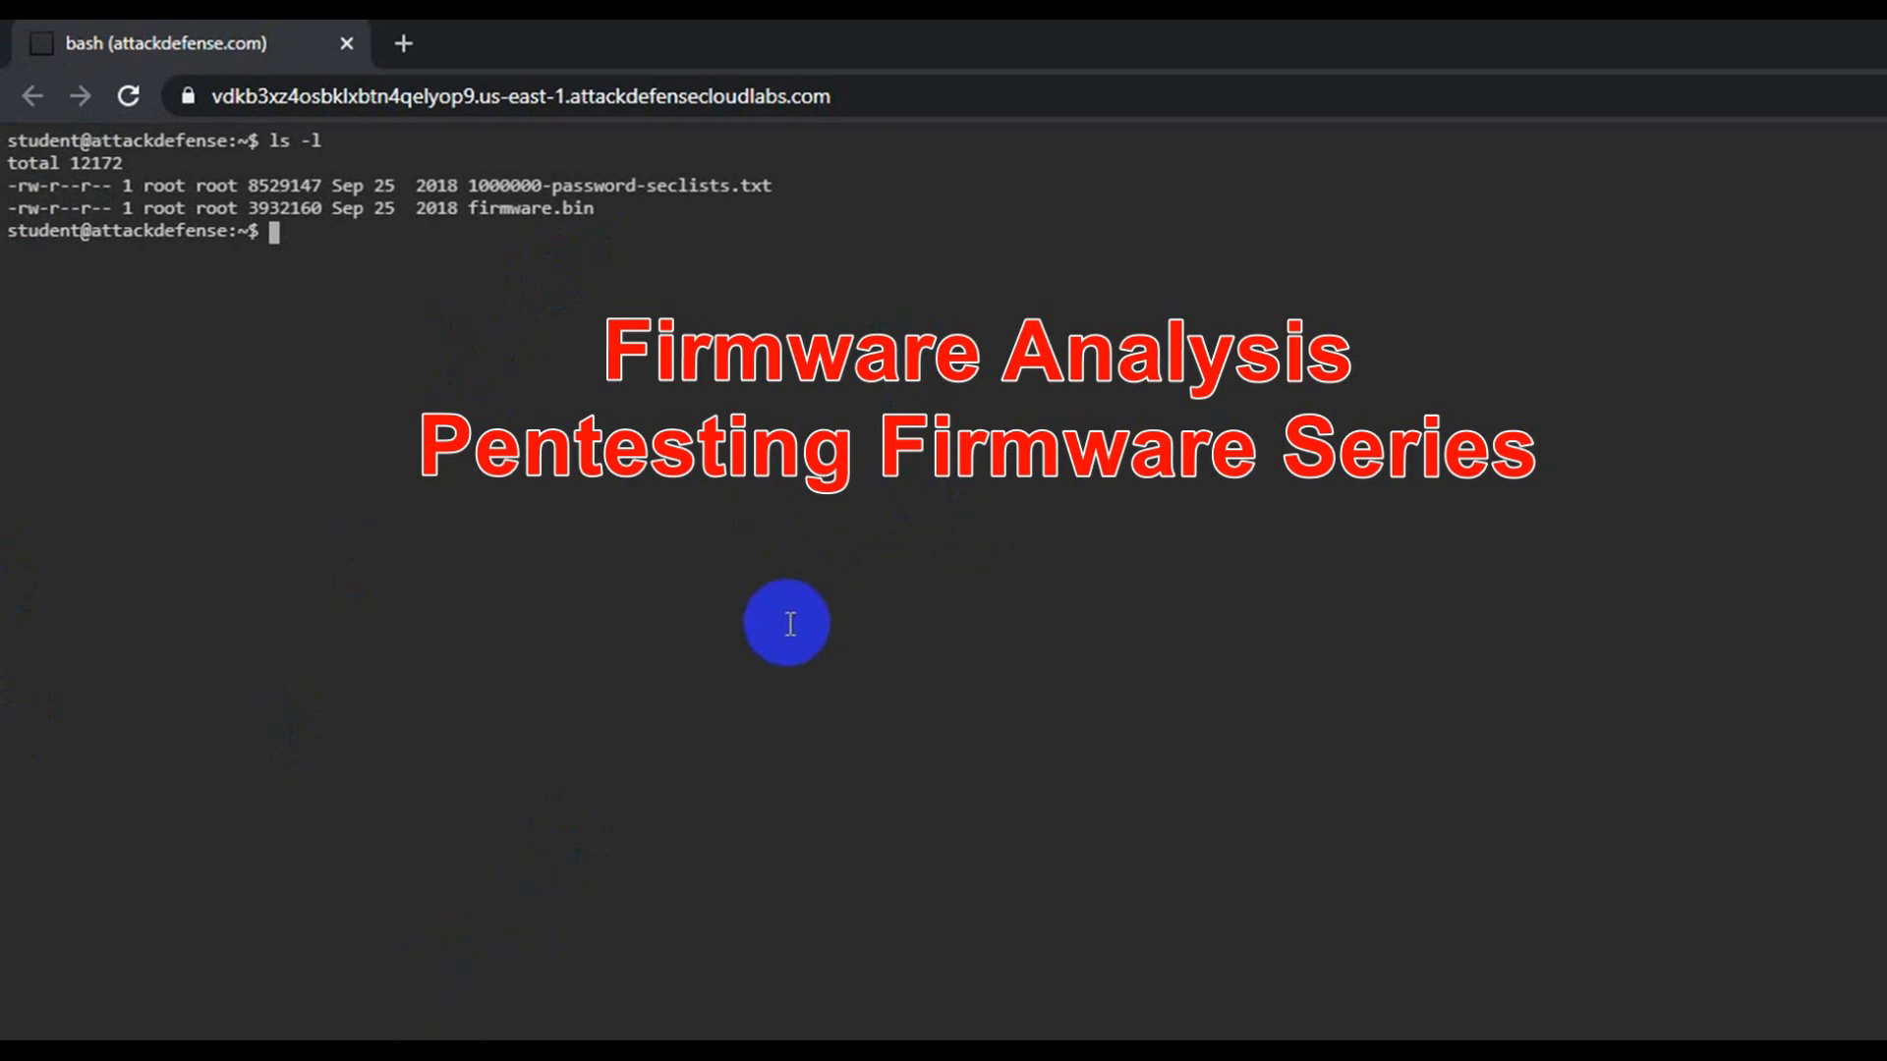
{"action": "mouse_move", "coordinate": [768, 684]}
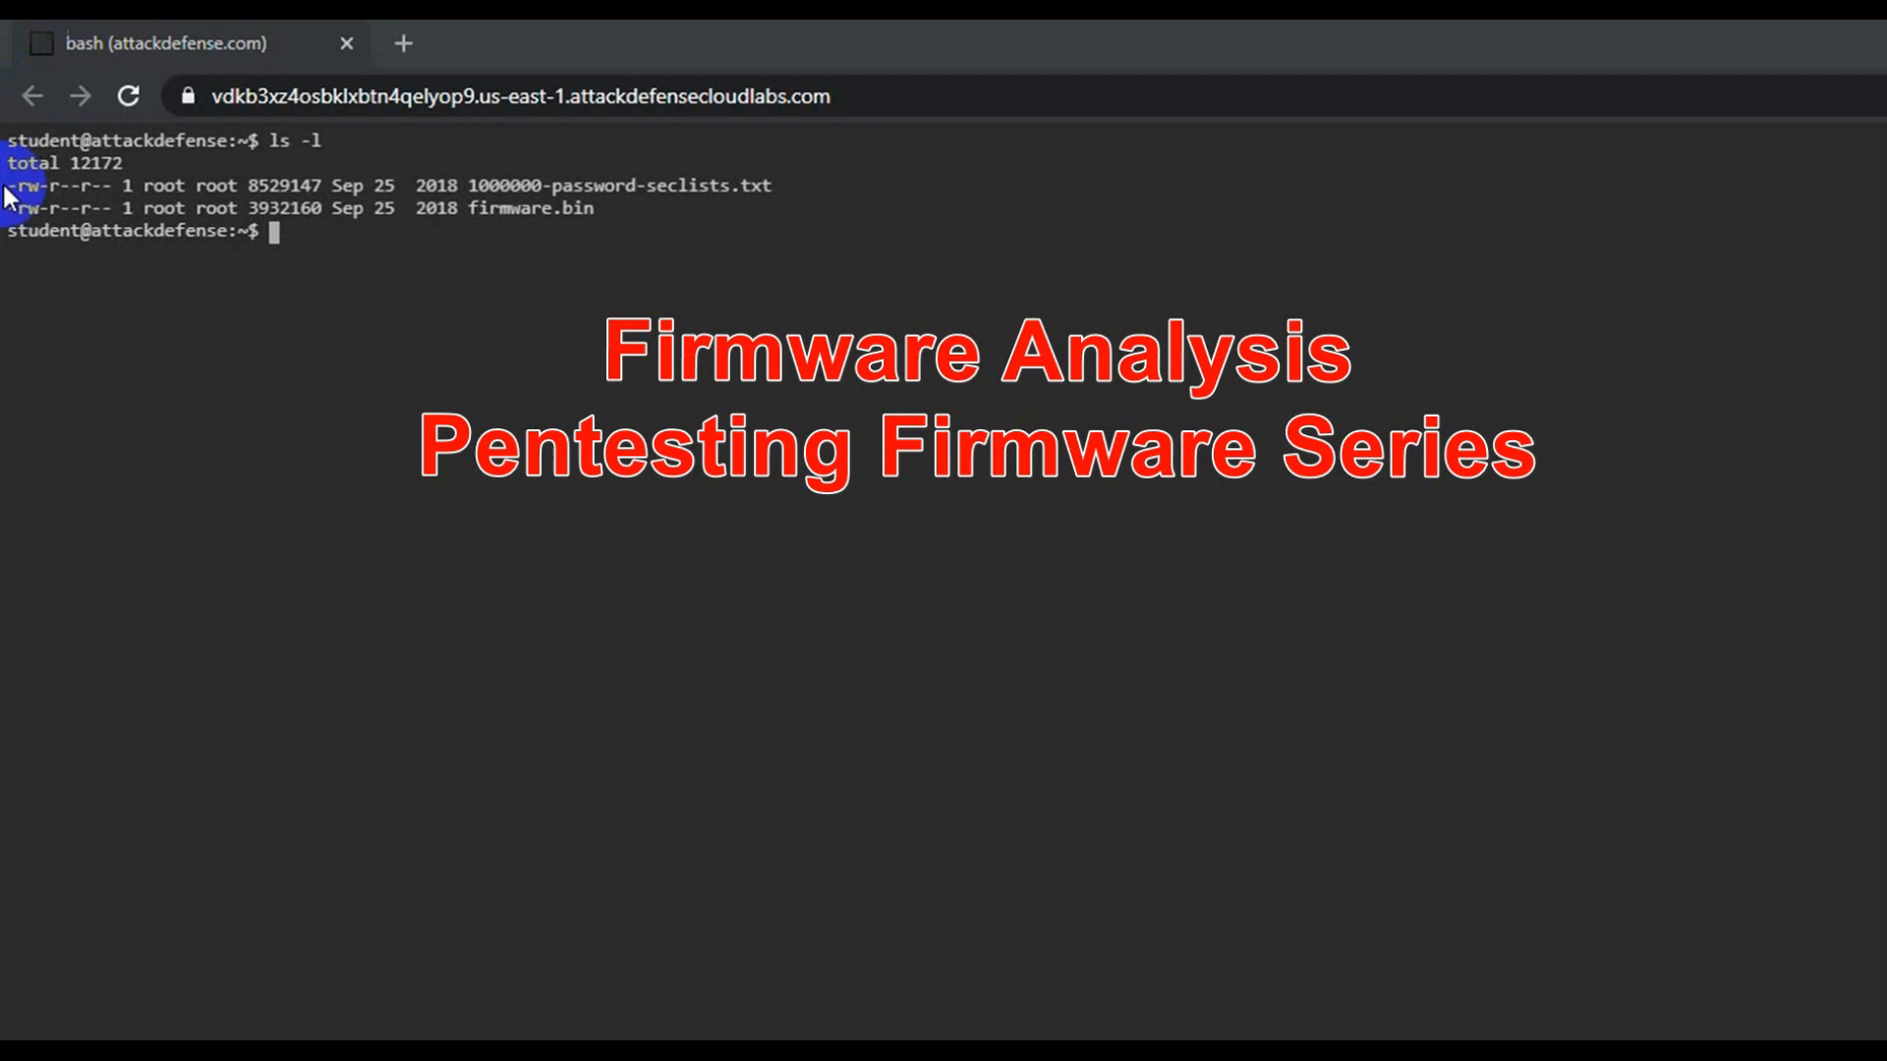
Run binwalk -e firmware.bin to extract the LZMA data and SquashFS filesystem.
{"action": "double_click", "coordinate": [534, 208]}
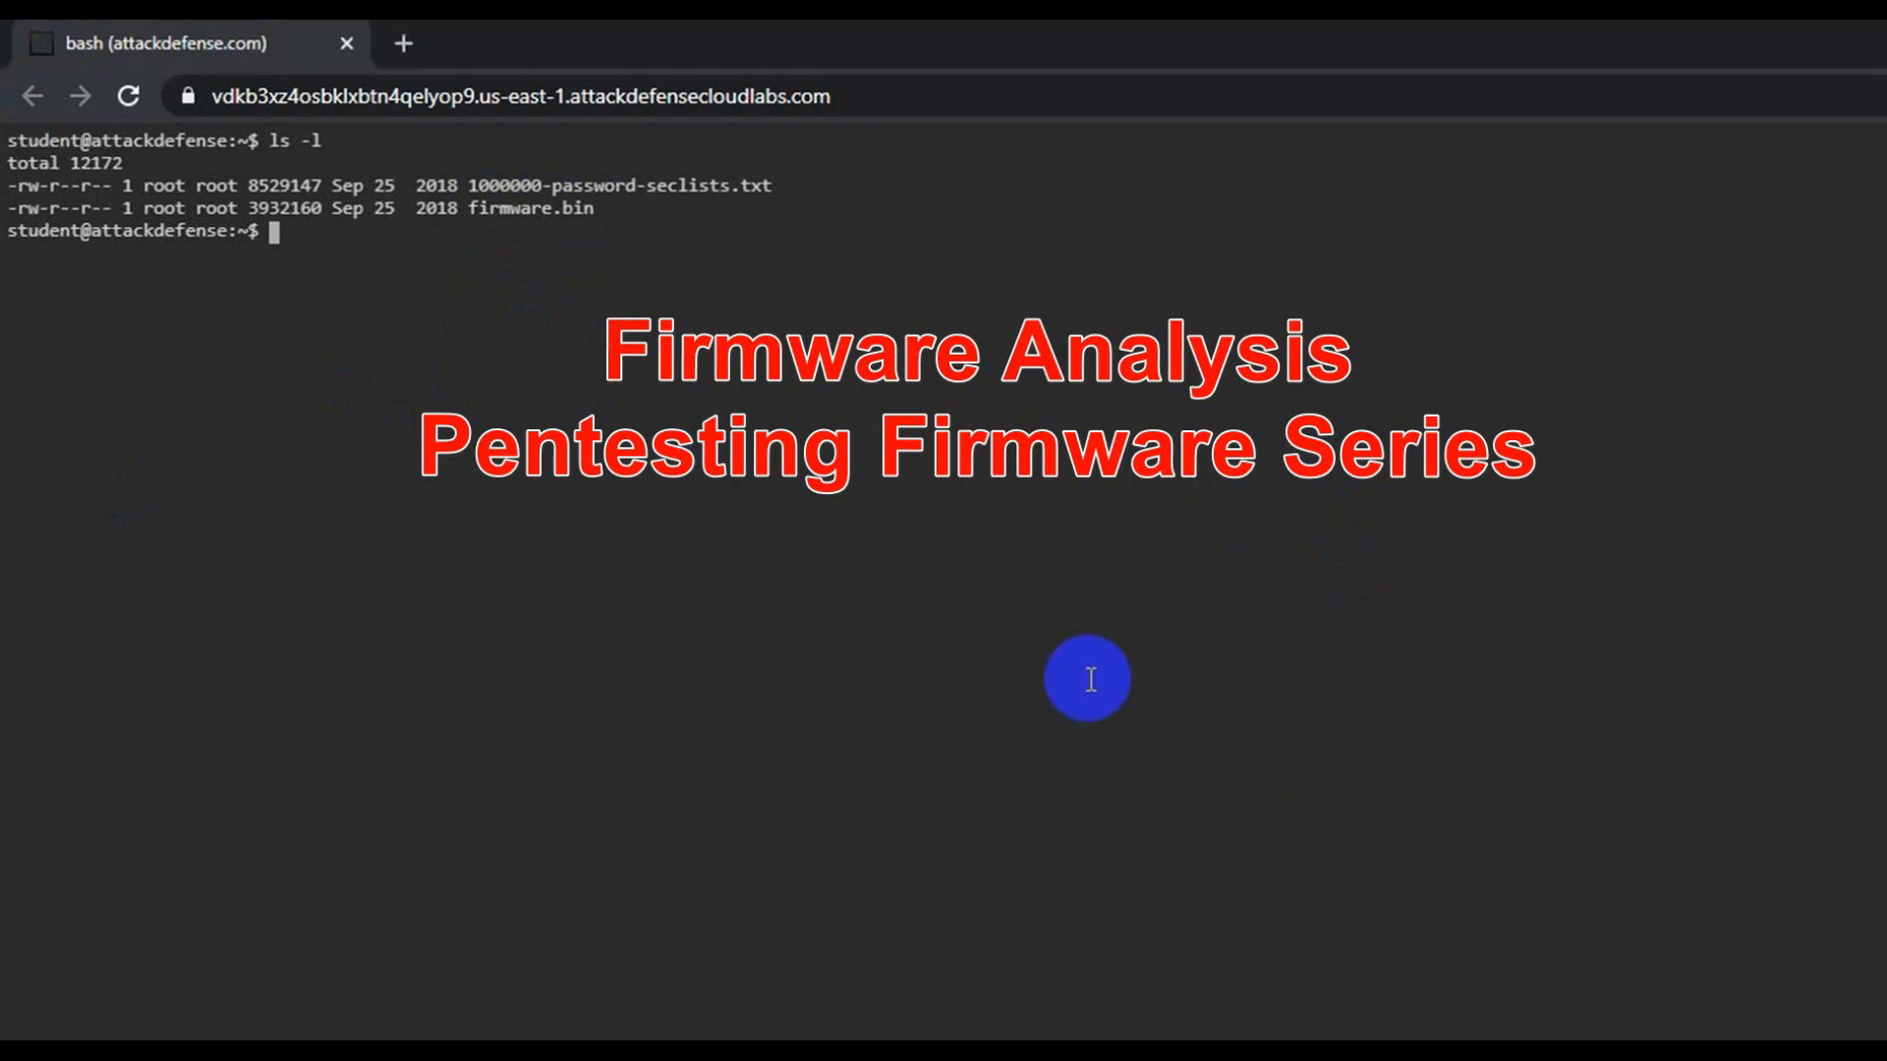
{"action": "type", "text": "b"}
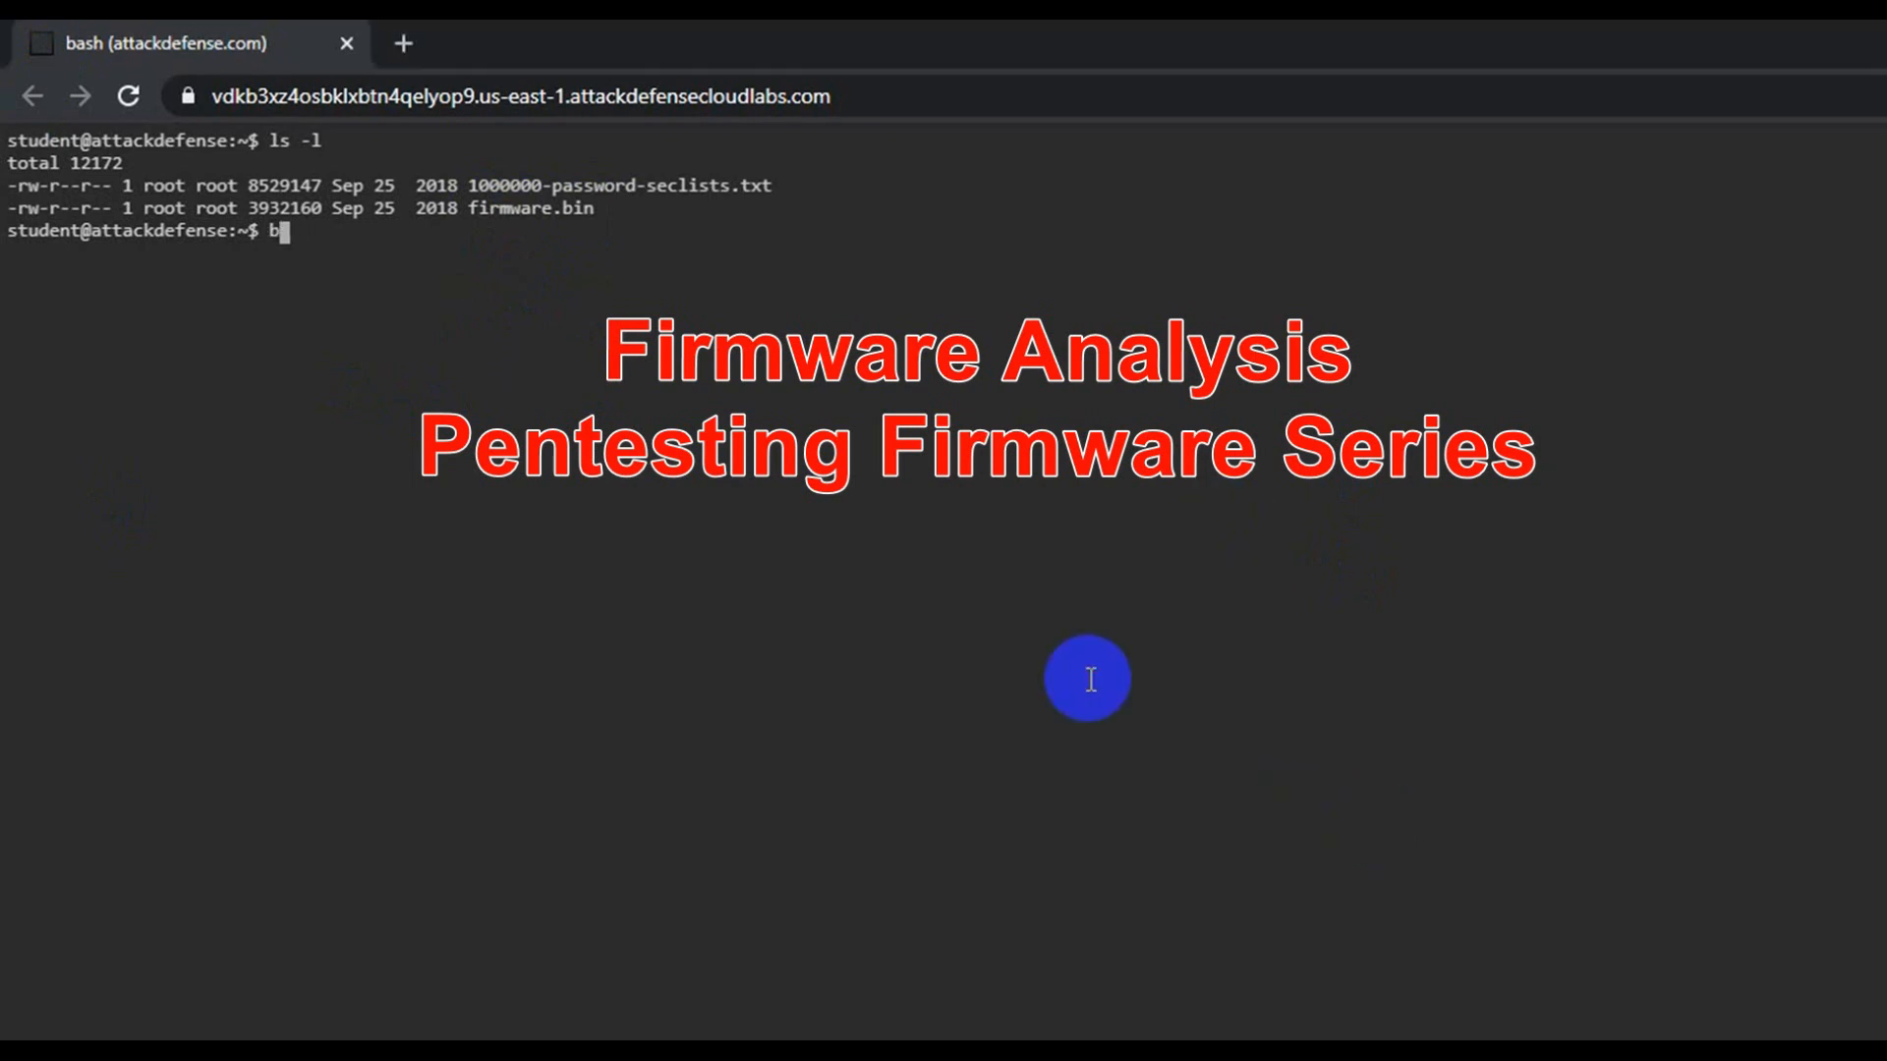
{"action": "type", "text": "b"}
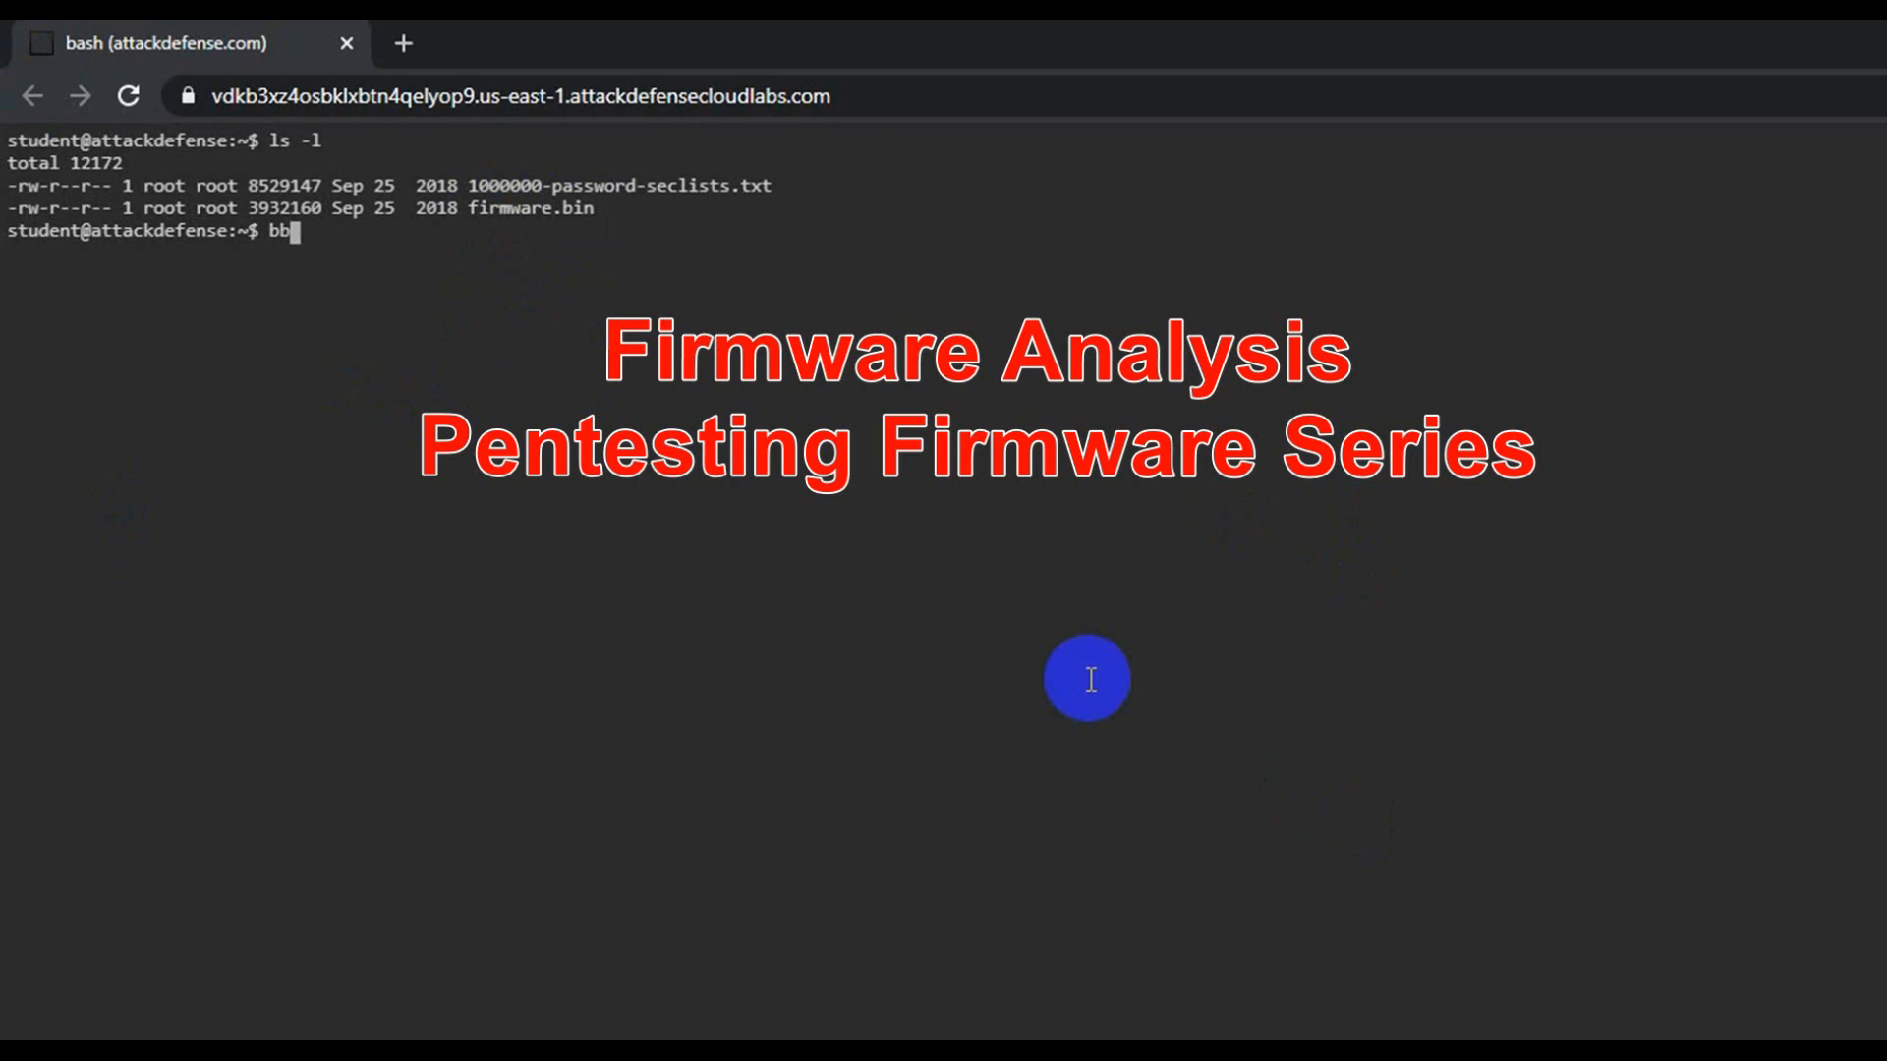
{"action": "type", "text": "inwalk"}
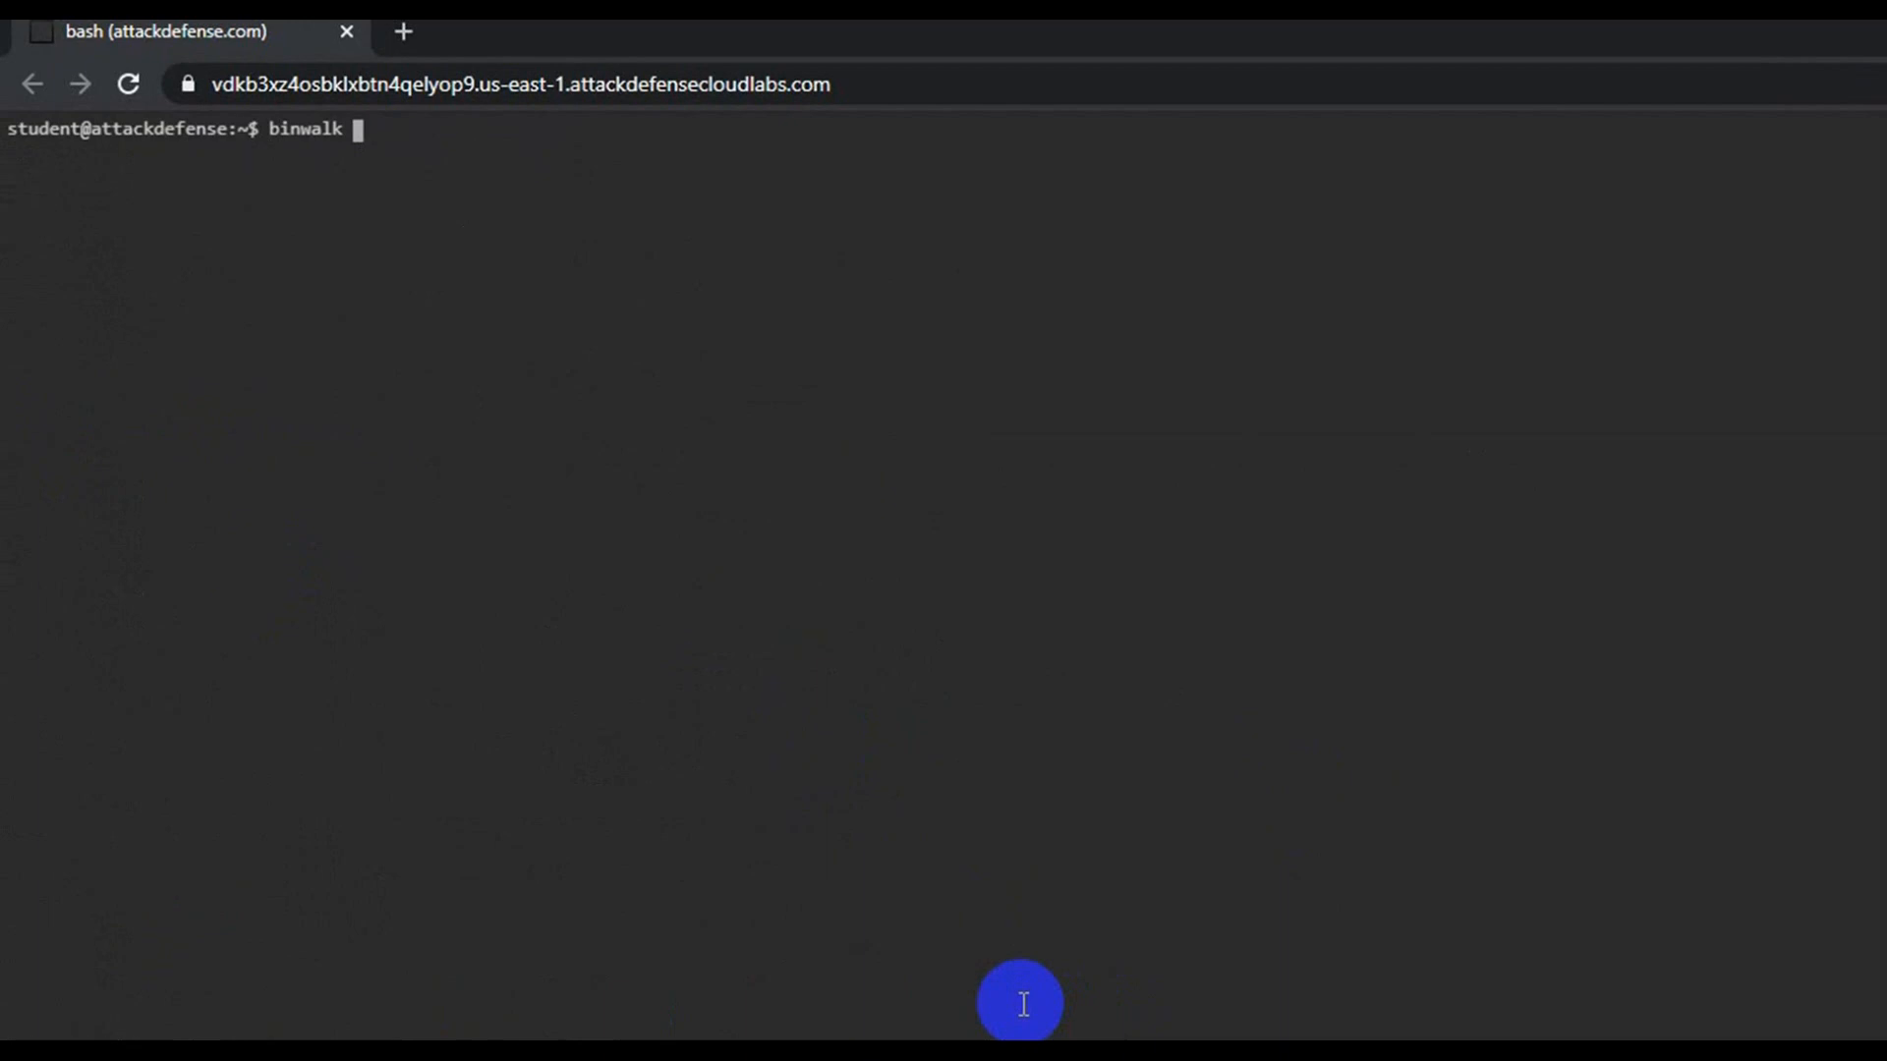
{"action": "type", "text": "-e firmware.bin"}
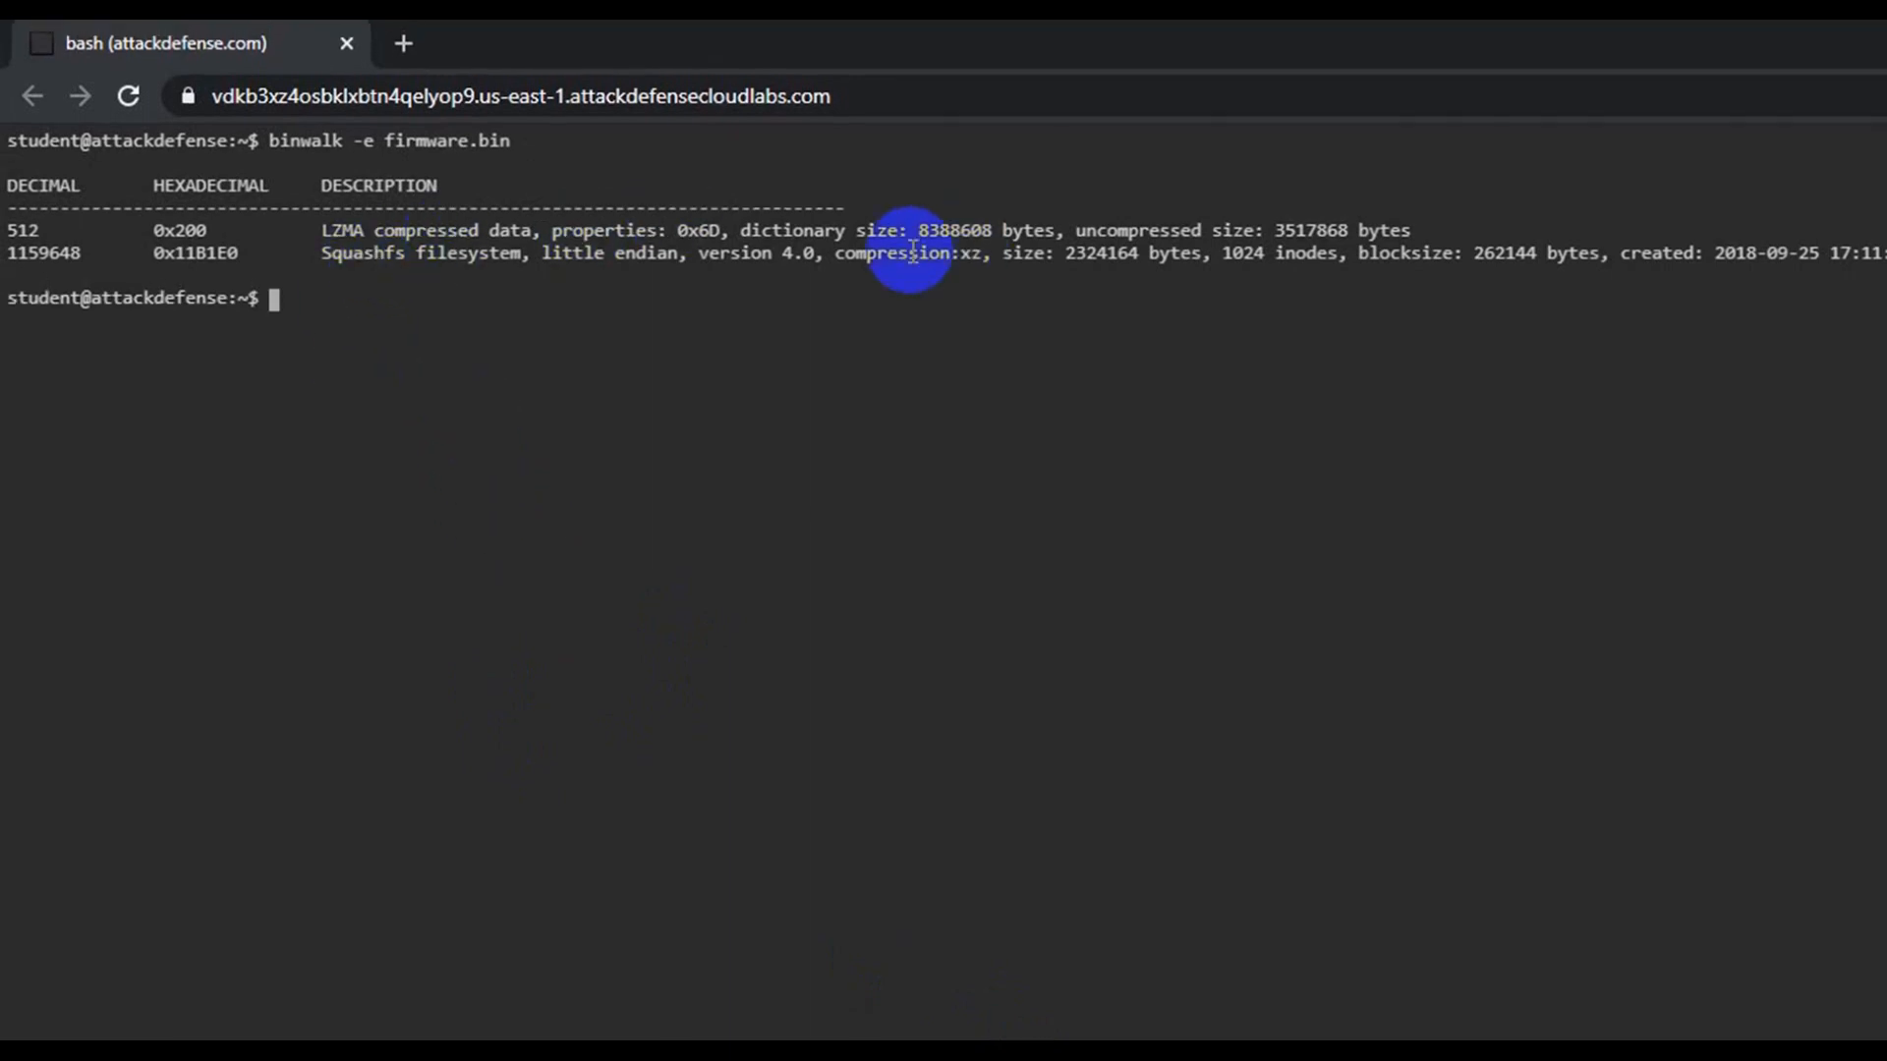
{"action": "mouse_move", "coordinate": [459, 273]}
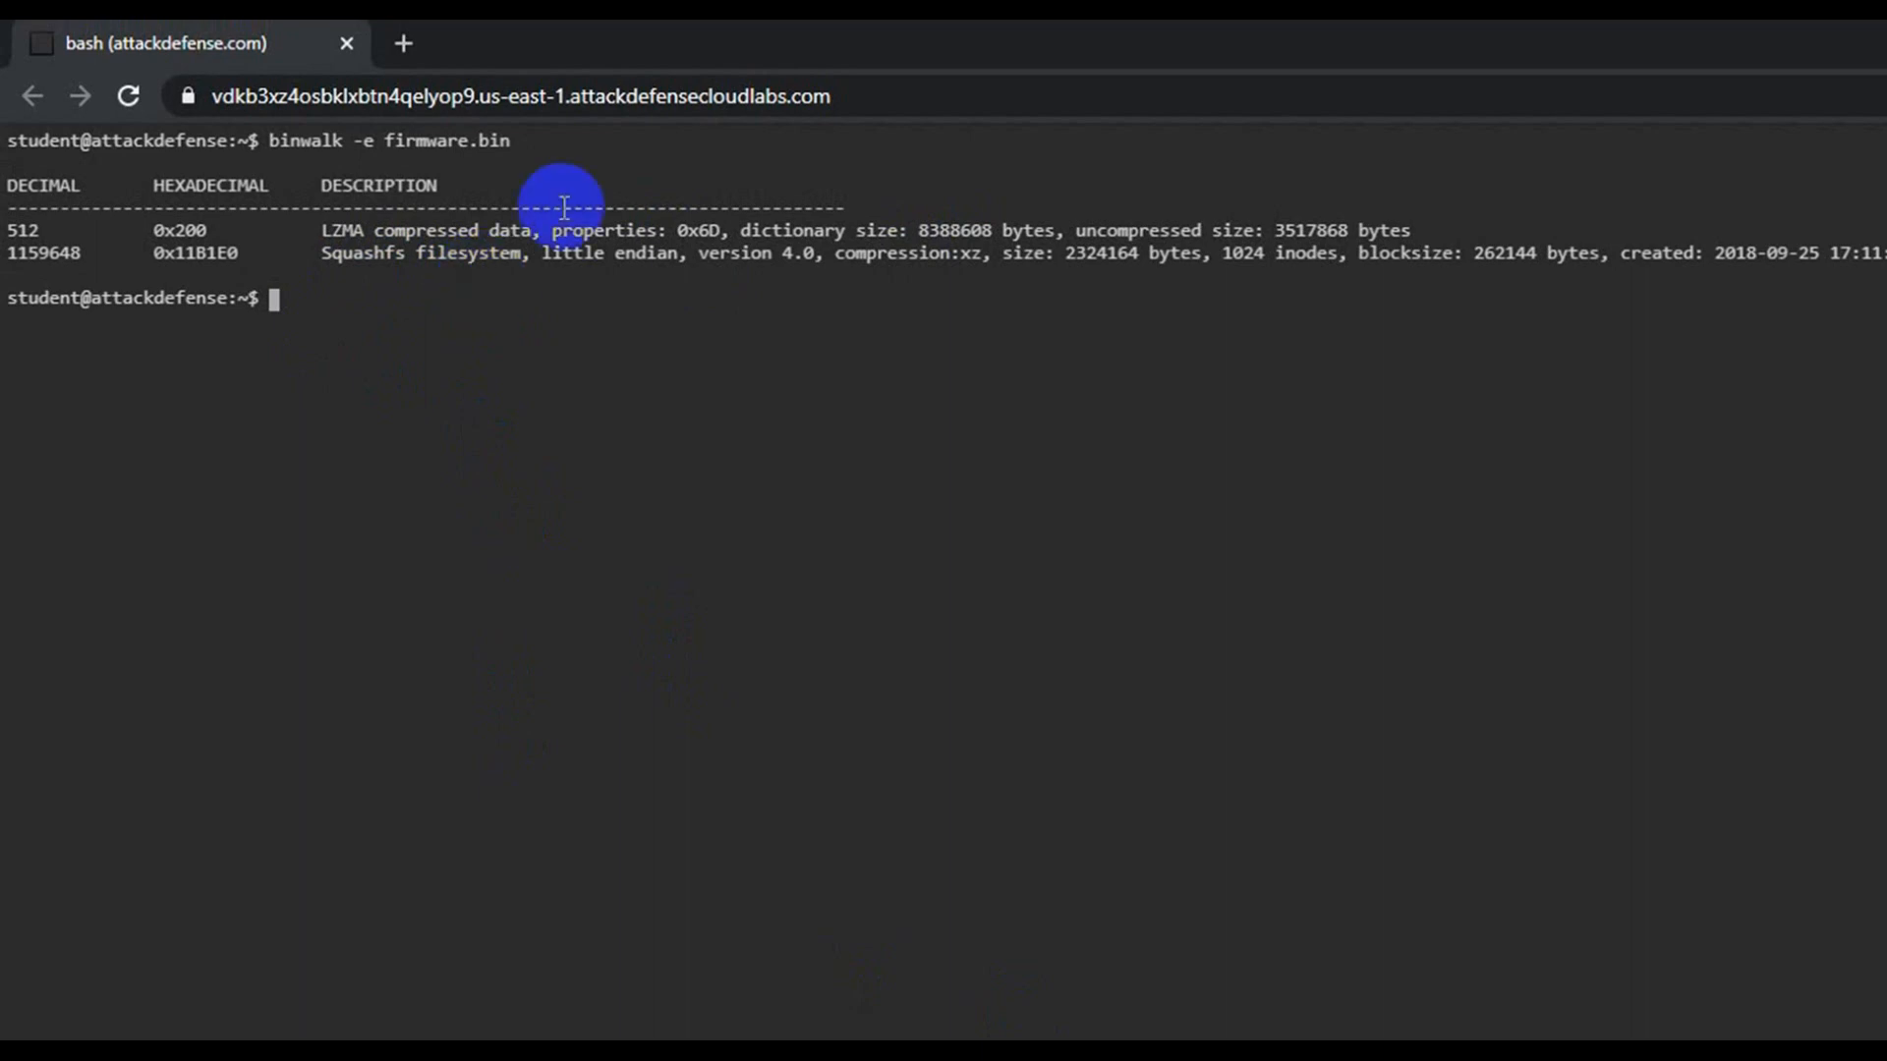
{"action": "mouse_move", "coordinate": [1230, 336]}
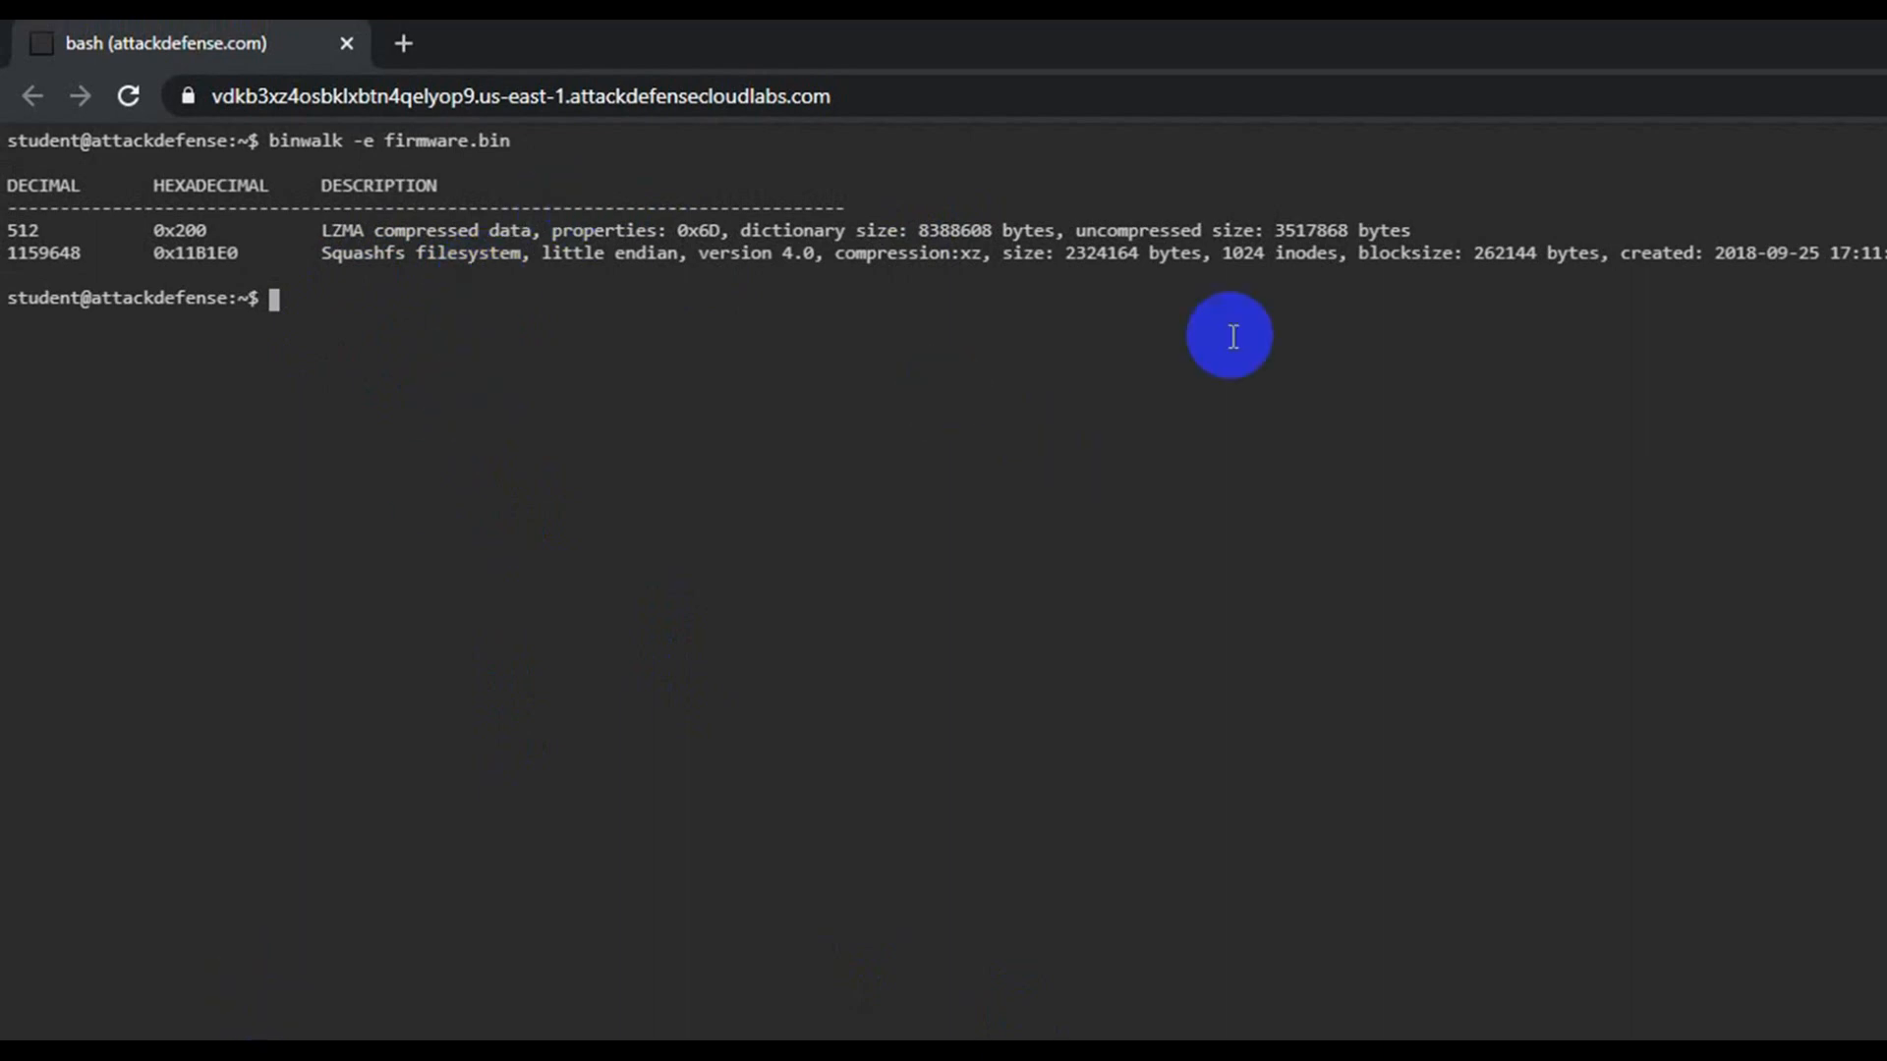
{"action": "mouse_move", "coordinate": [379, 299]}
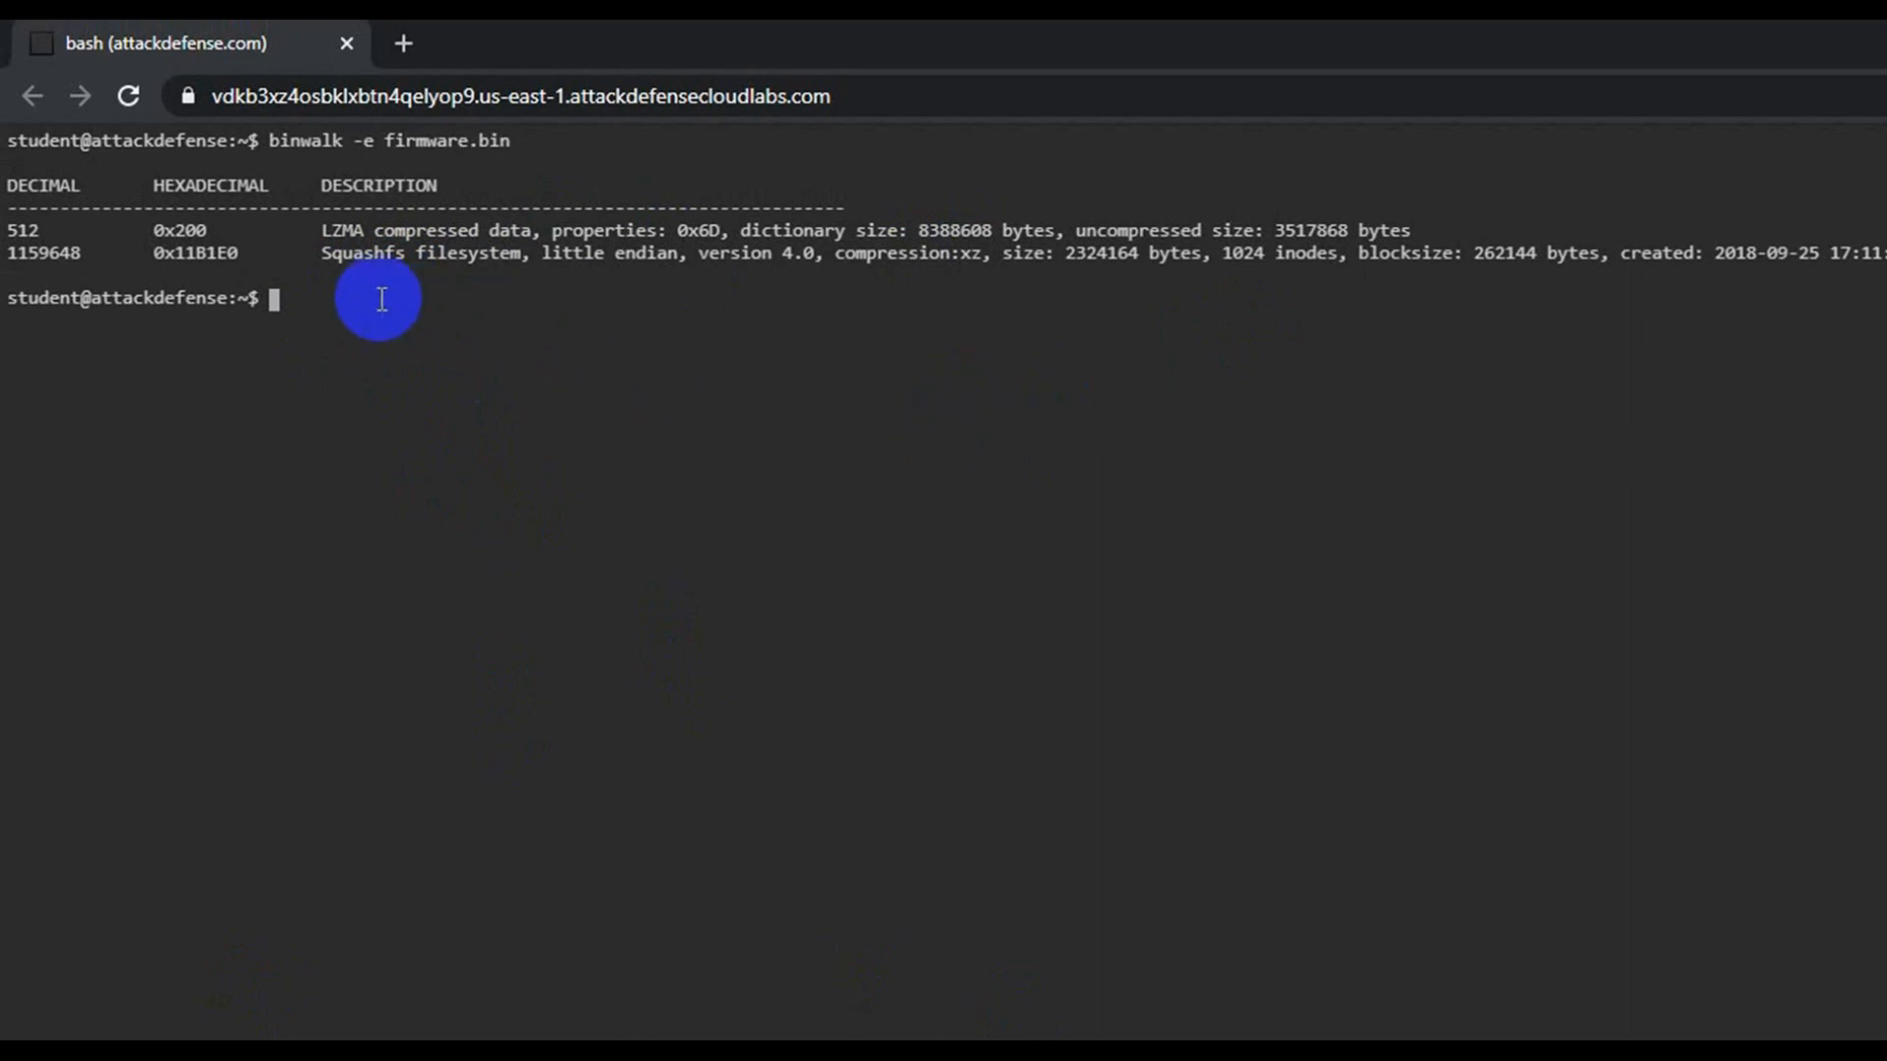
{"action": "mouse_move", "coordinate": [877, 424]}
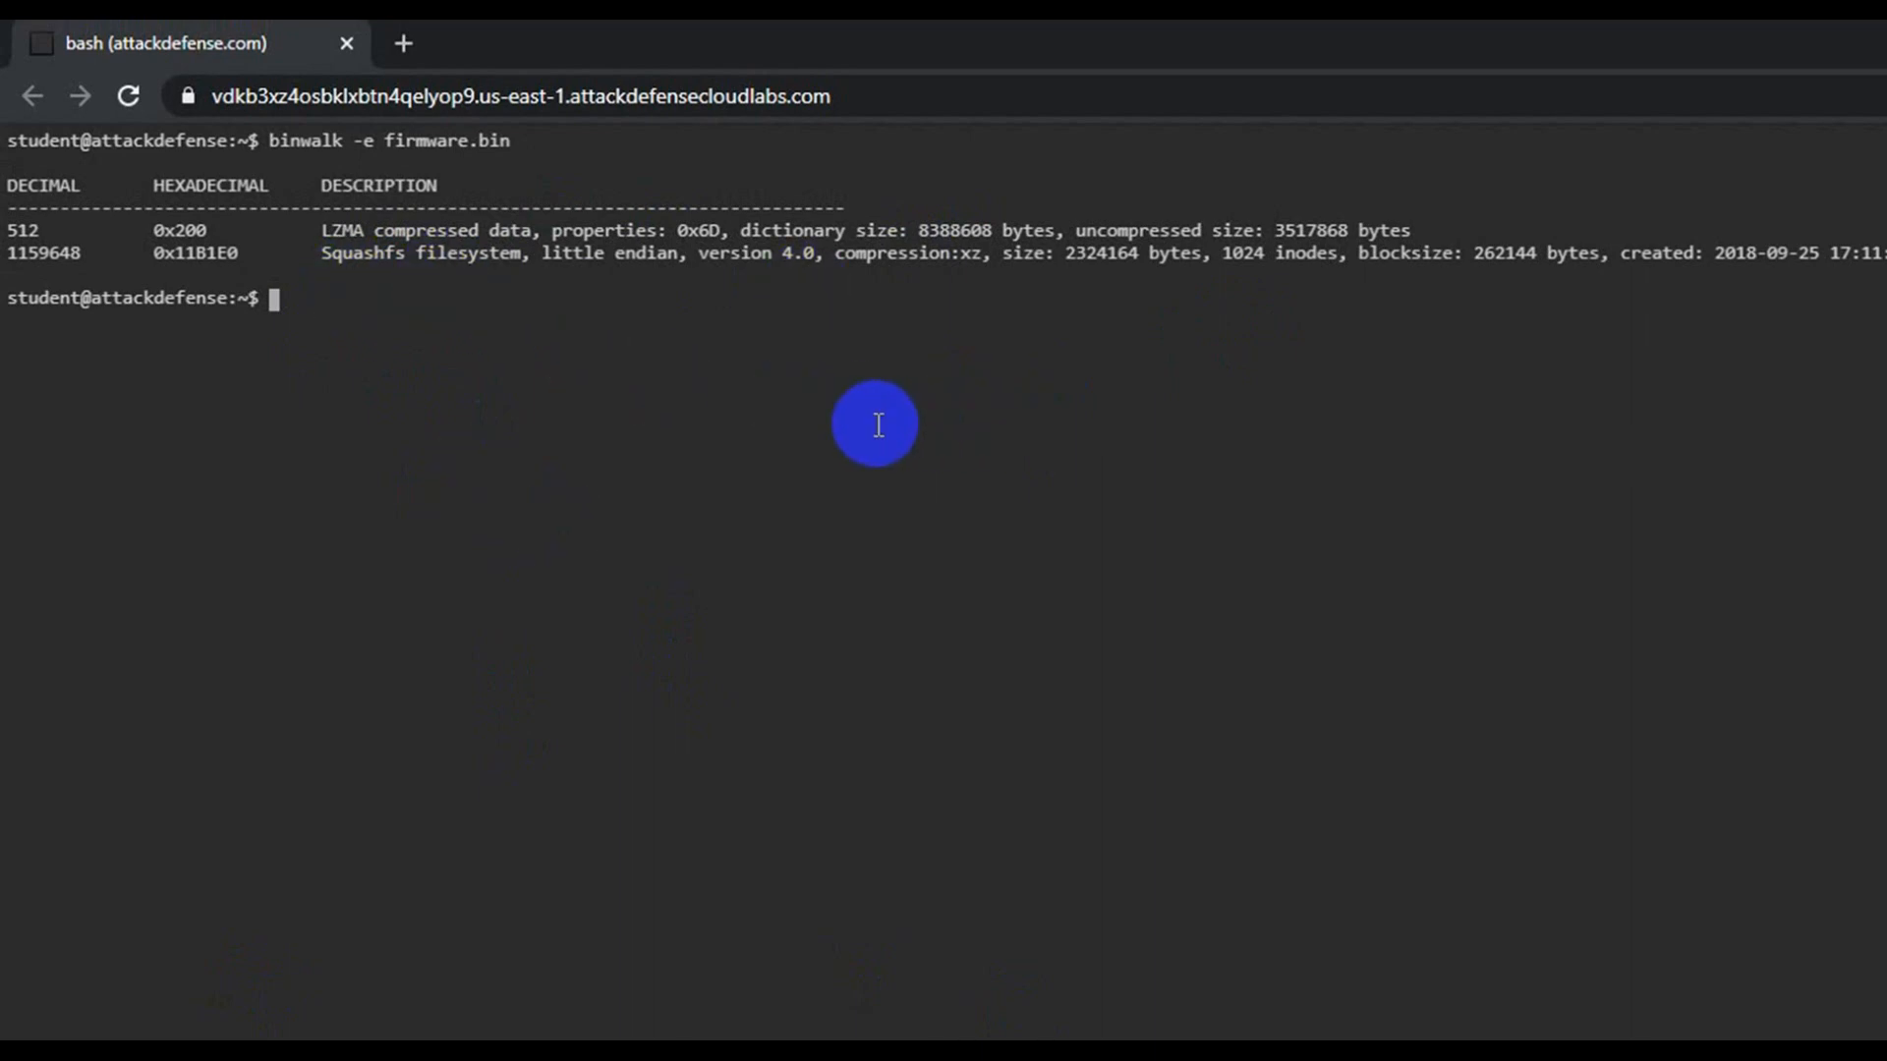
Change into _firmware.bin.extracted and then into its squashfs-root directory.
{"action": "type", "text": "ls"}
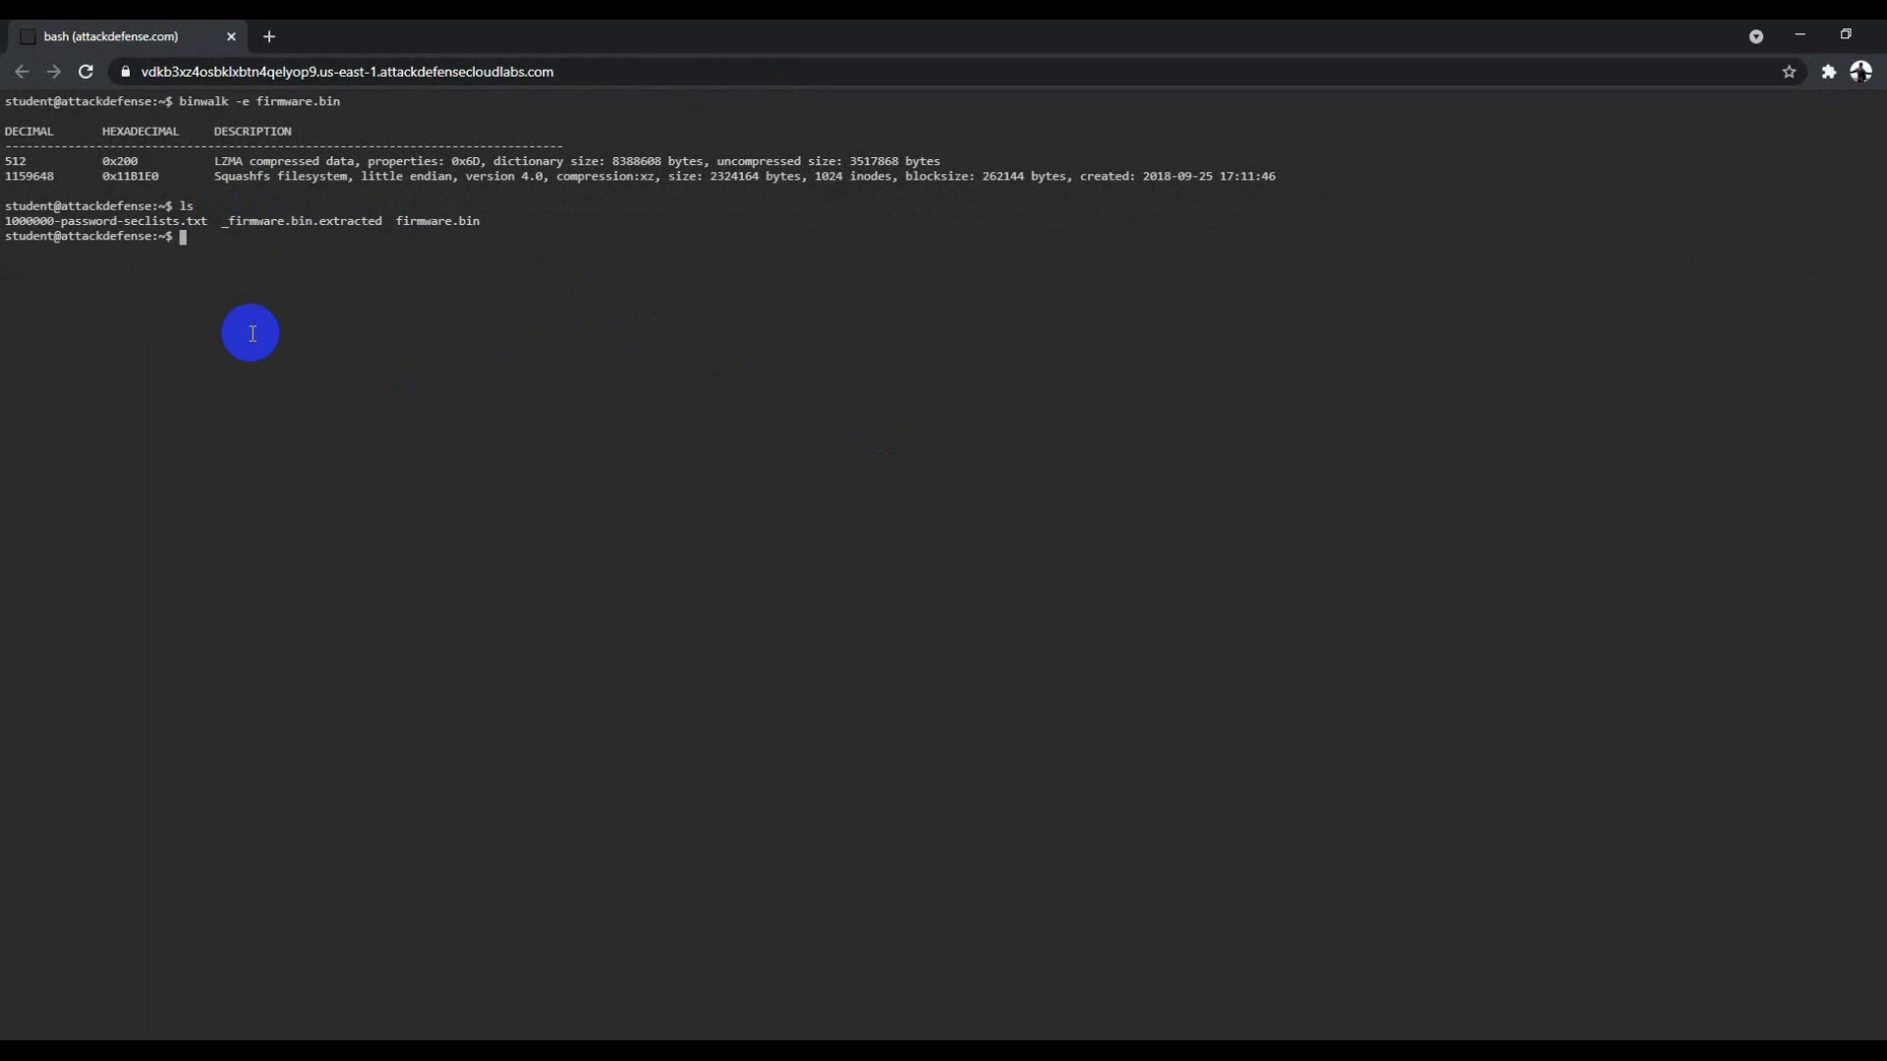
{"action": "type", "text": "cd _f"}
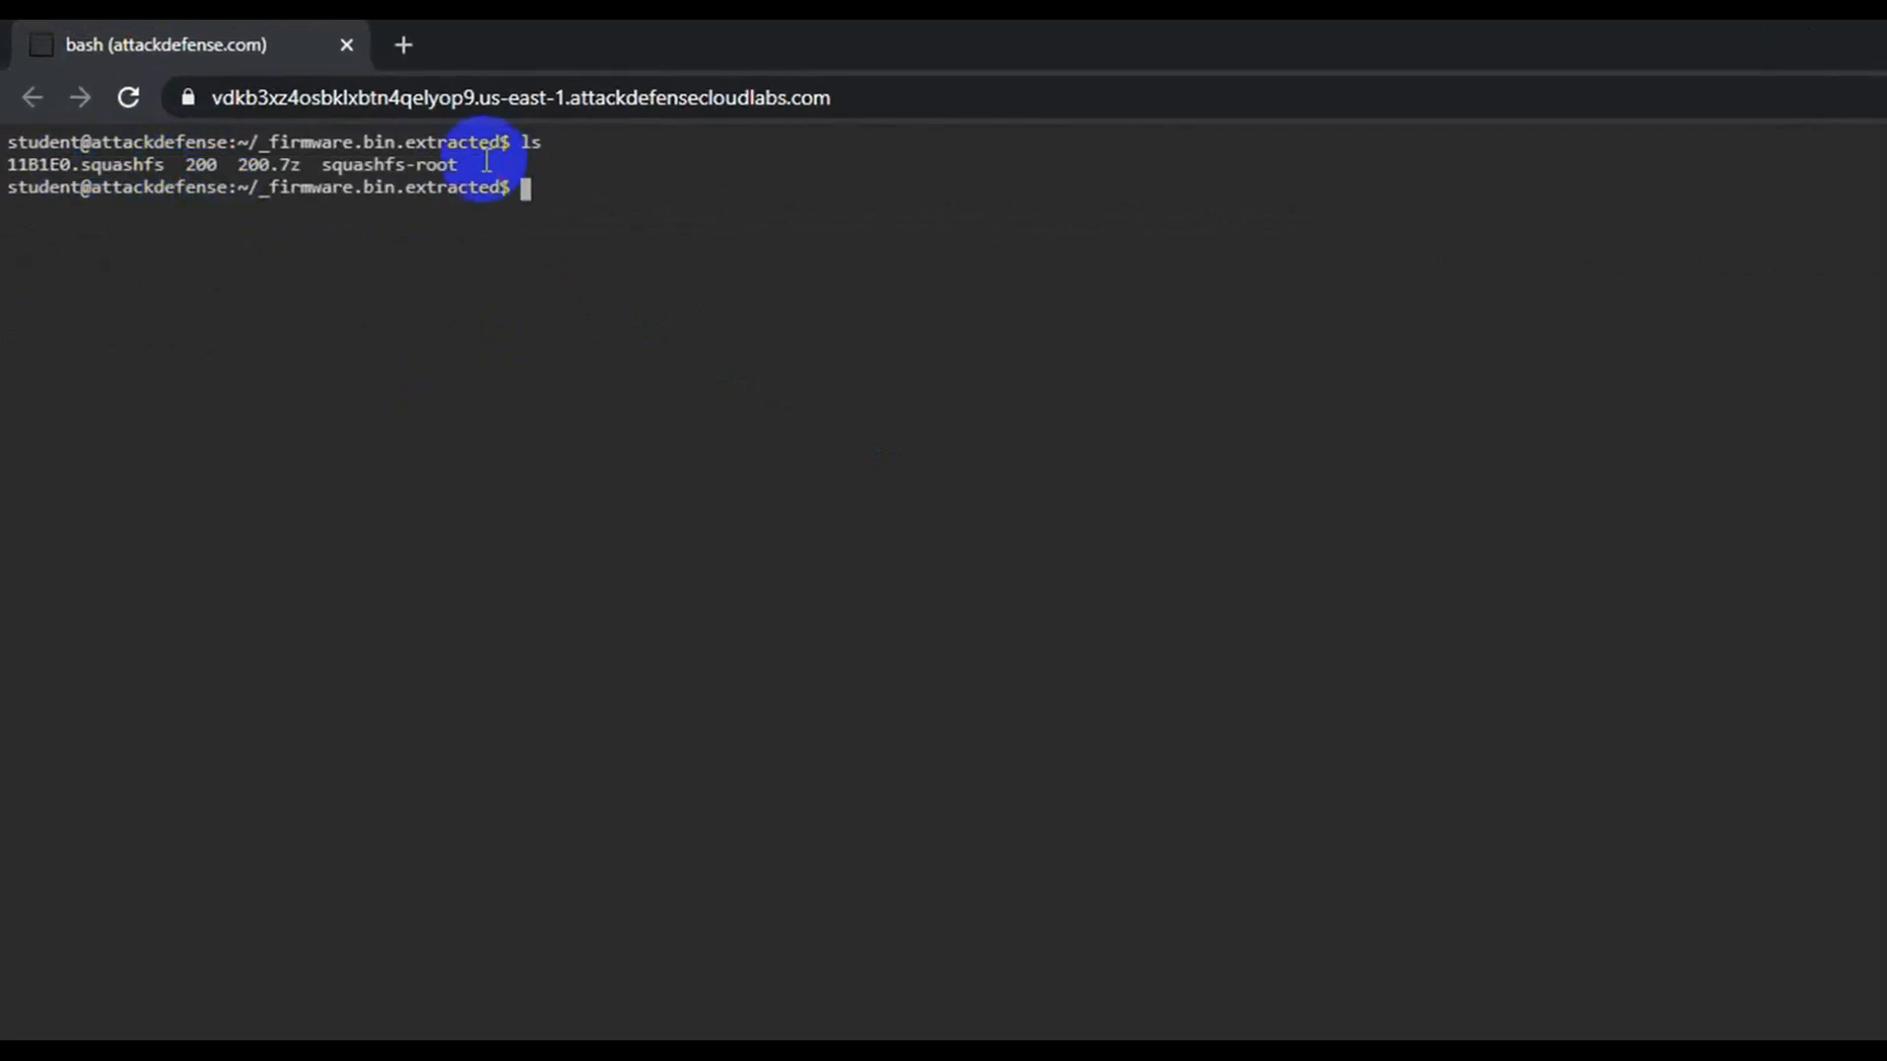
{"action": "type", "text": "cd squashfs-root/"}
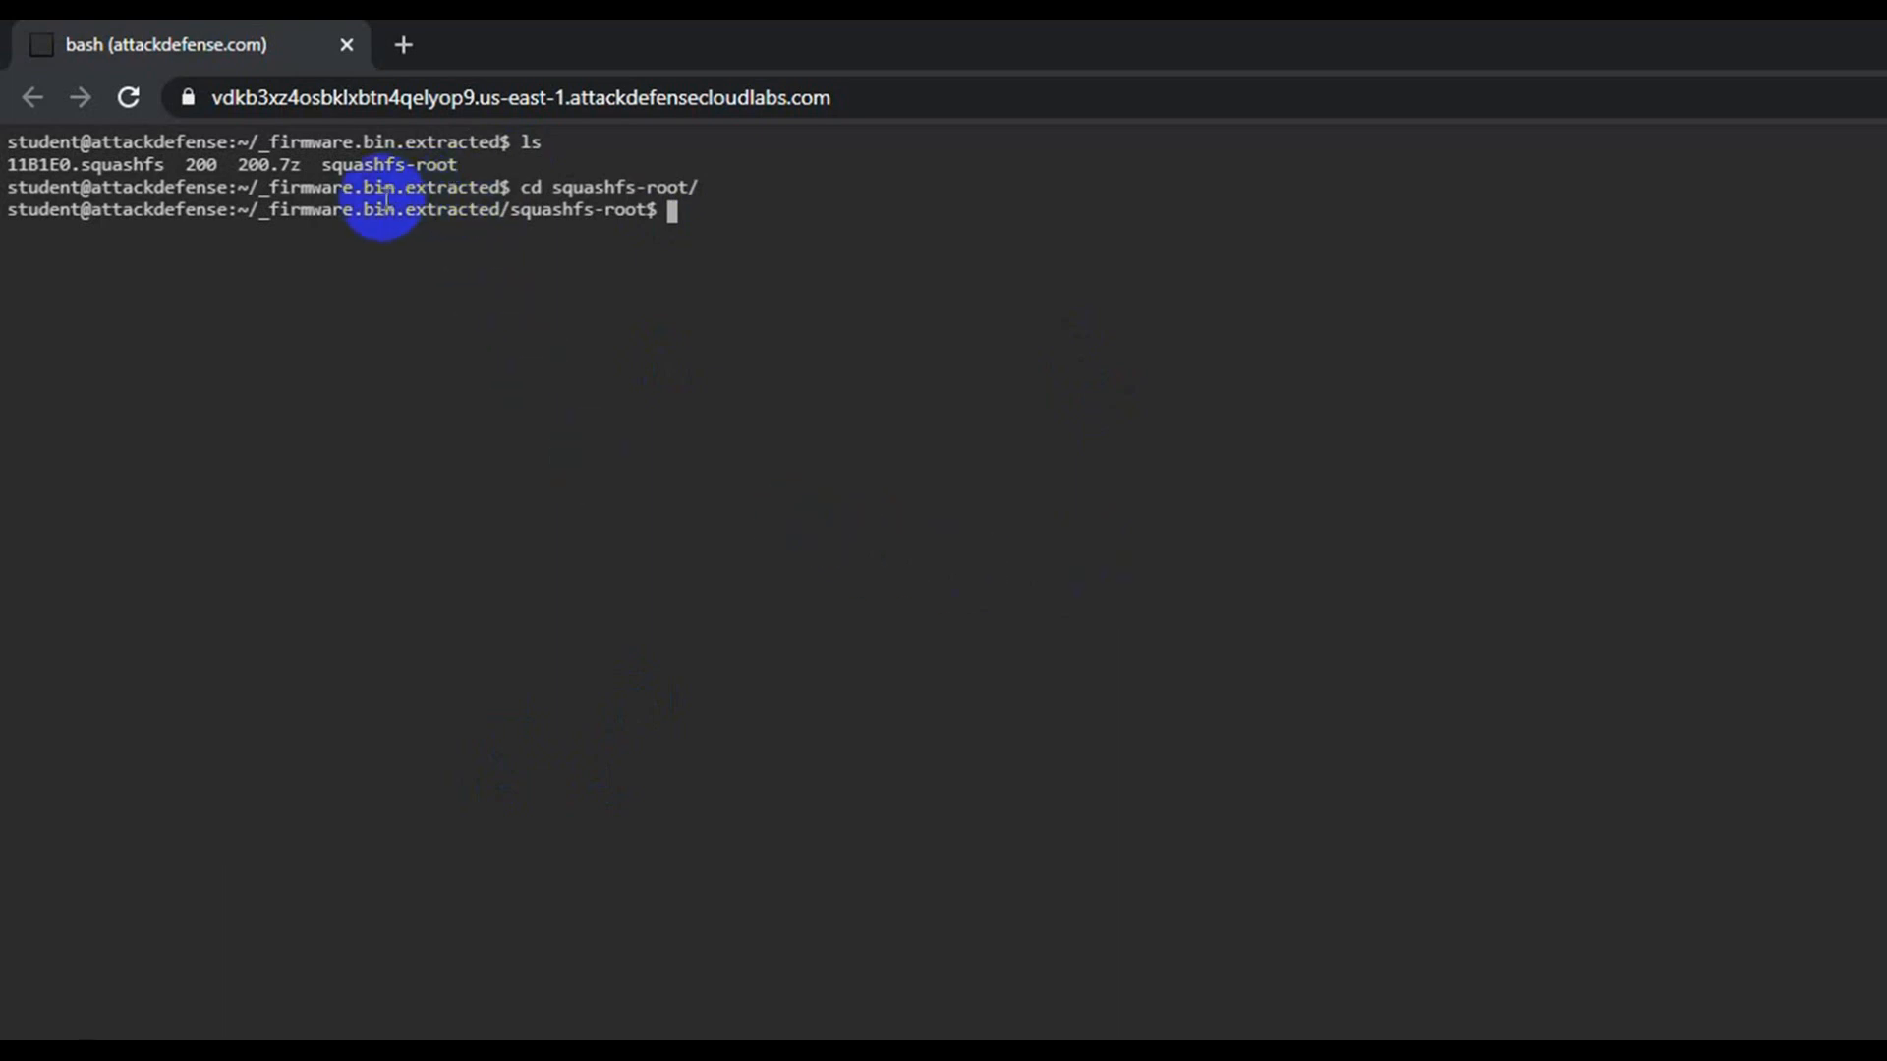
{"action": "mouse_move", "coordinate": [1425, 926]}
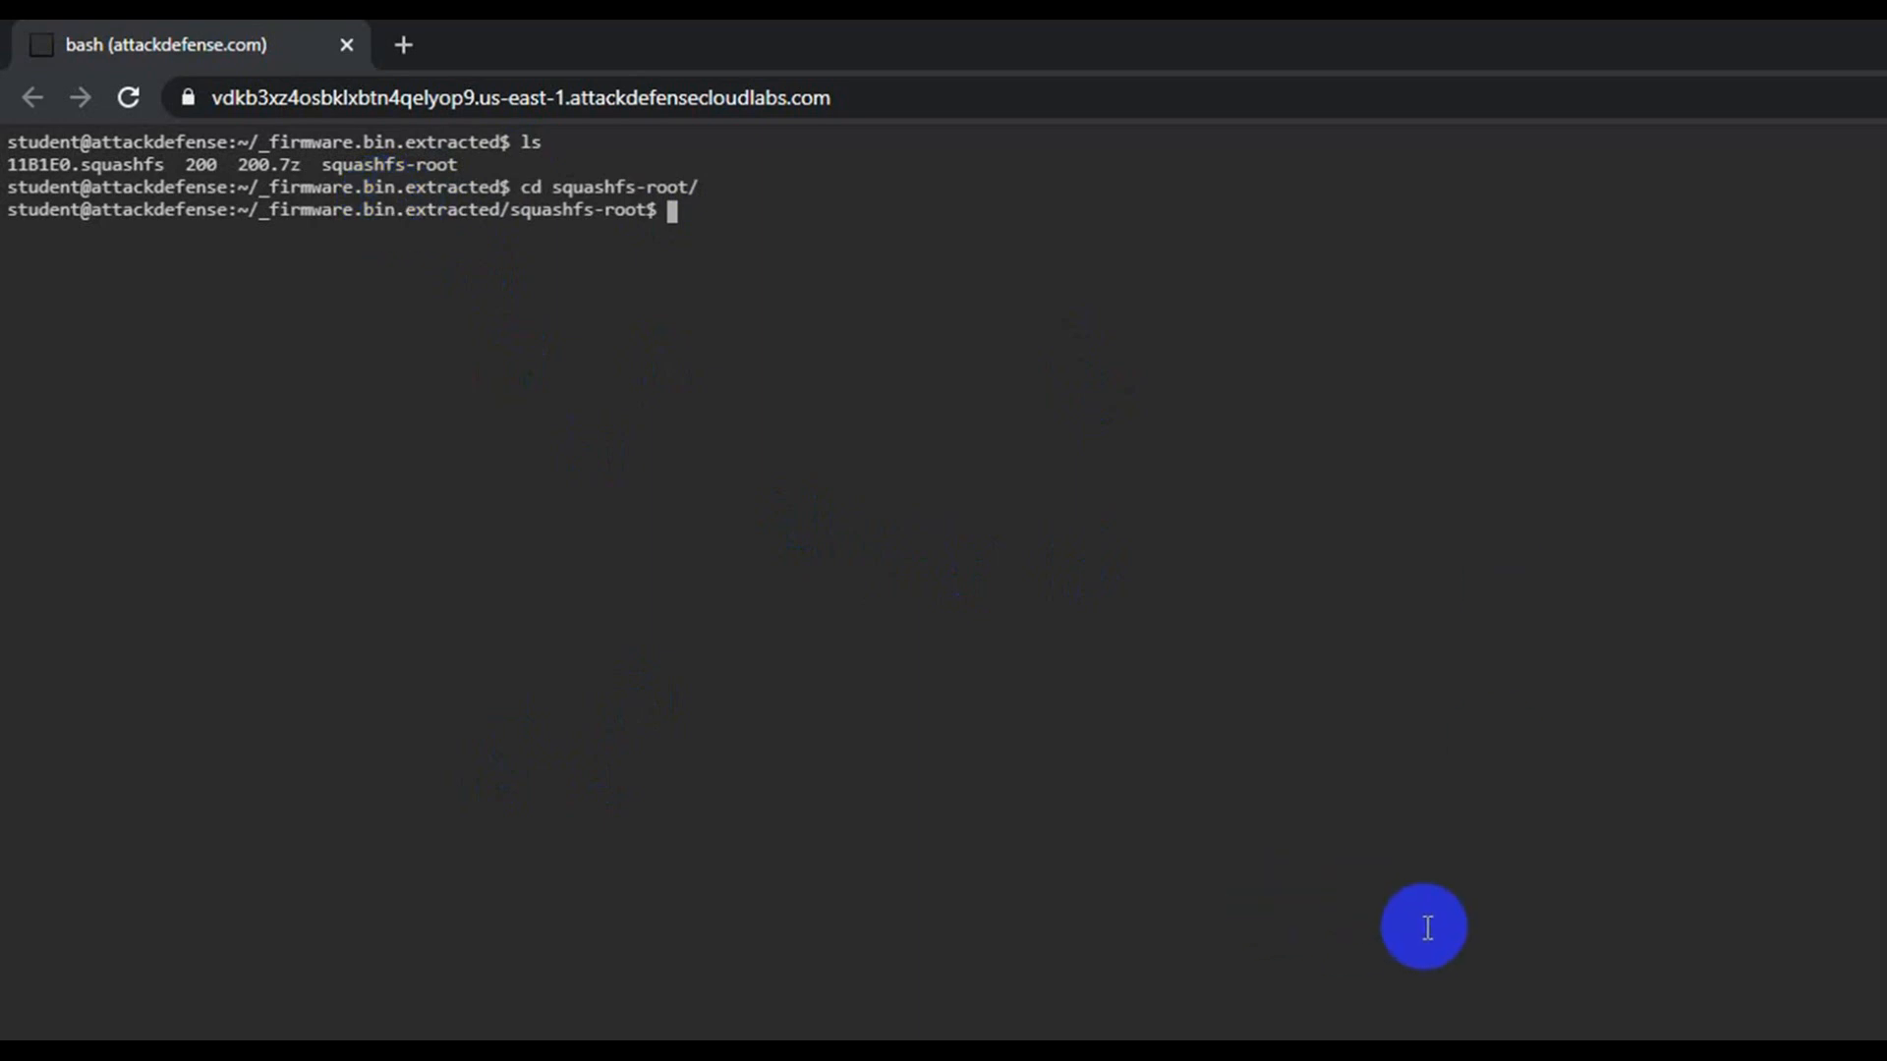
{"action": "mouse_move", "coordinate": [1425, 927]}
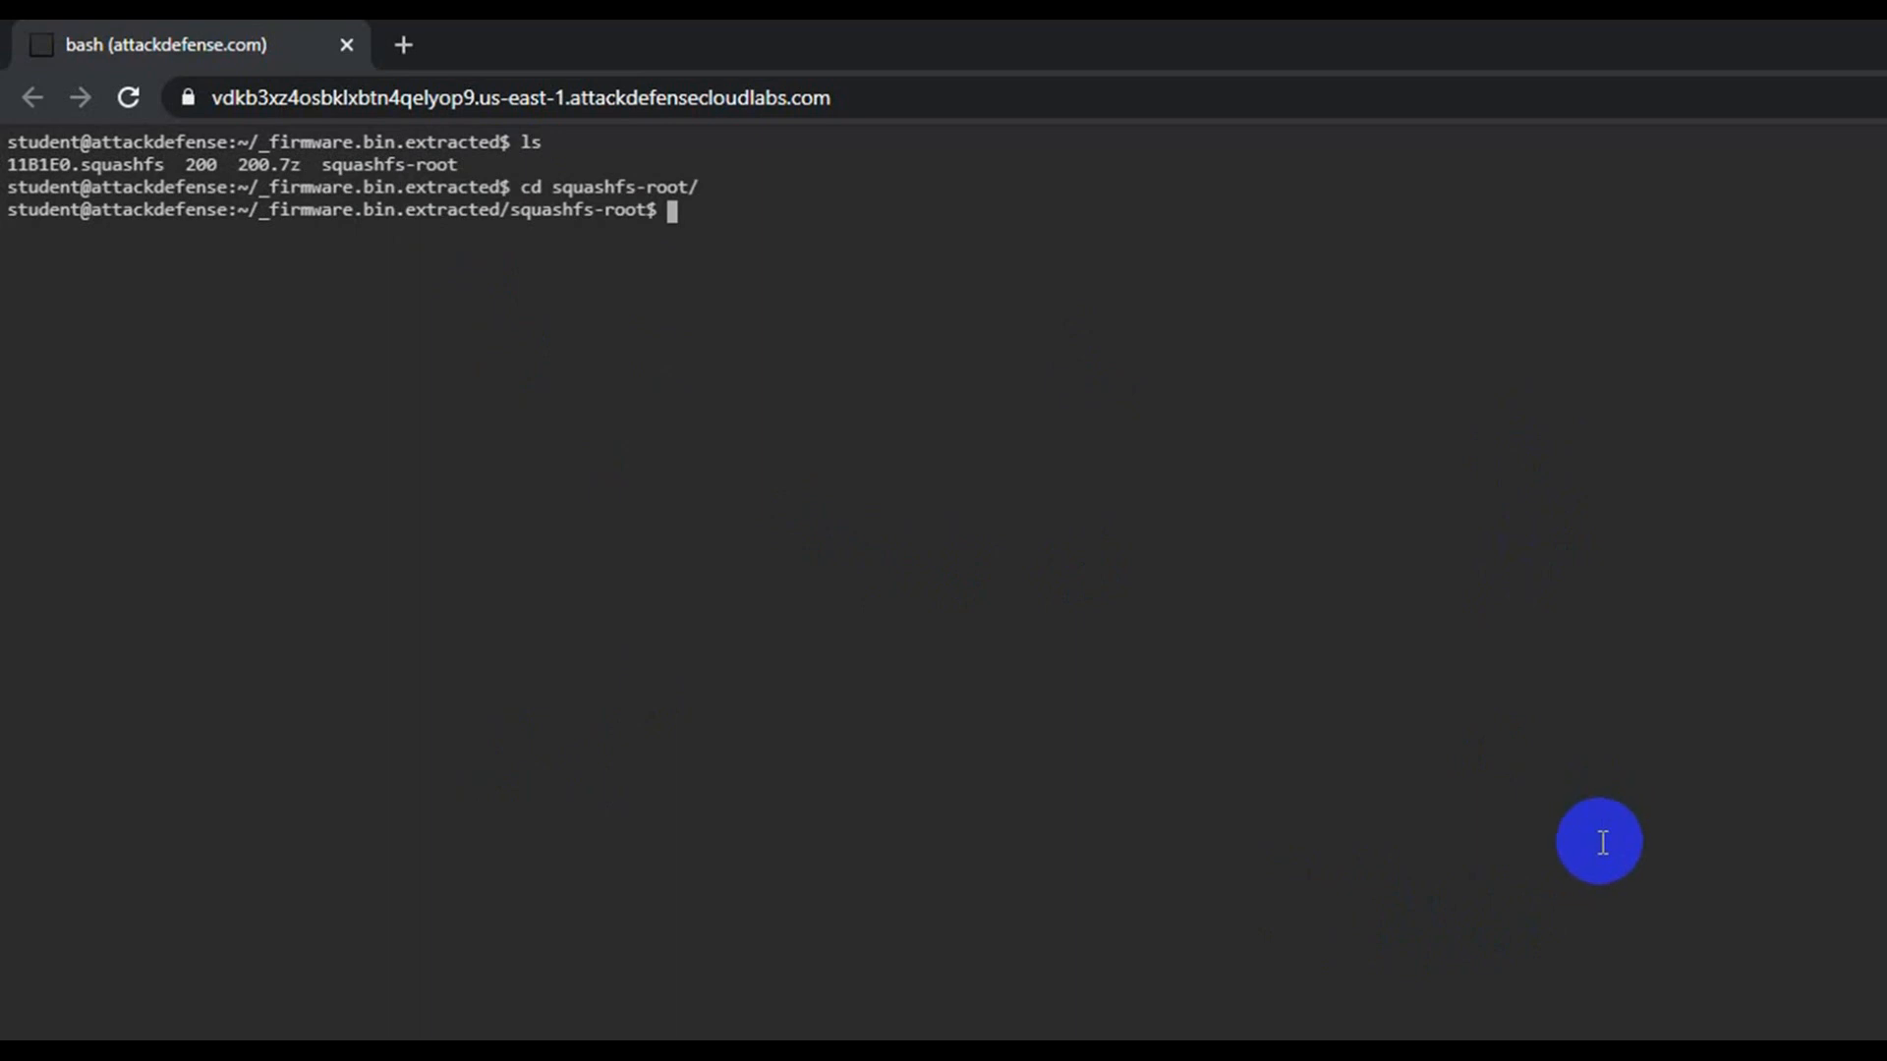
{"action": "mouse_move", "coordinate": [664, 256]}
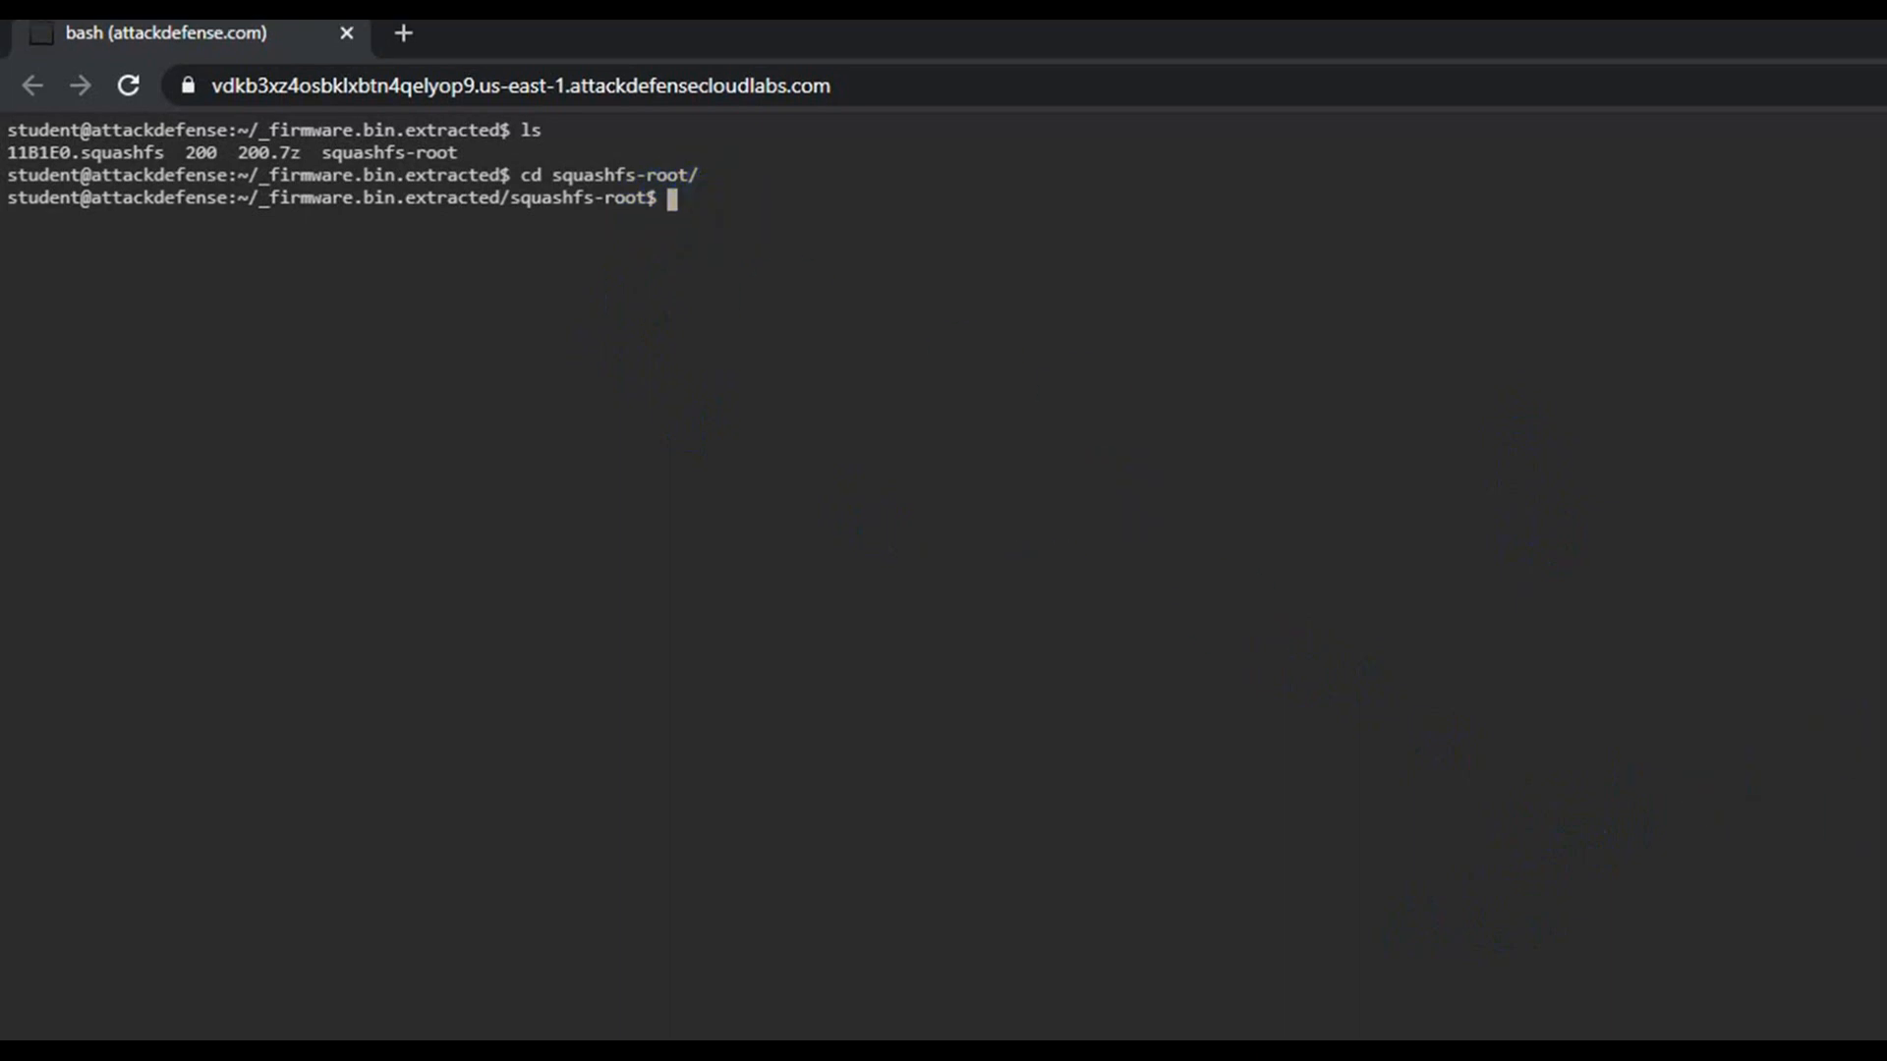
Print the firmware's etc/passwd account file.
{"action": "type", "text": "c"}
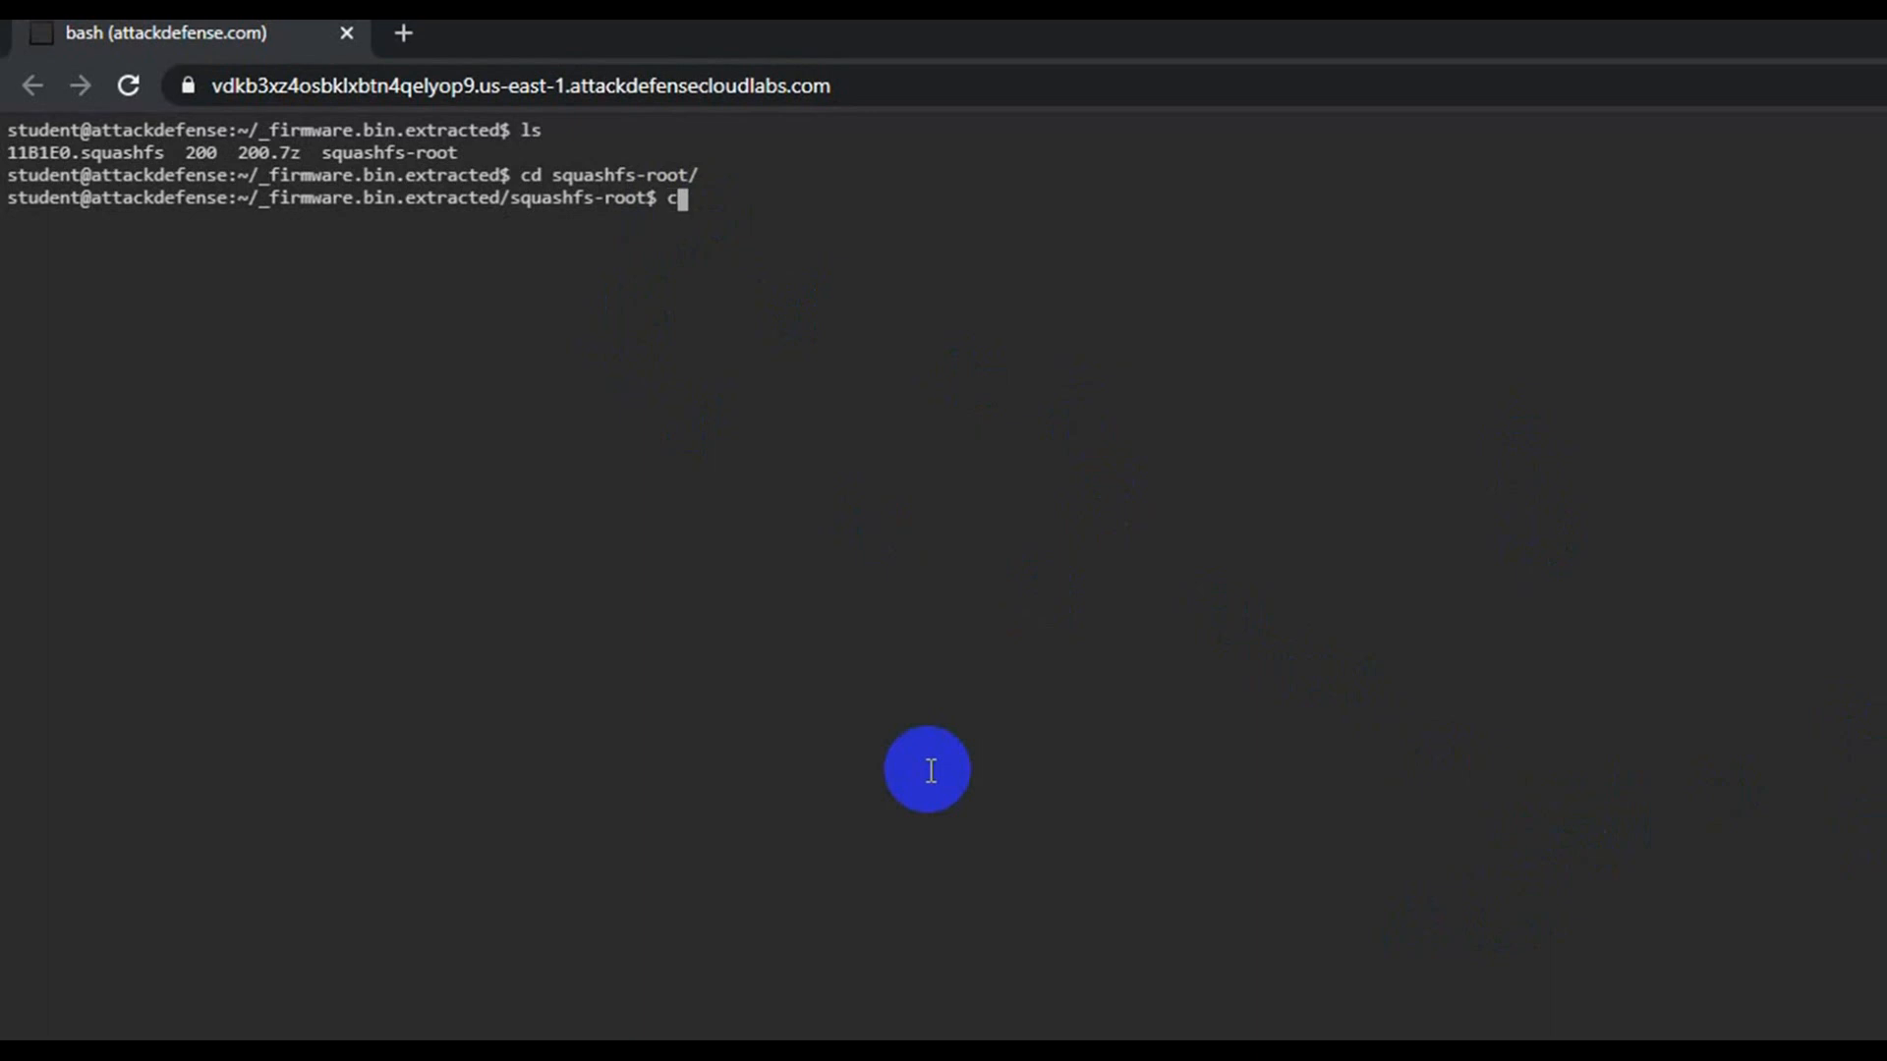
{"action": "type", "text": "at e"}
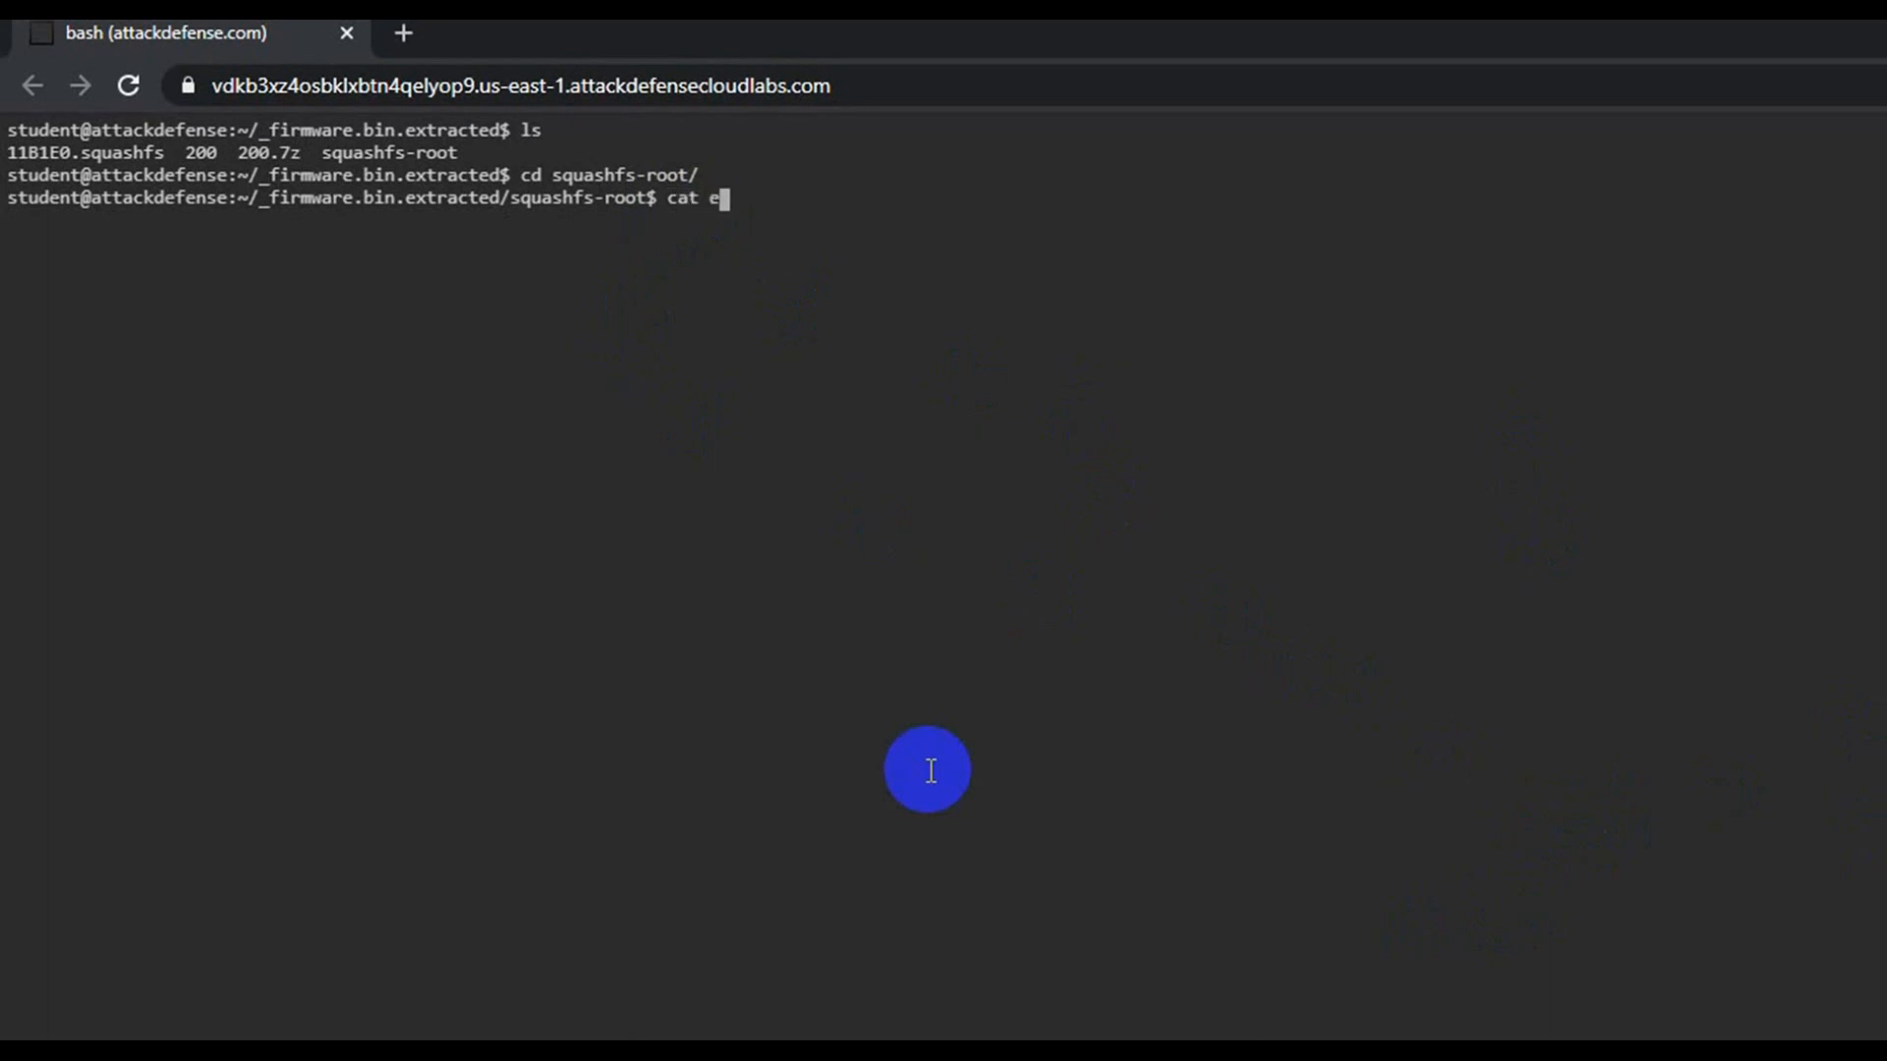
{"action": "type", "text": "tc/passwd"}
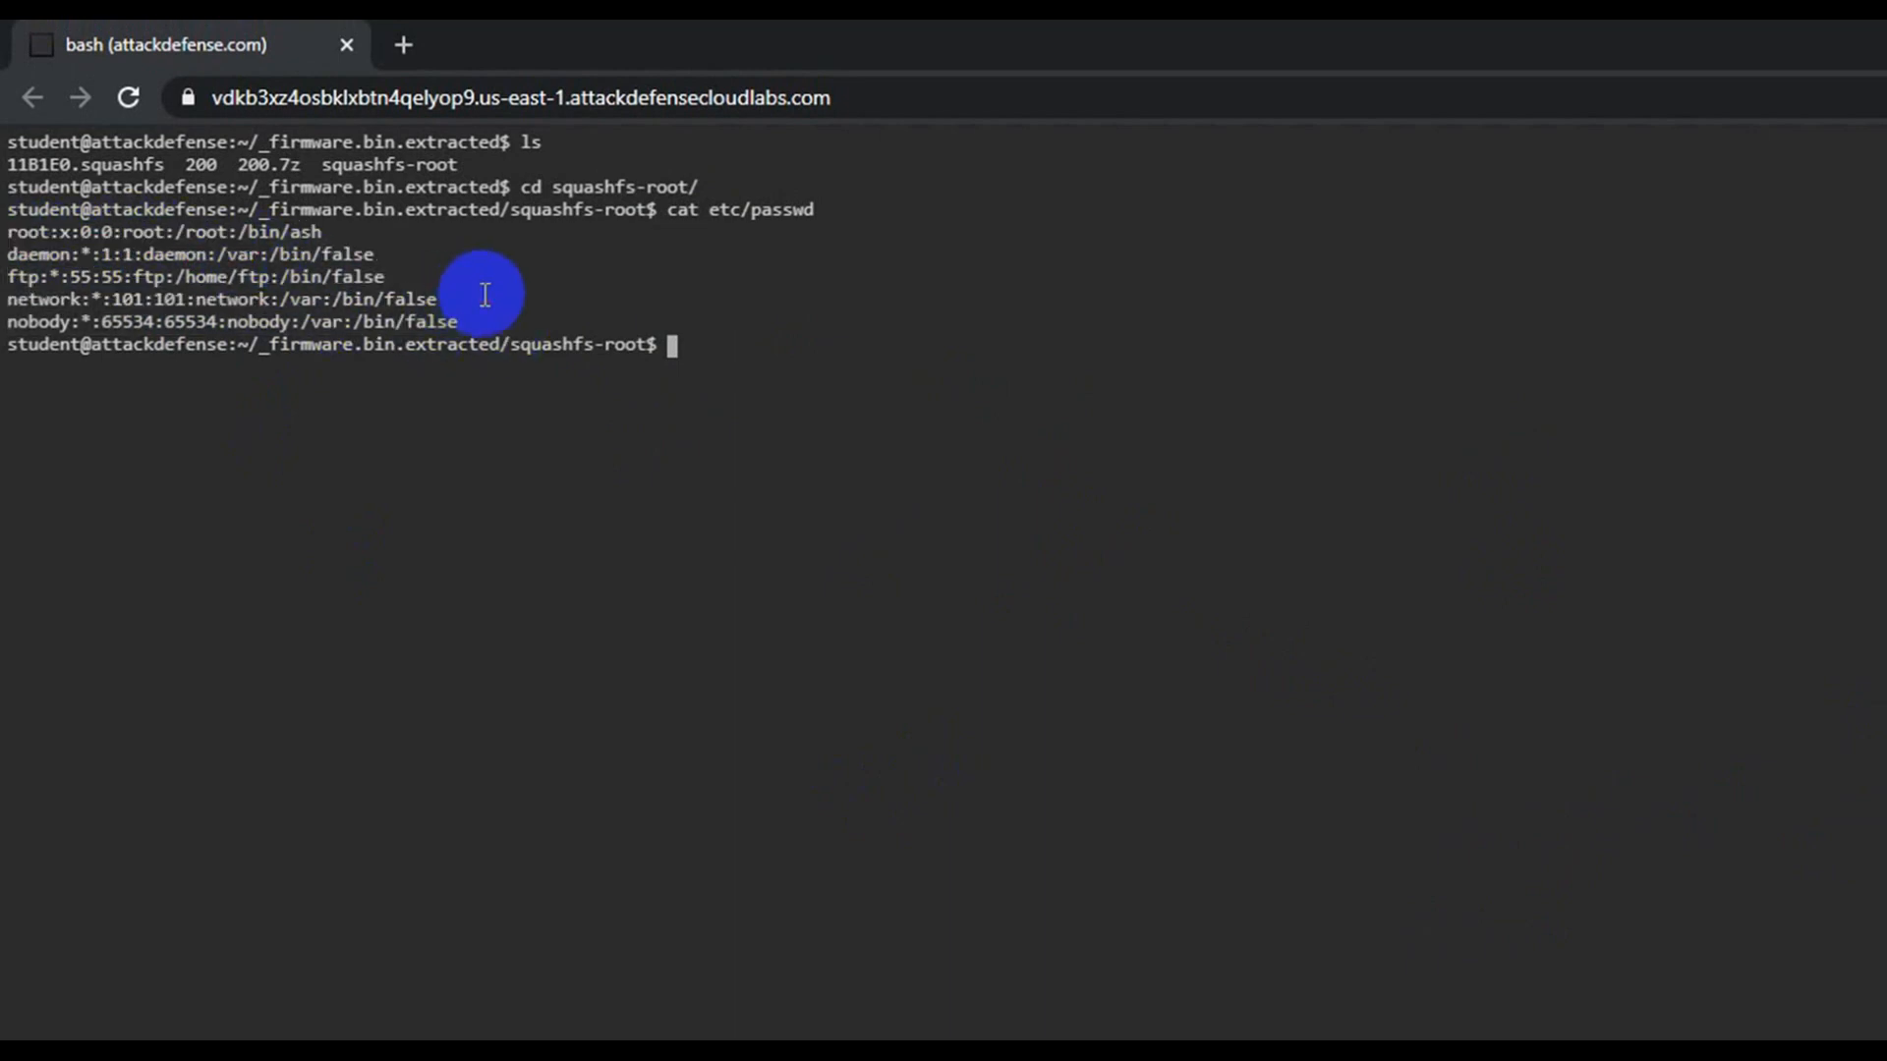
{"action": "mouse_move", "coordinate": [948, 371]}
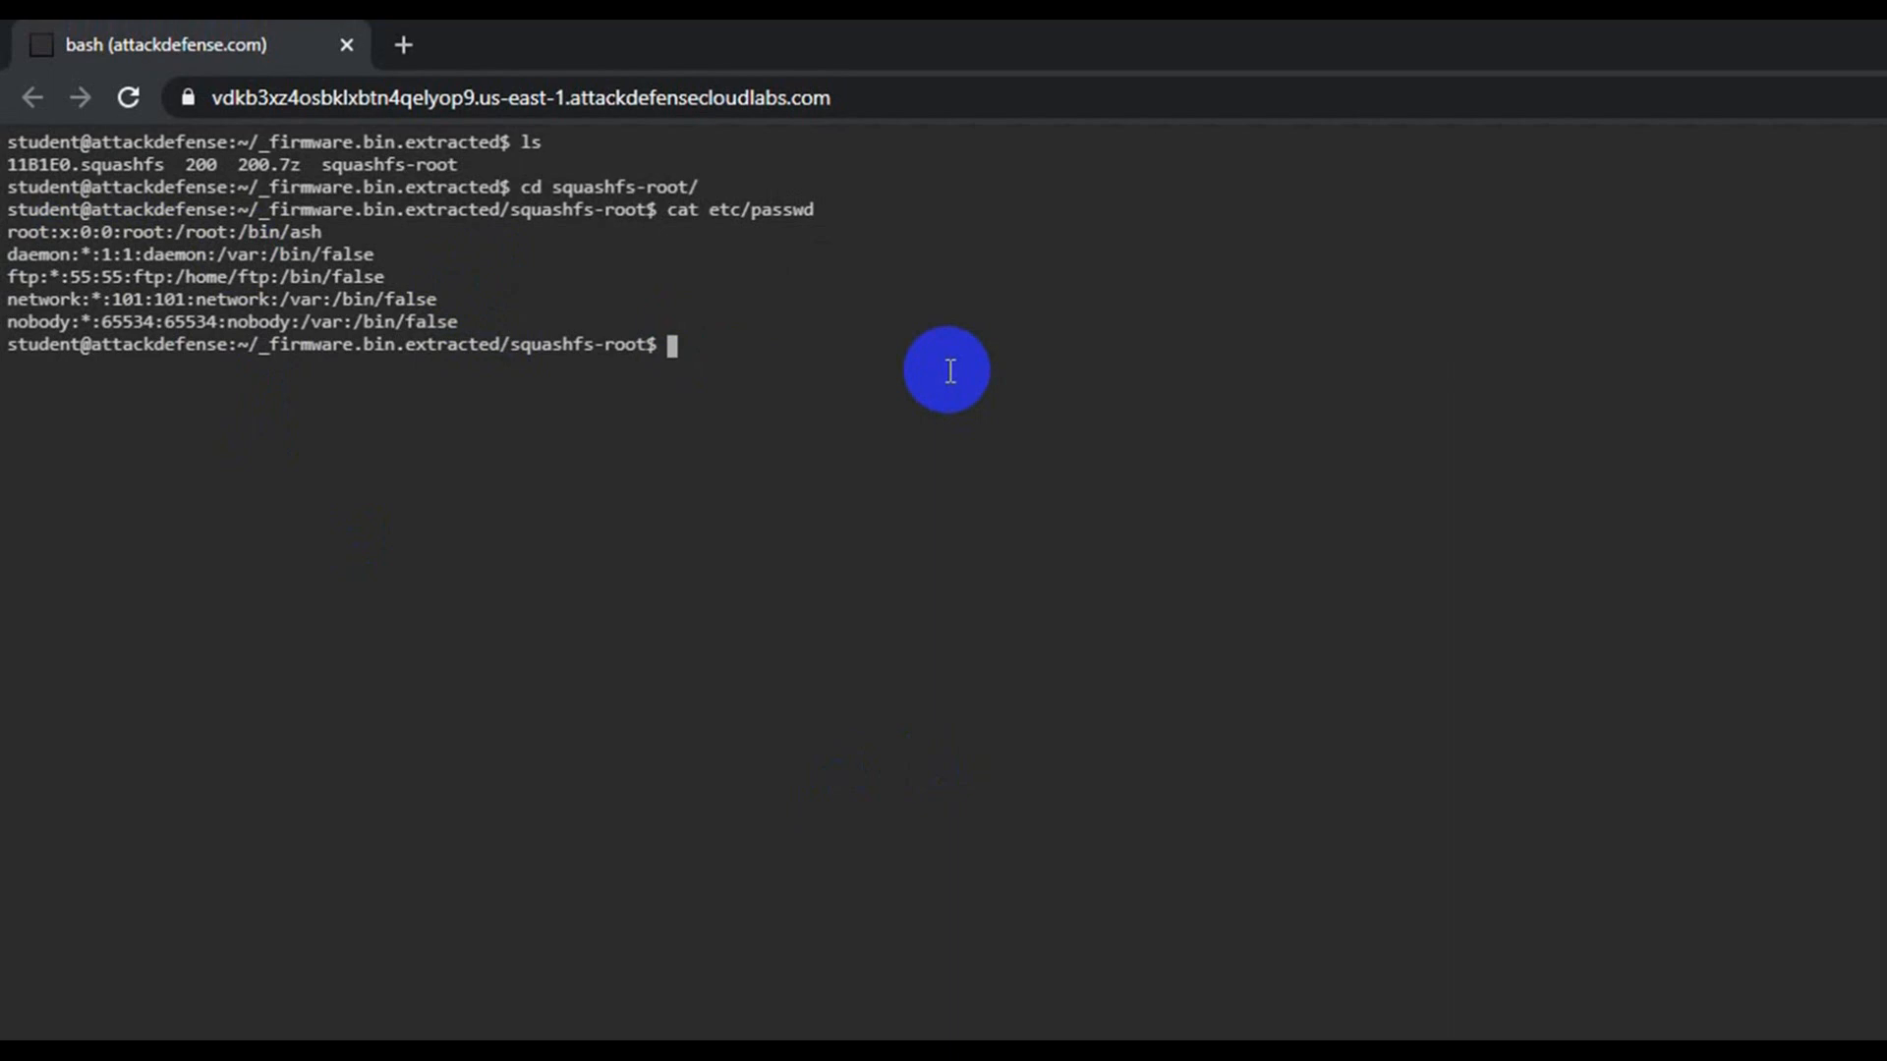
Print etc/shadow and select the root password hash line.
{"action": "type", "text": "cat"}
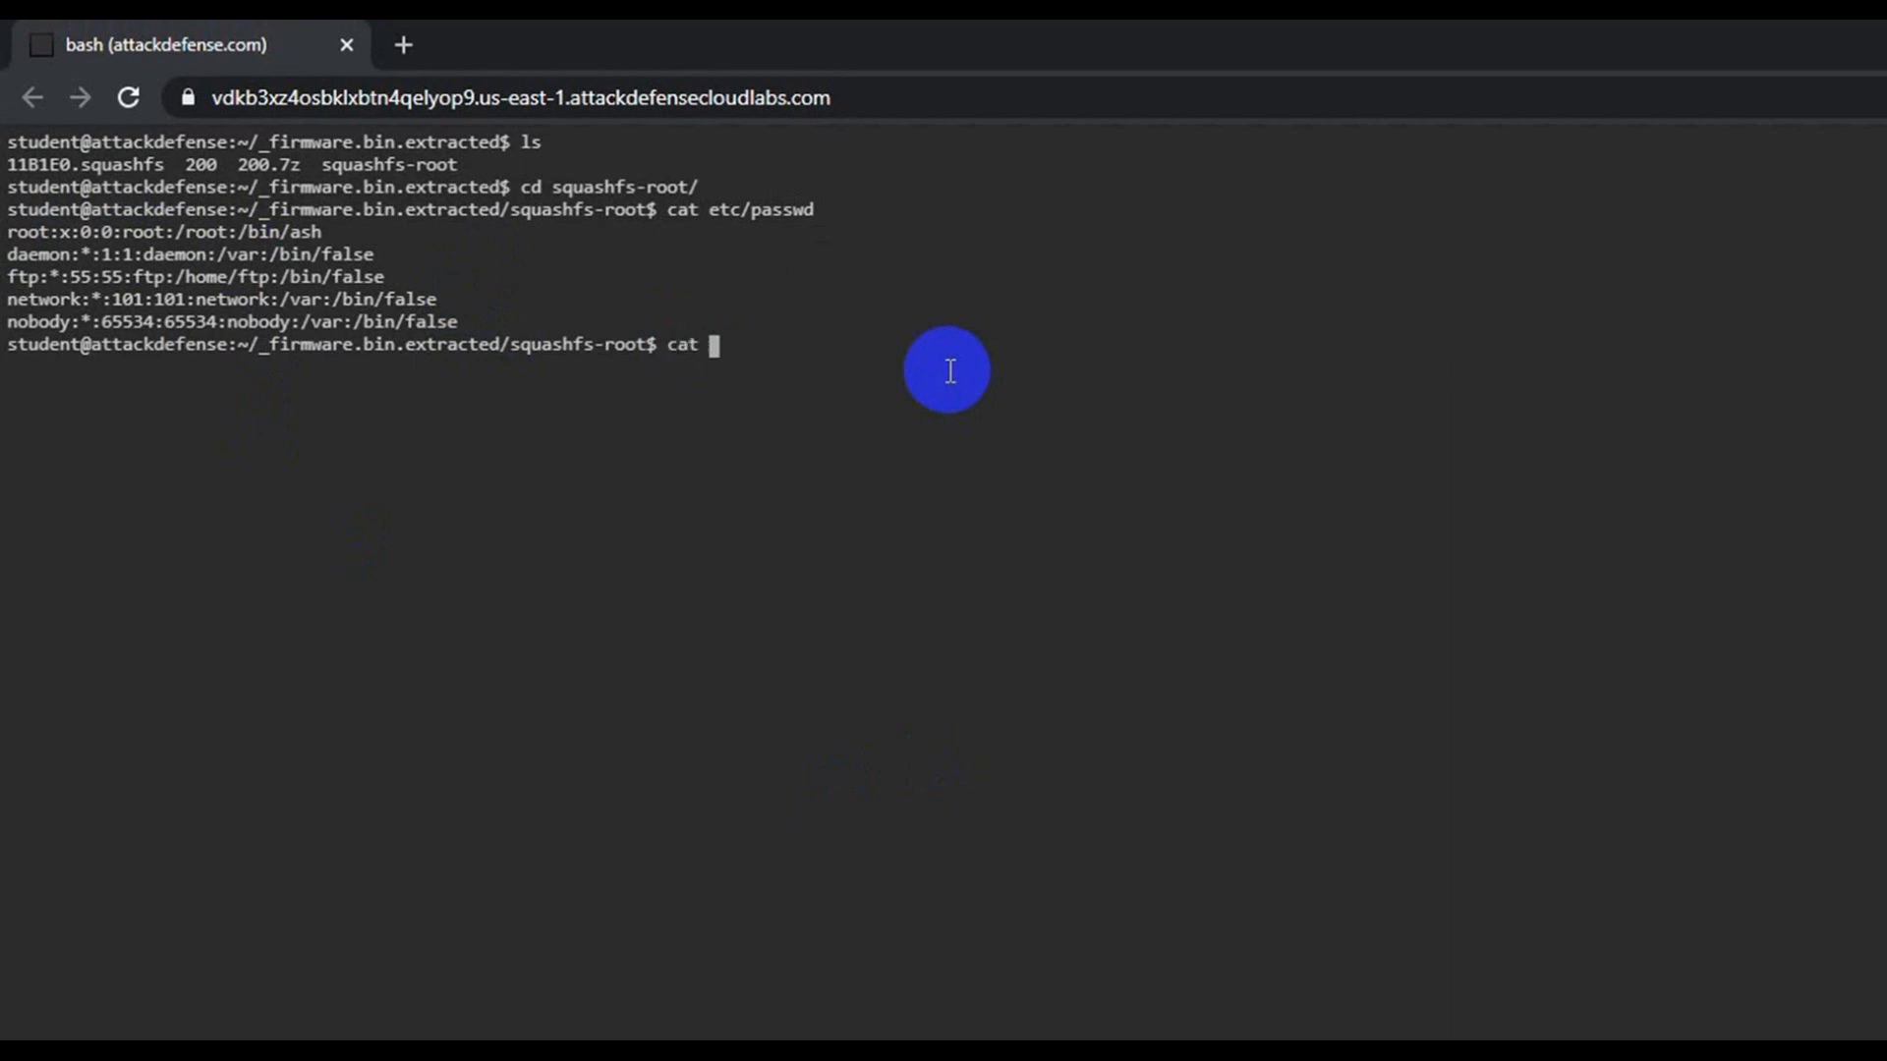
{"action": "type", "text": "etc/"}
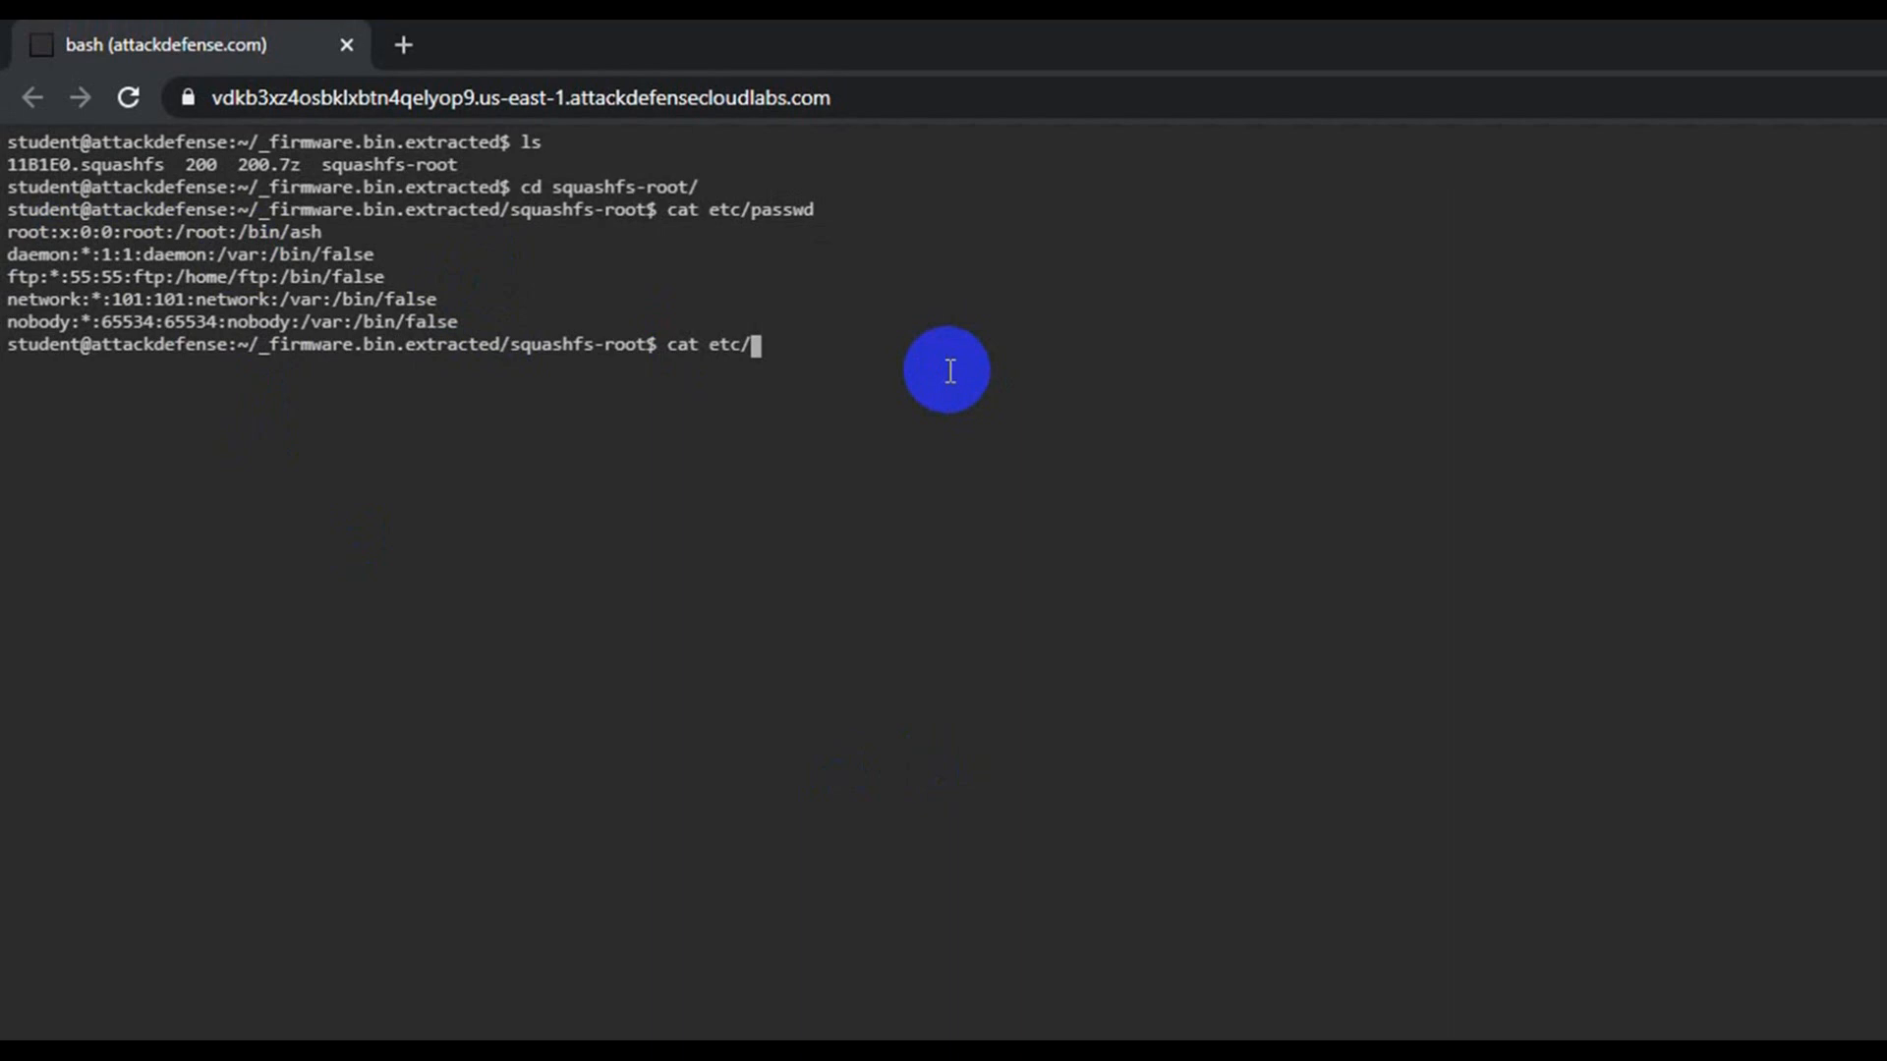
{"action": "type", "text": "shadow"}
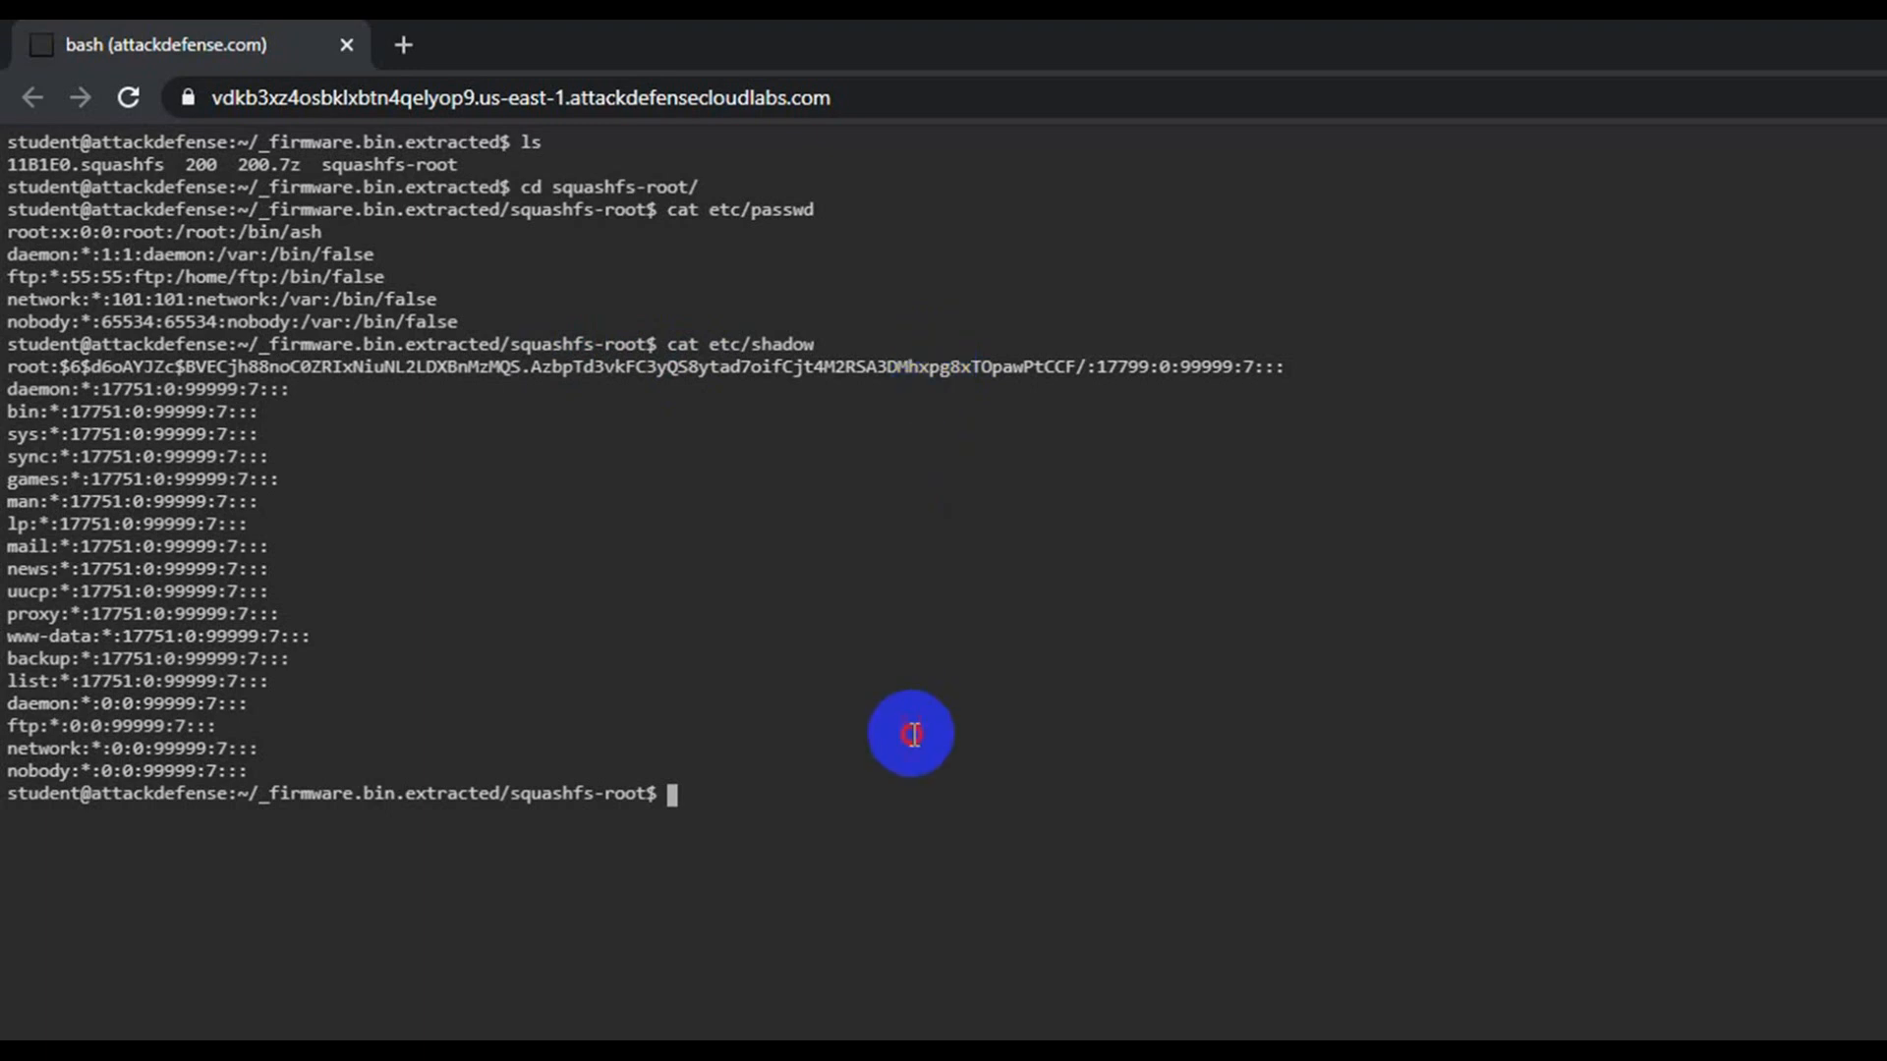
{"action": "left_click_drag", "start_coordinate": [910, 733], "coordinate": [369, 376]}
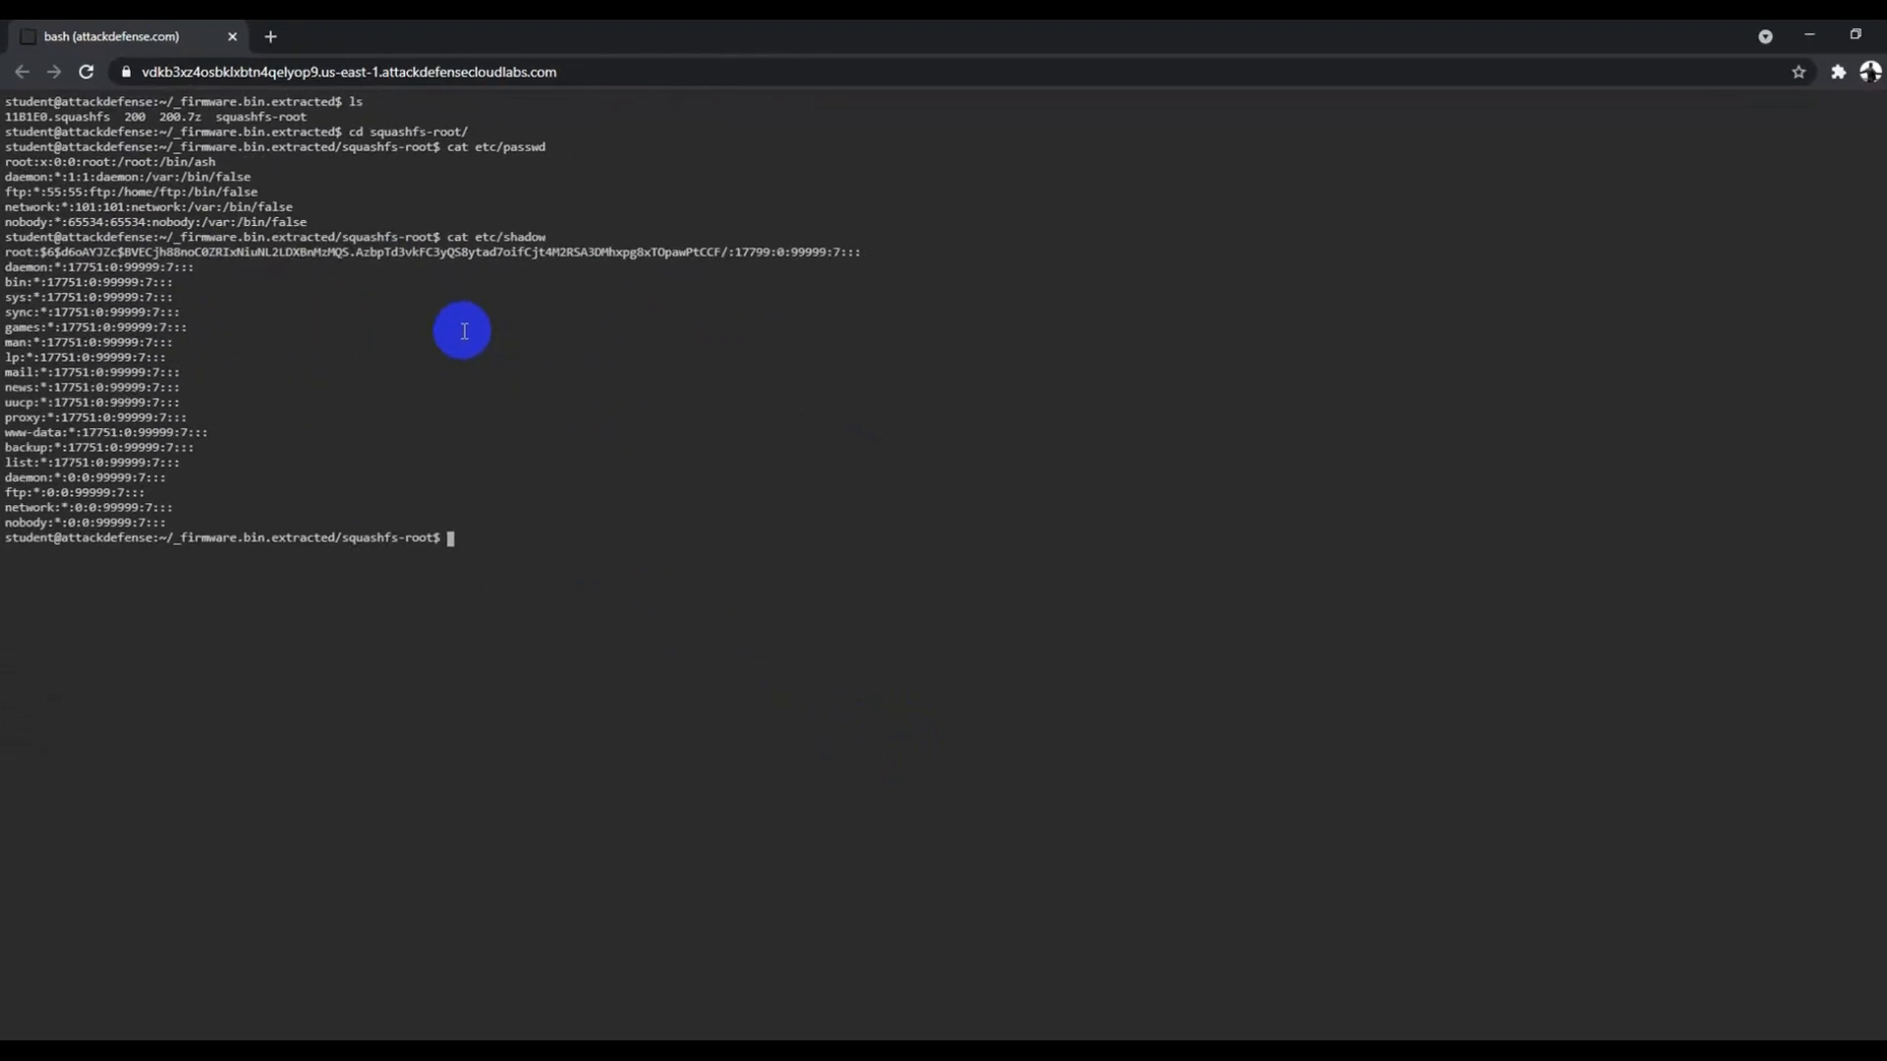
Copy etc/shadow to pass.txt and trim it in nano to only root's hash line.
{"action": "type", "text": "c"}
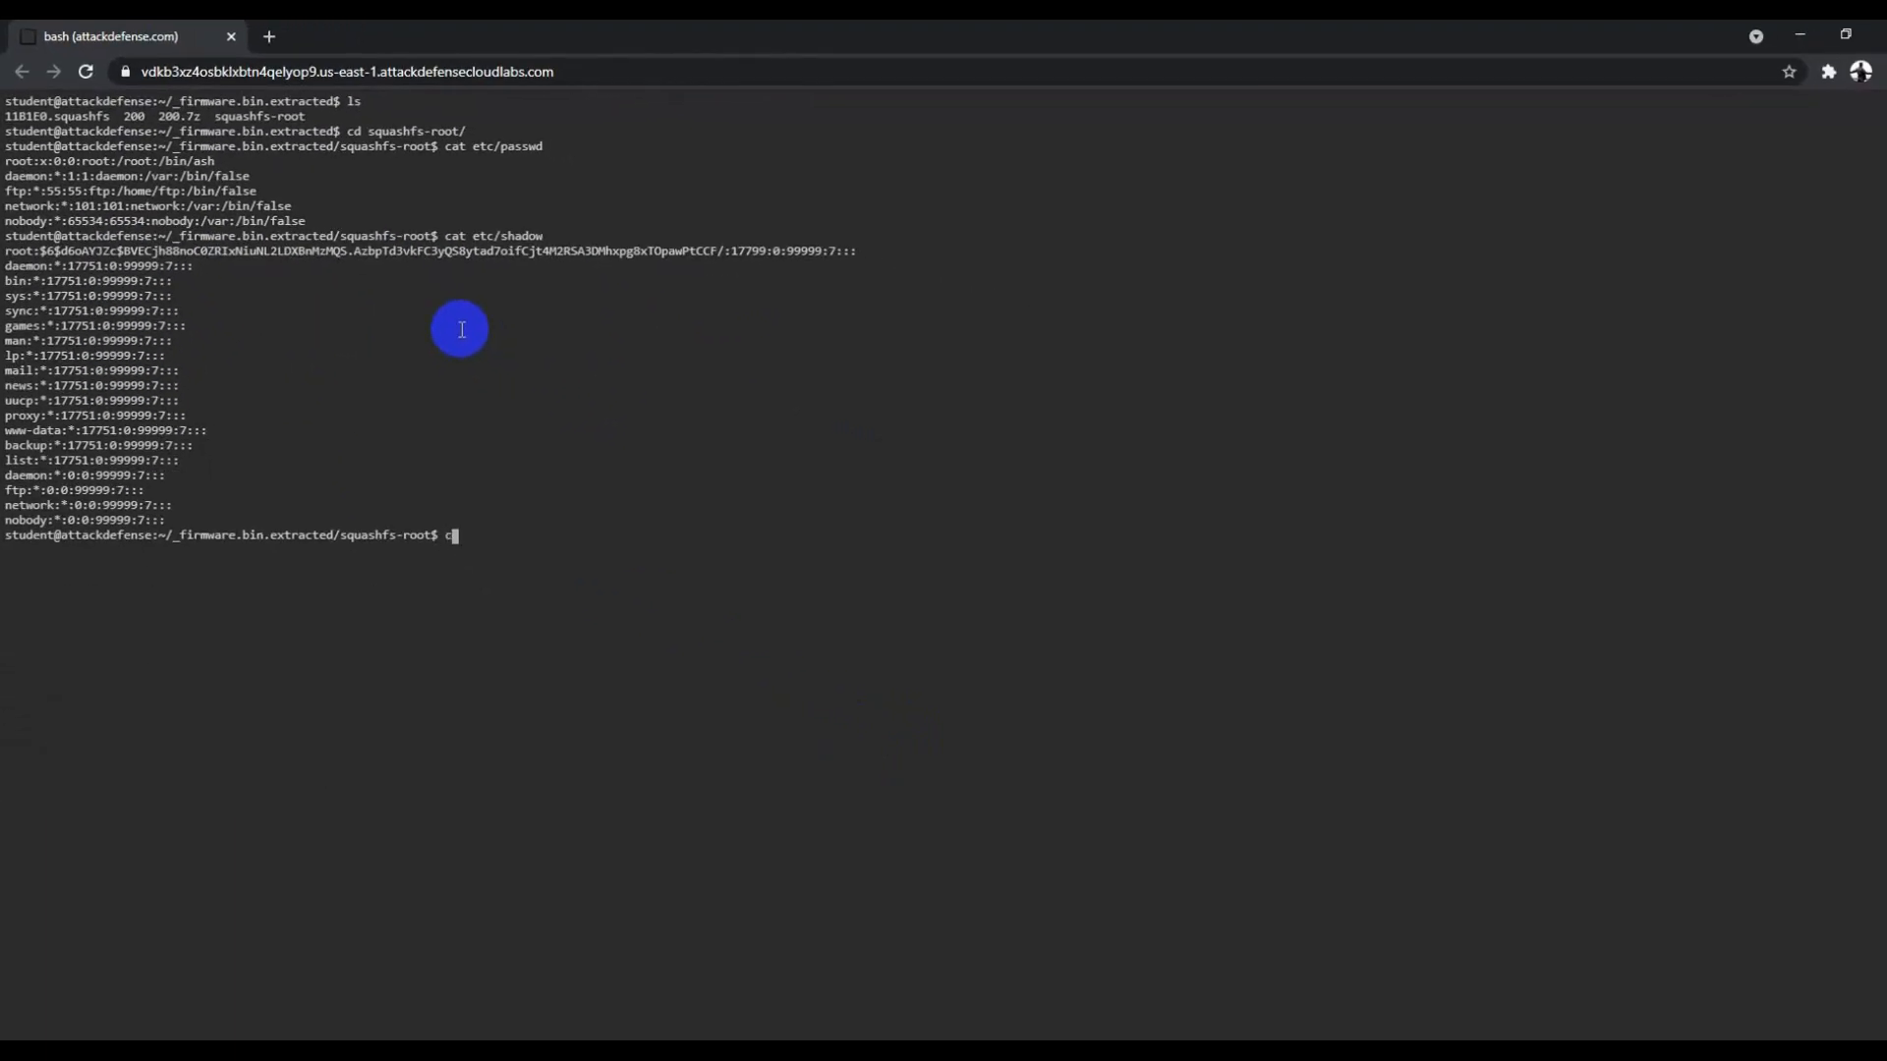
{"action": "type", "text": "p"}
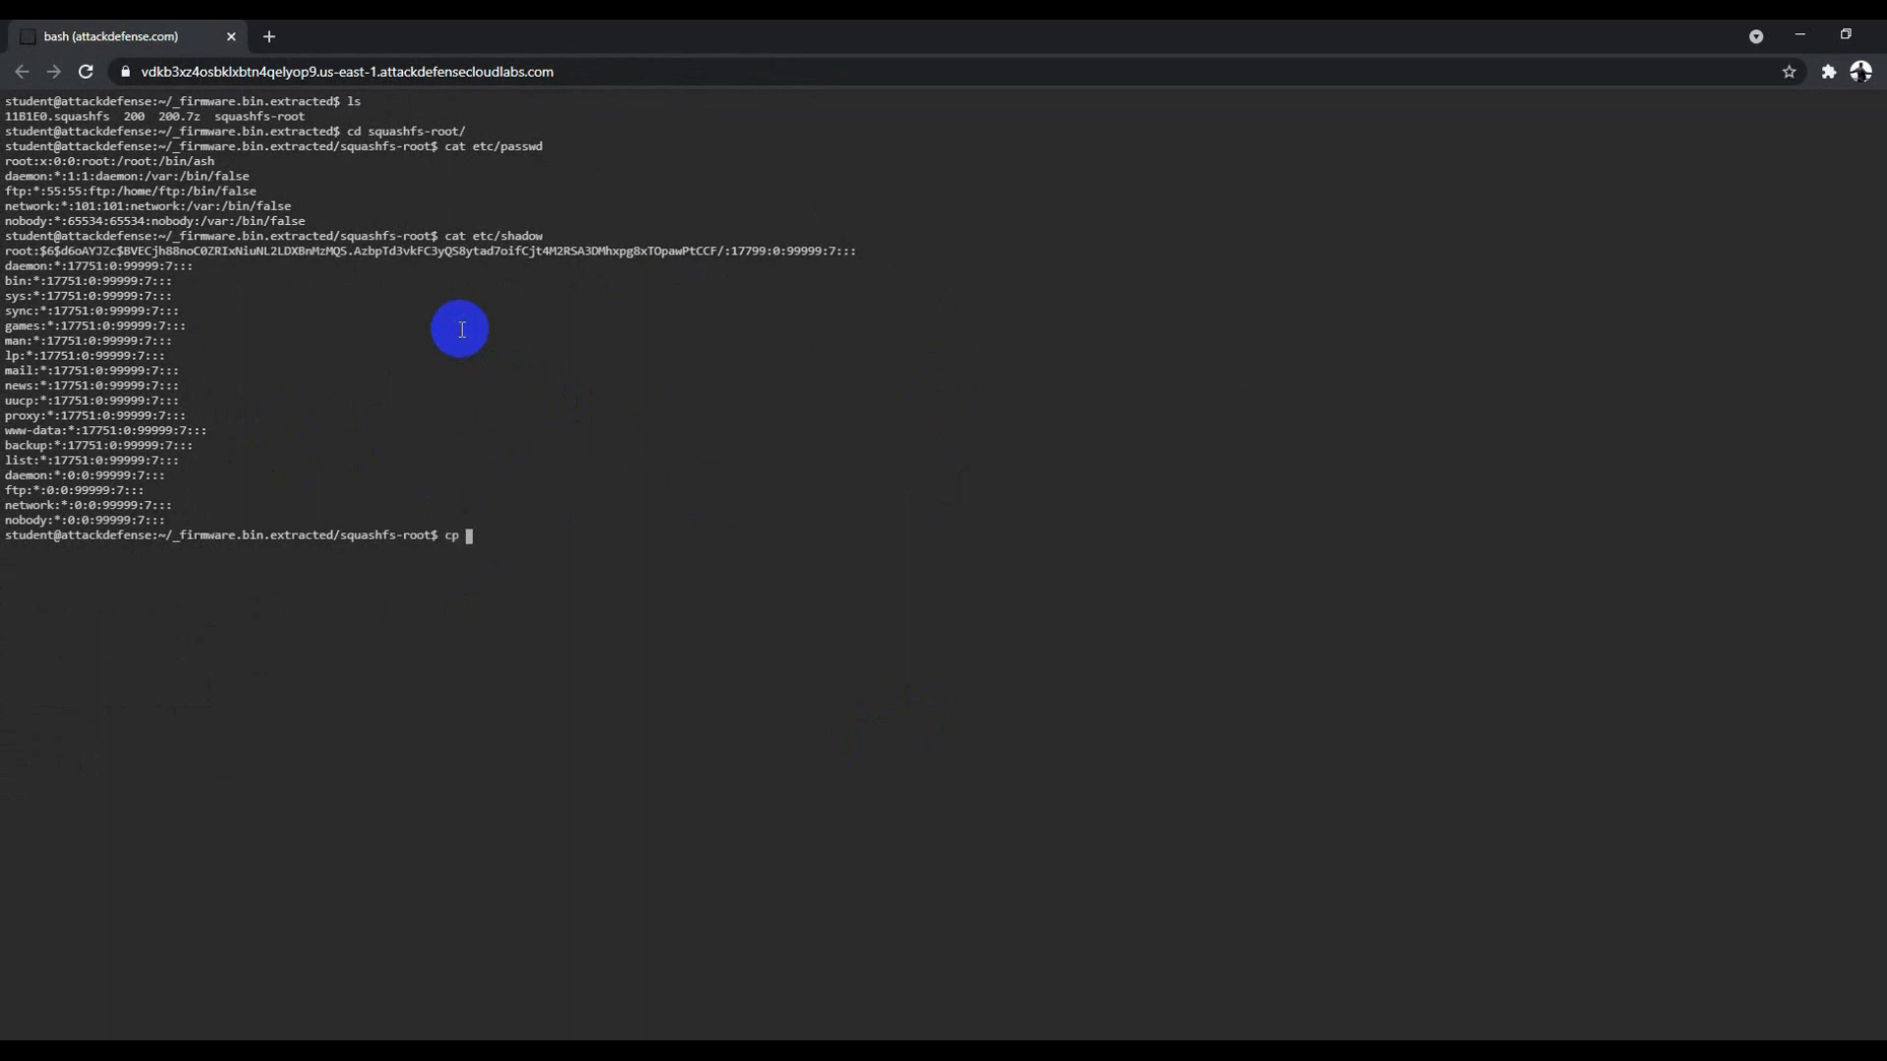
{"action": "type", "text": "etc/s"}
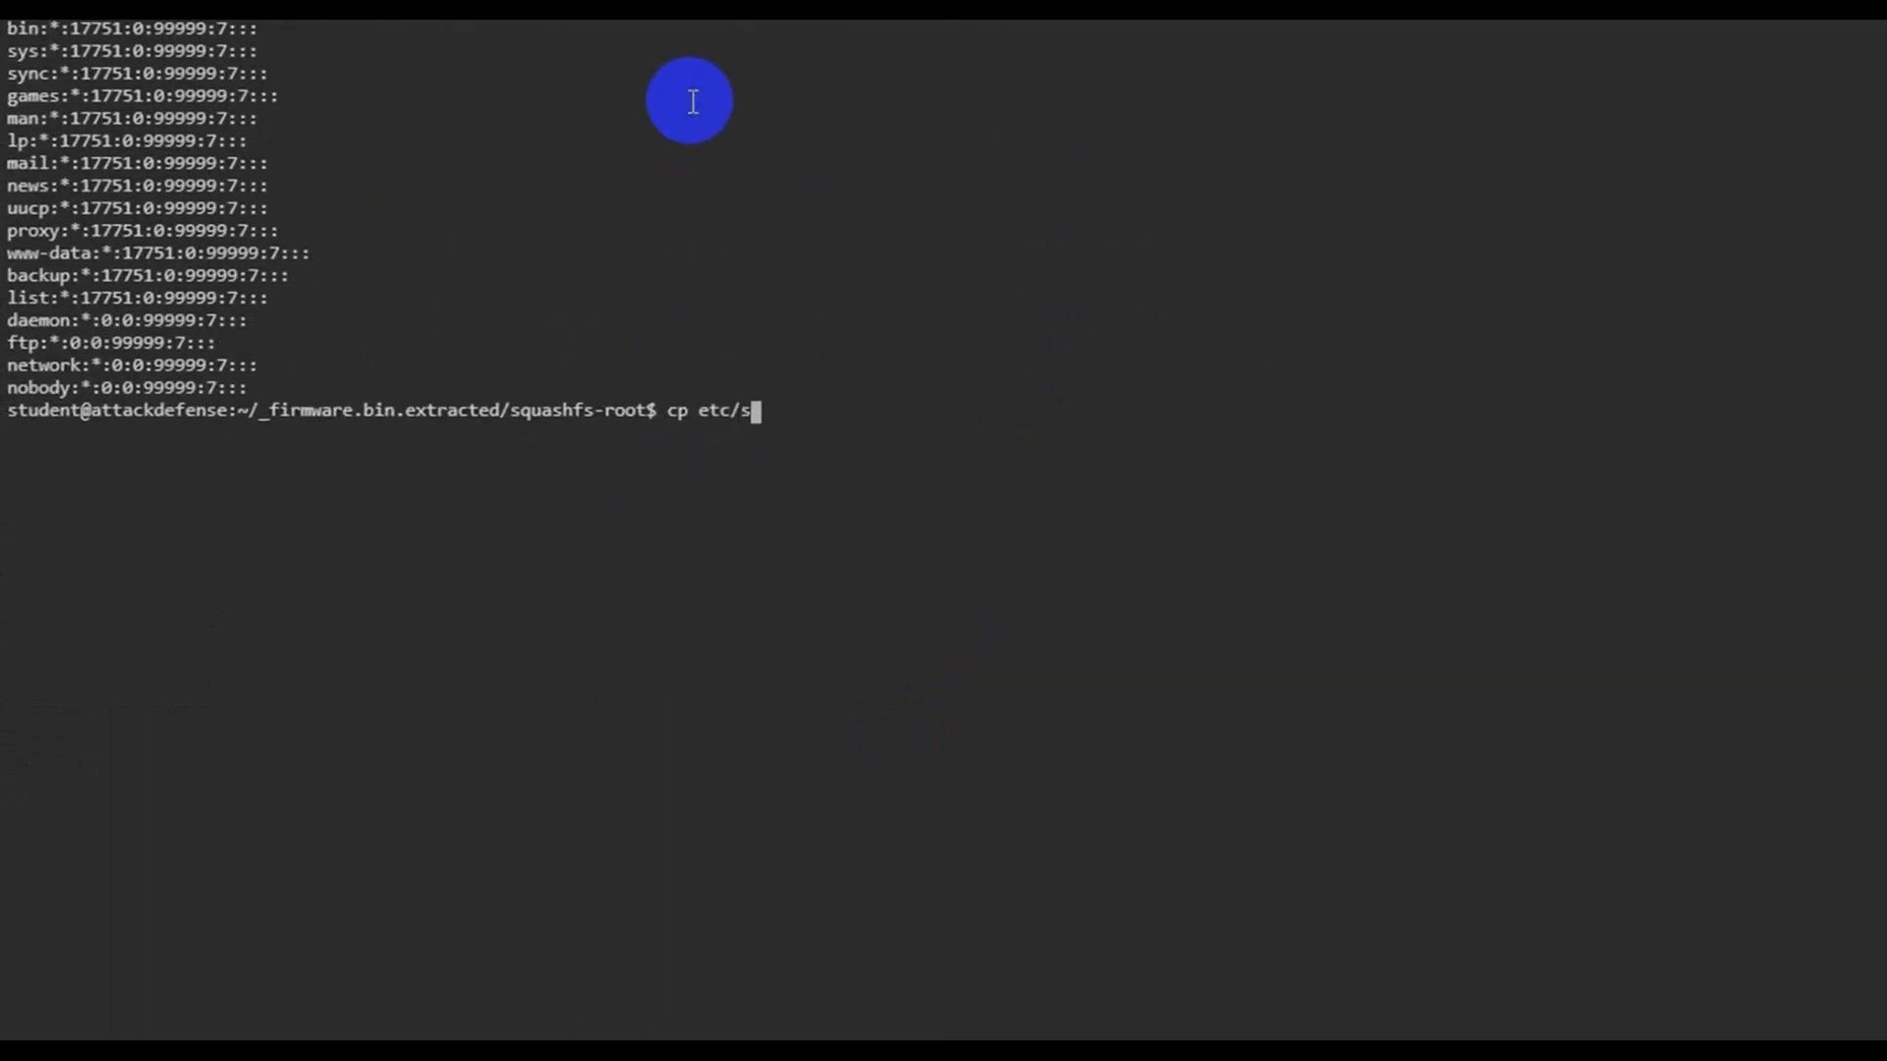
{"action": "type", "text": "hadow"}
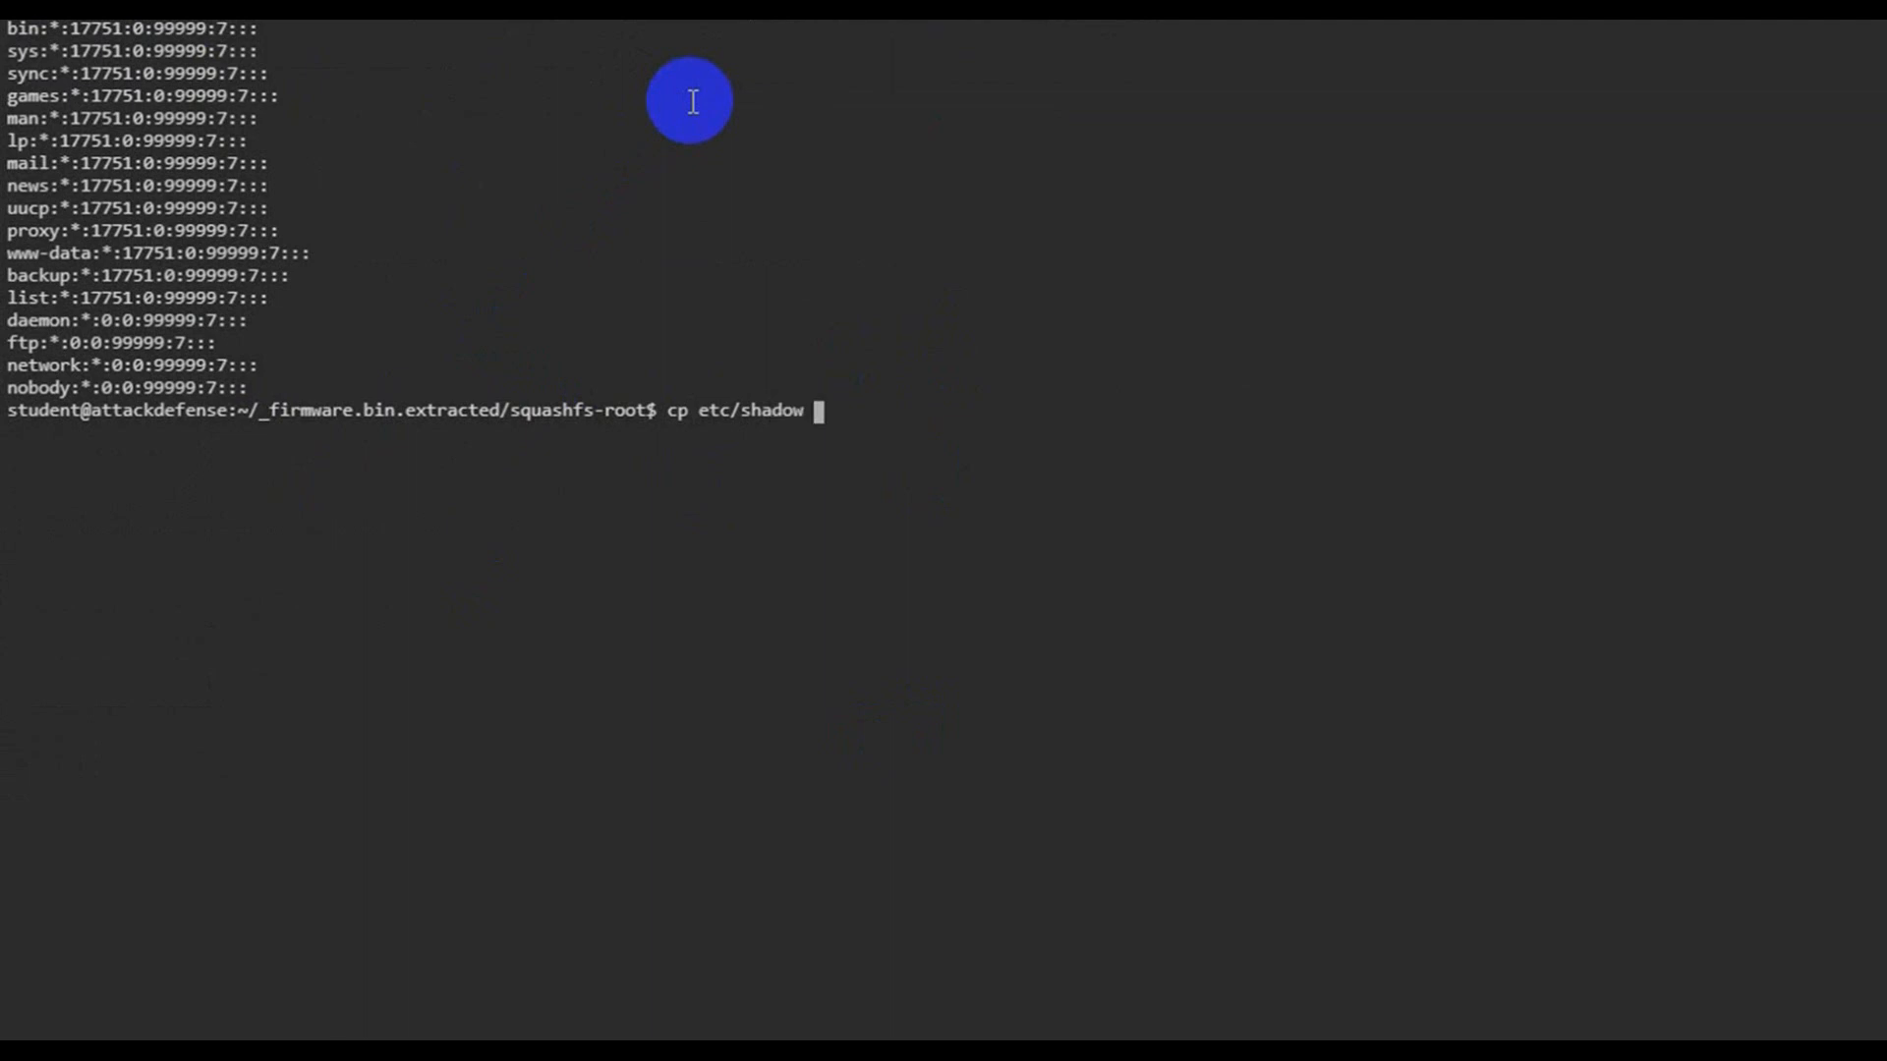
{"action": "type", "text": "pass"}
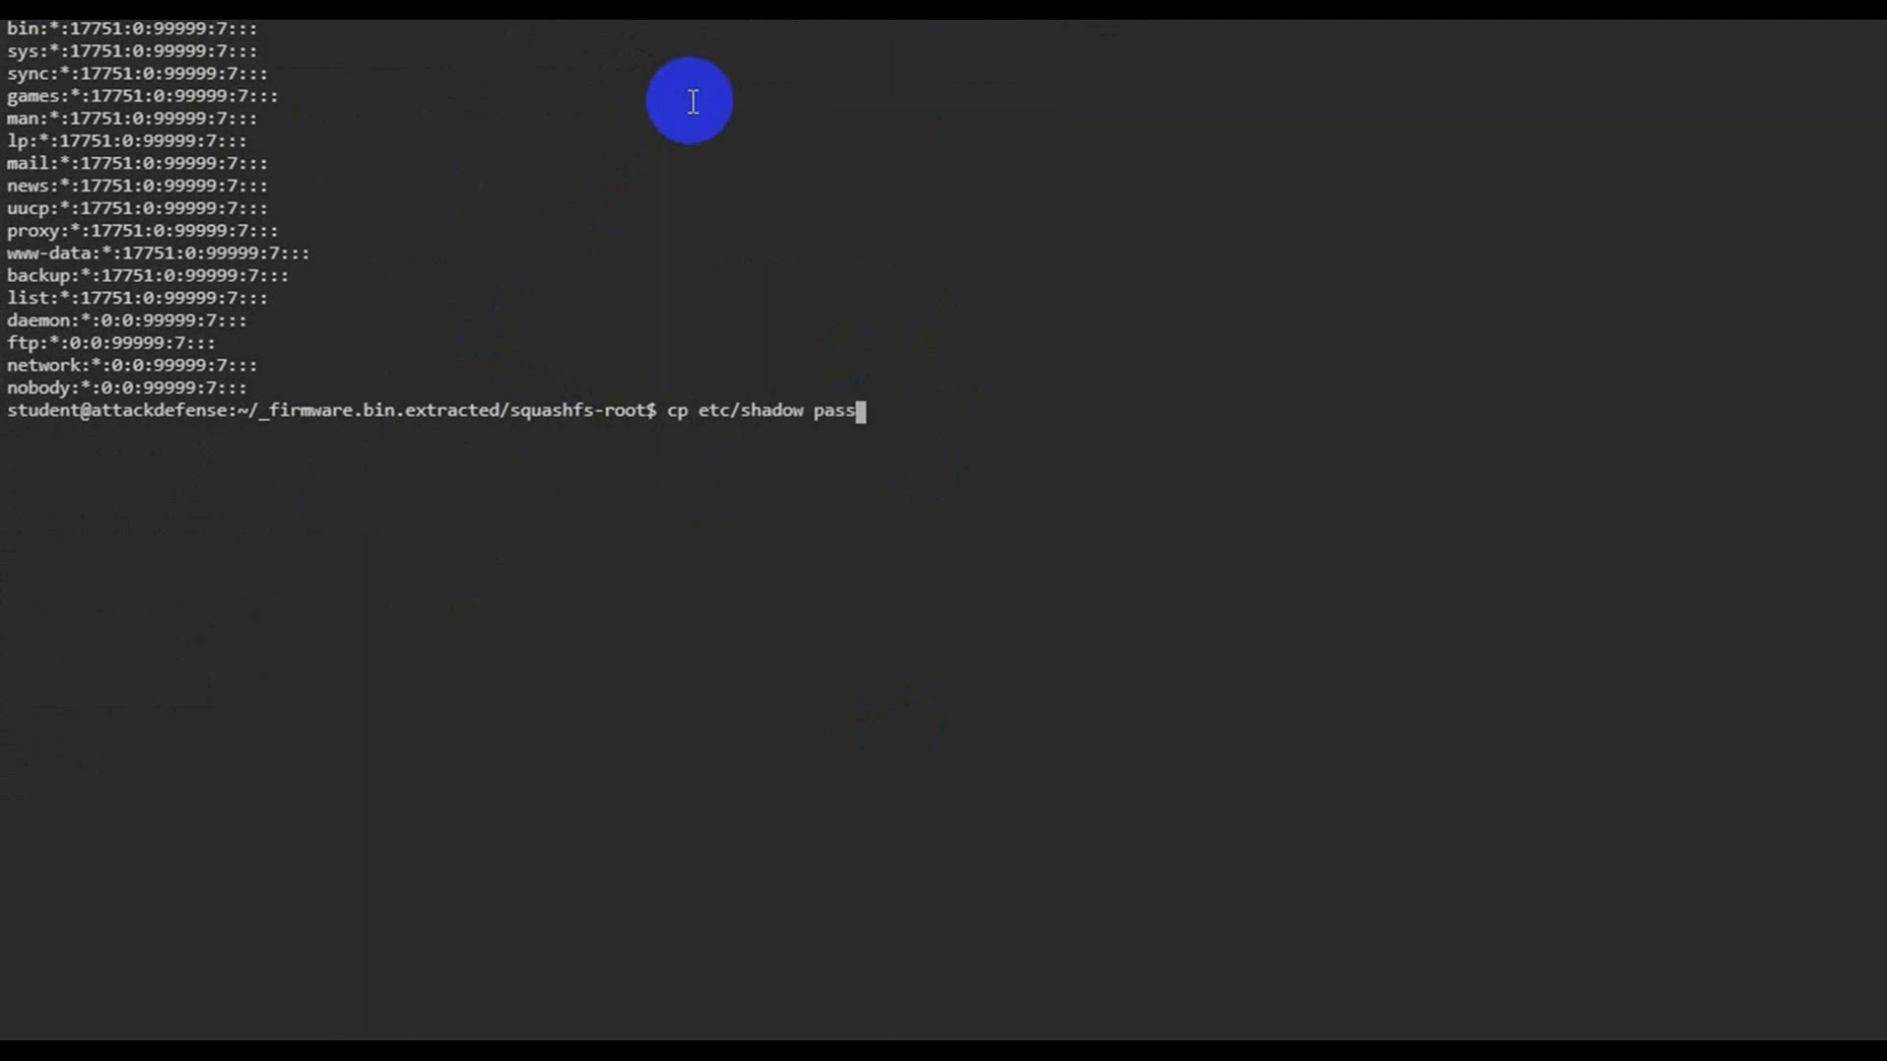
{"action": "type", "text": ".txt"}
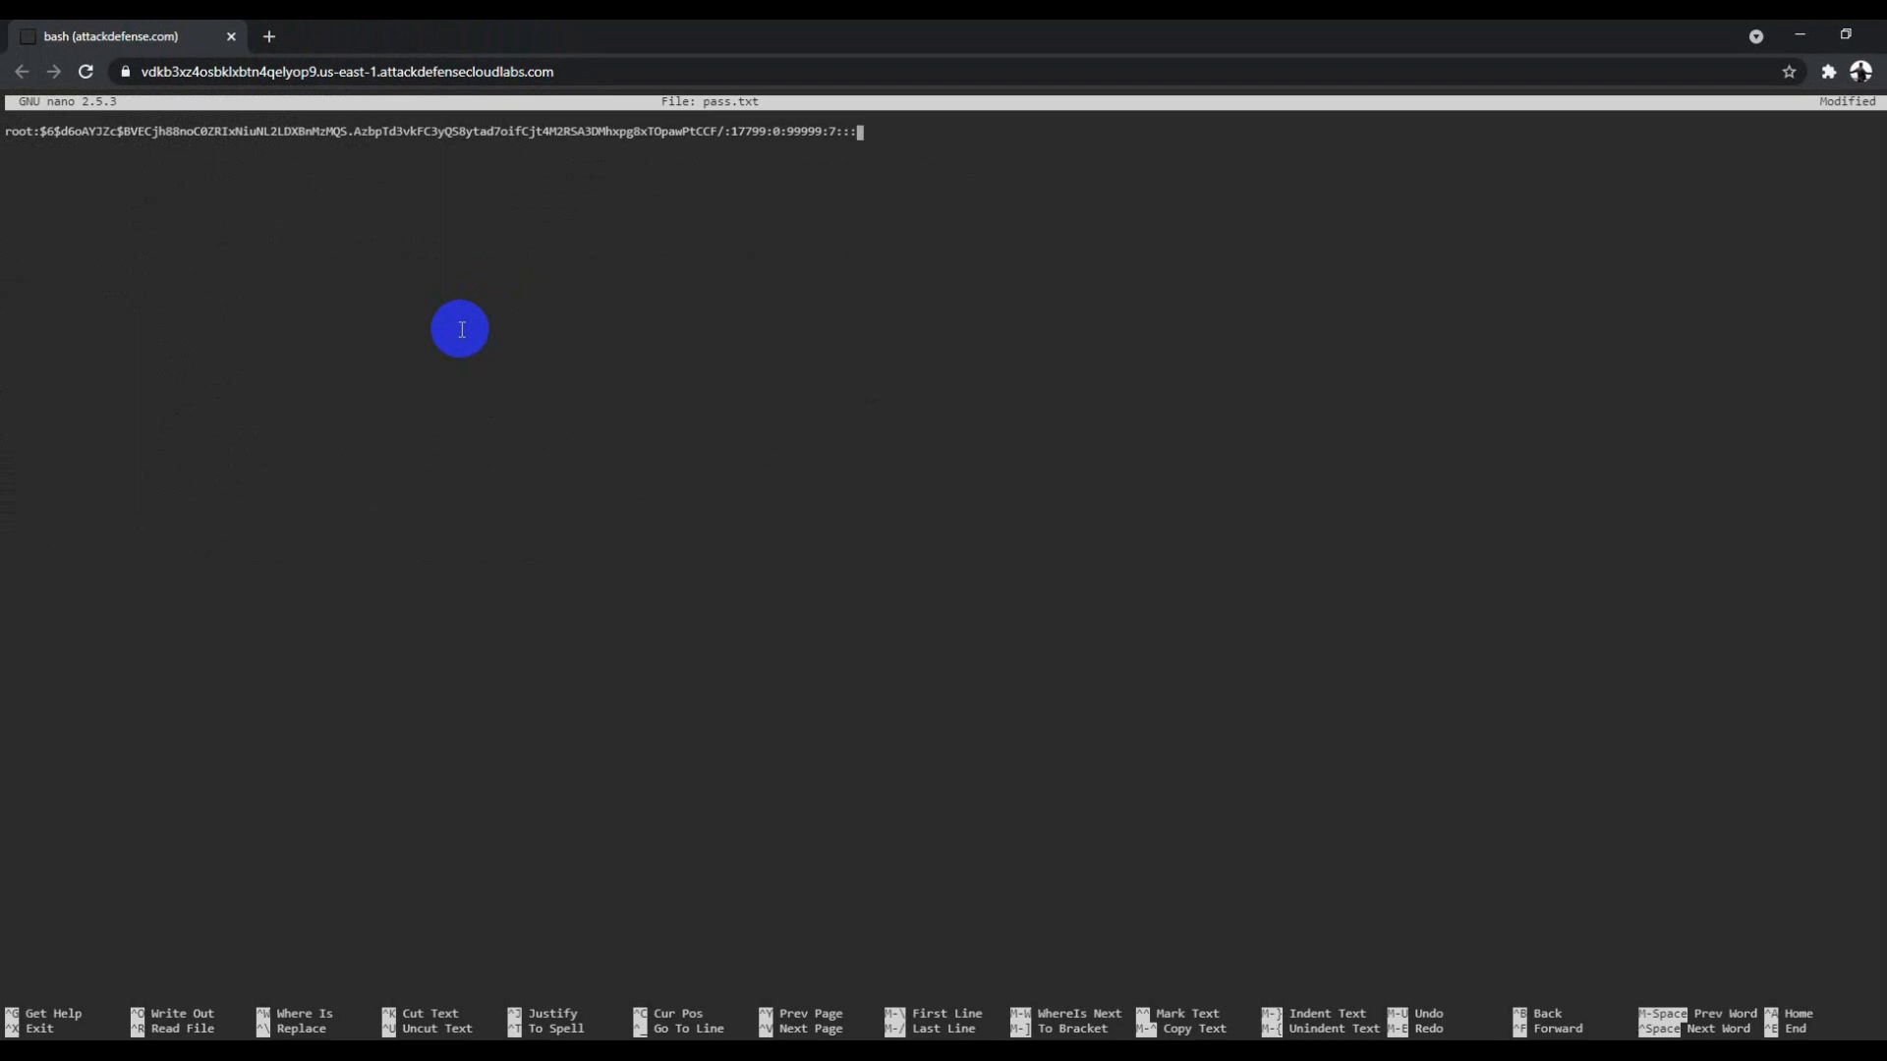
Save pass.txt from nano and print it to confirm only root's hash remains.
{"action": "key", "text": "ctrl+o"}
{"action": "type", "text": "cat pass.txt"}
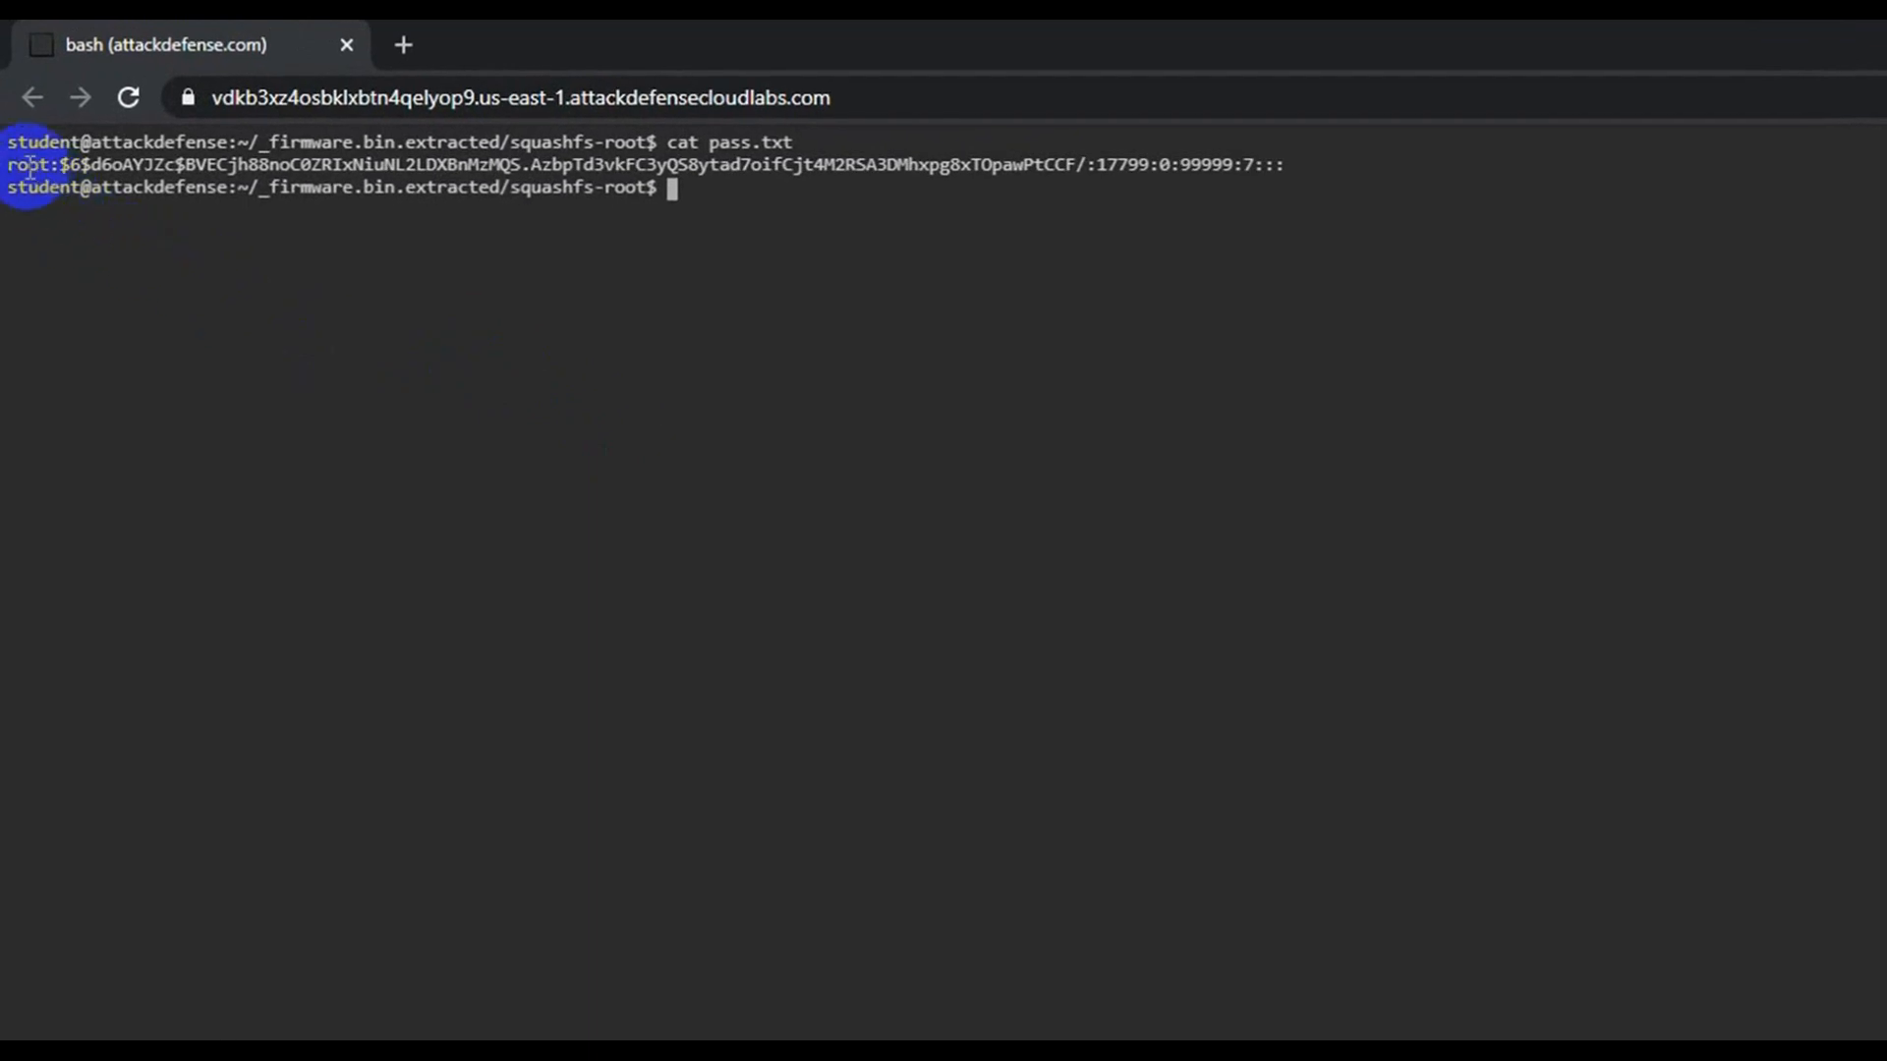
{"action": "mouse_move", "coordinate": [871, 239]}
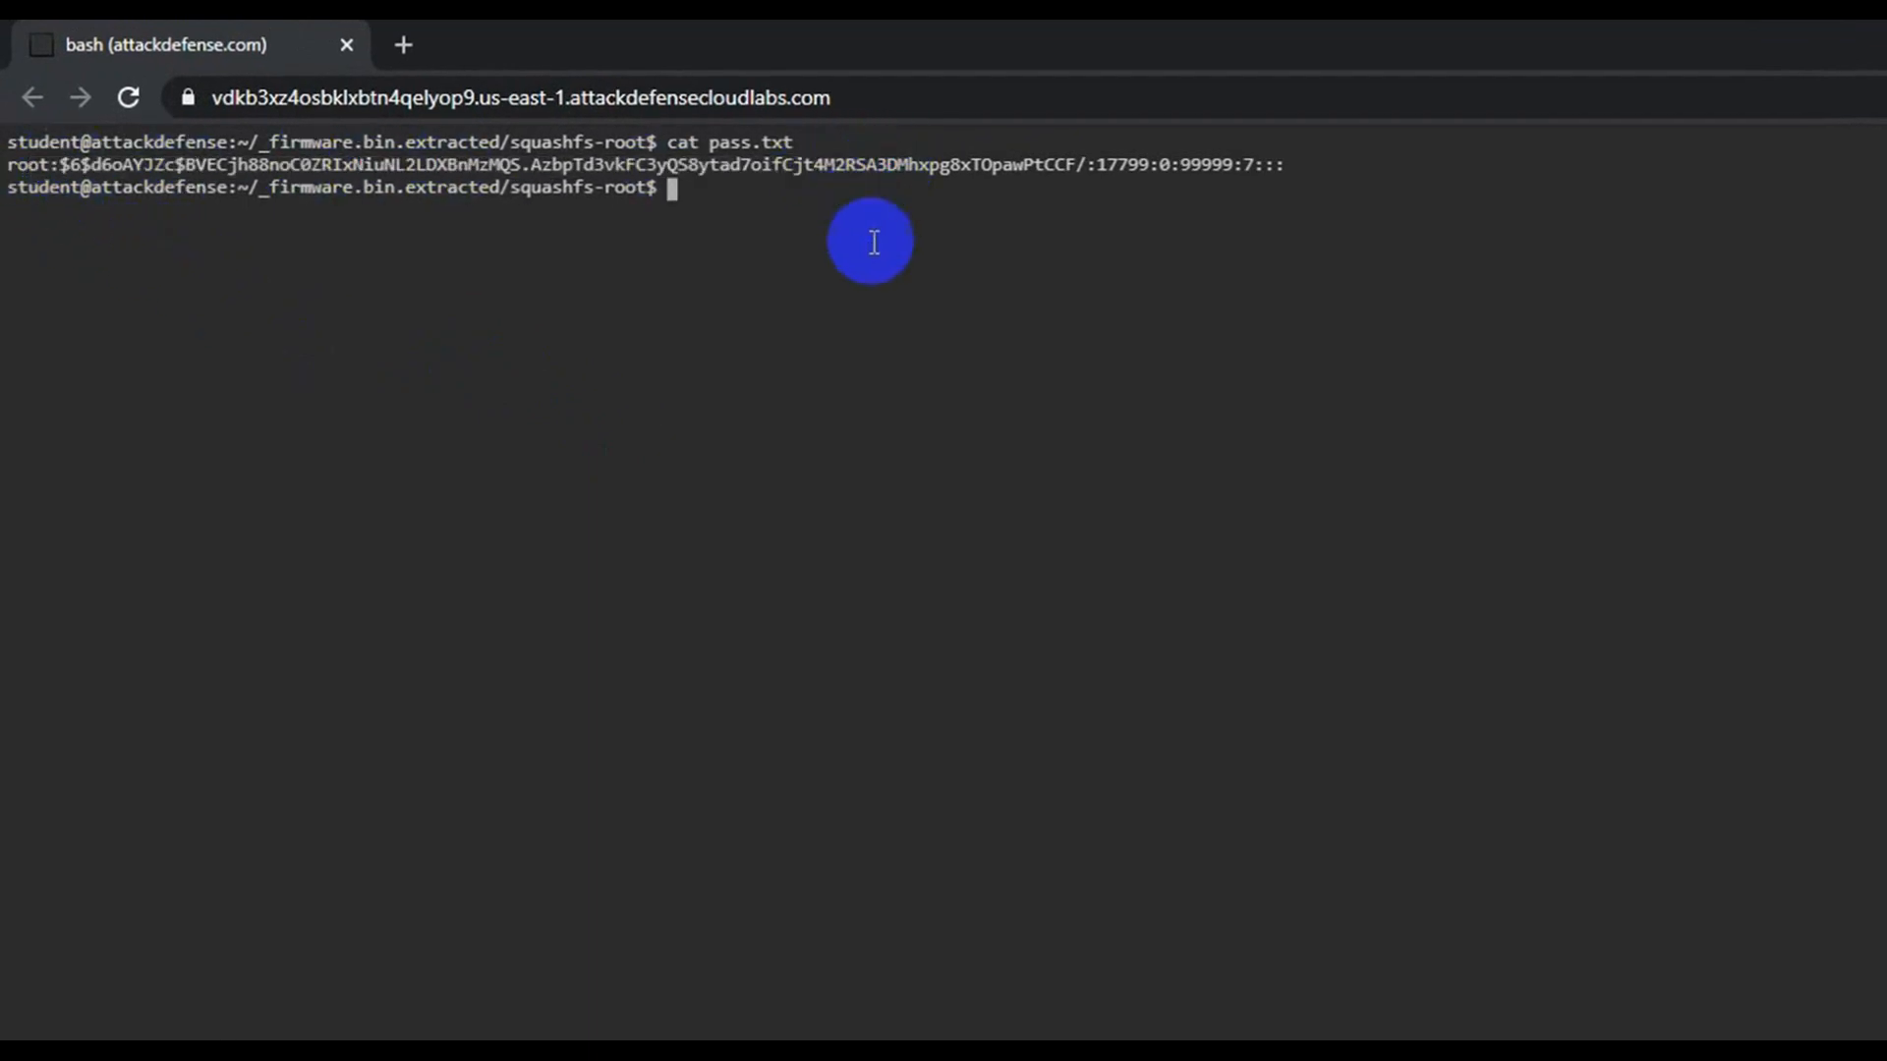
{"action": "type", "text": "cd"}
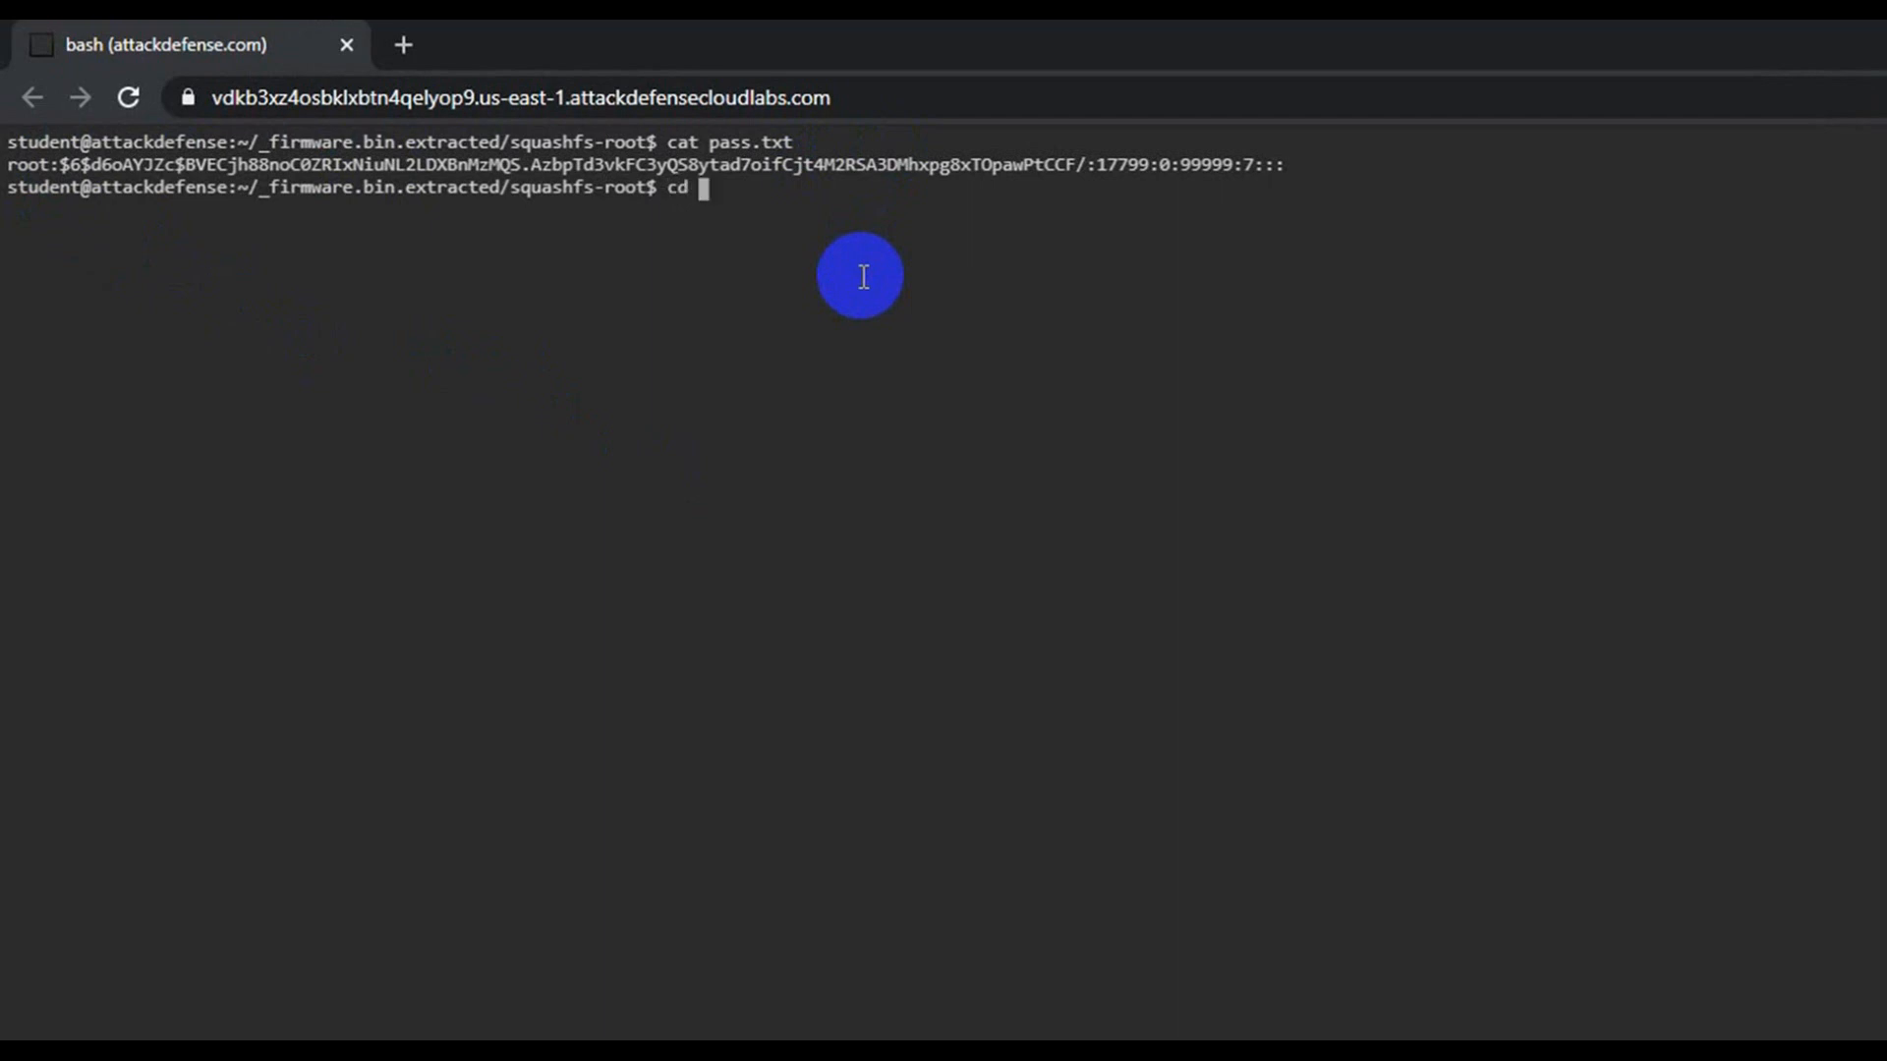
Return to the home directory and bring up hashcat's help listing of options.
{"action": "type", "text": ".."}
{"action": "type", "text": "ls"}
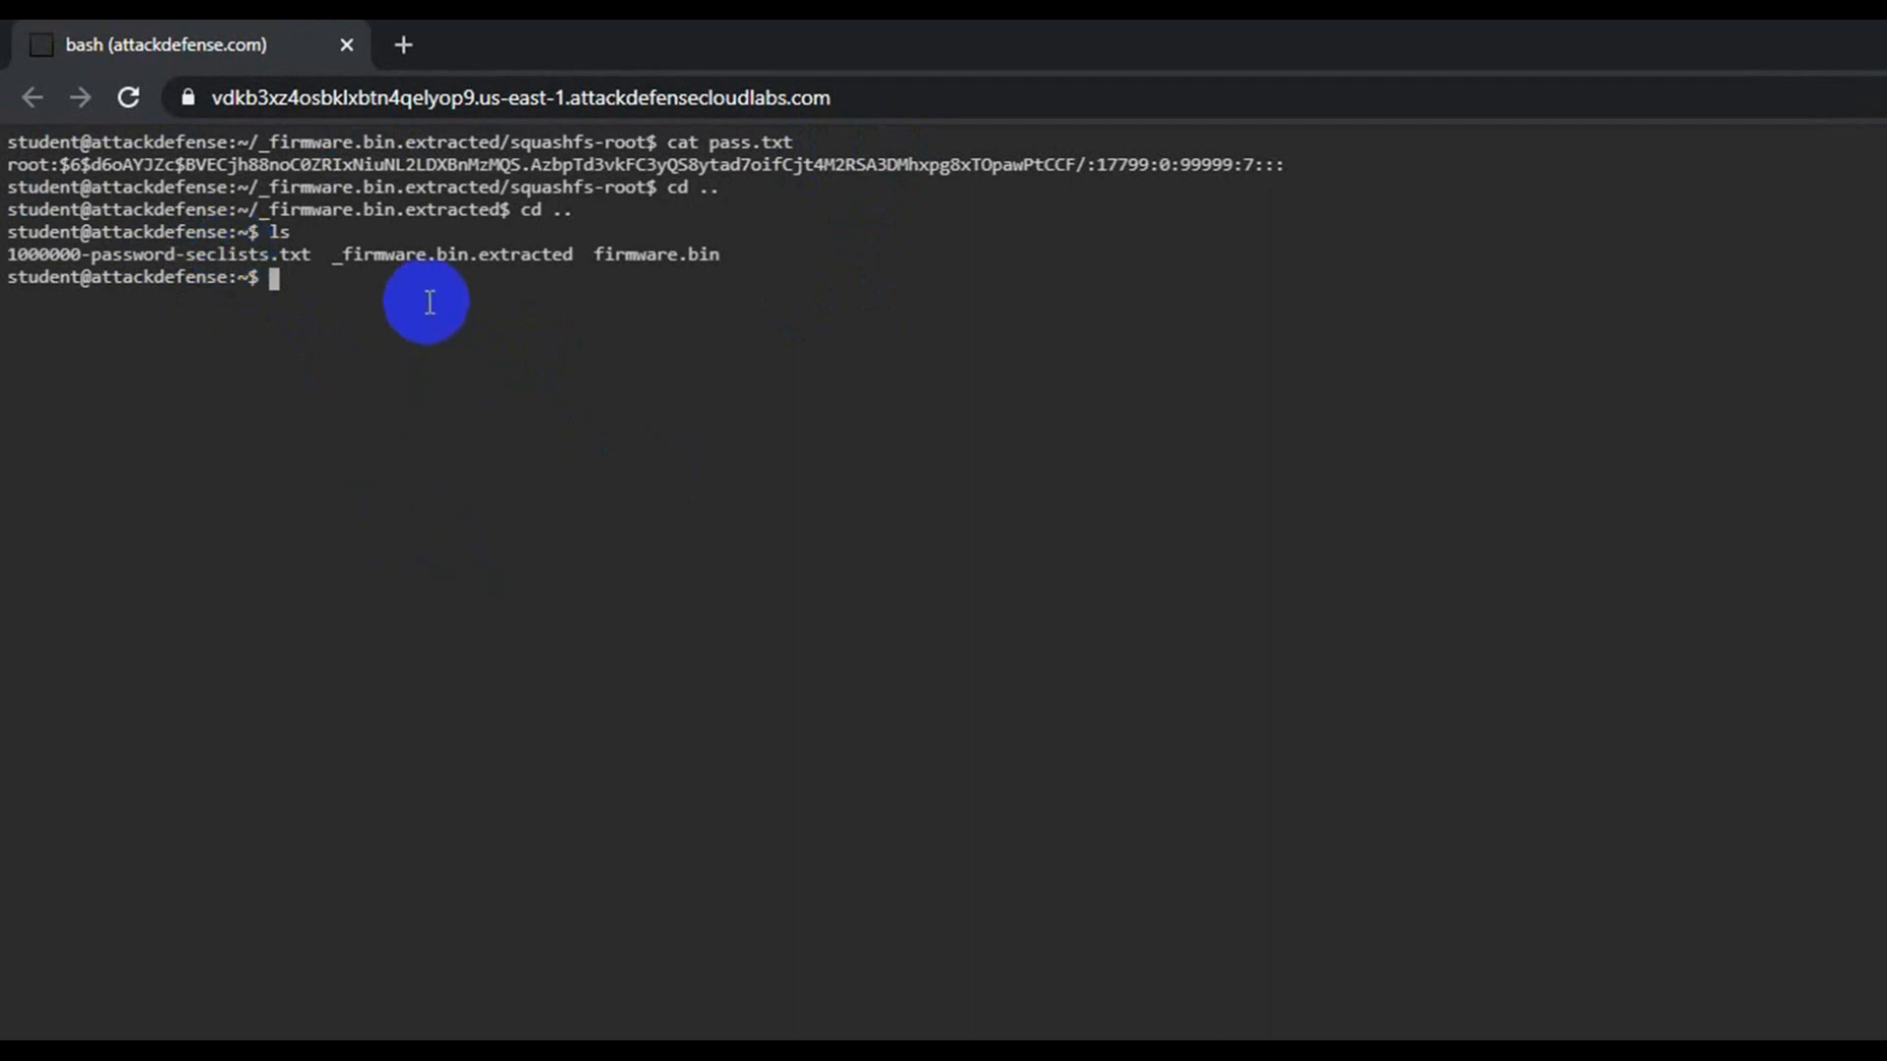
{"action": "mouse_move", "coordinate": [584, 458]}
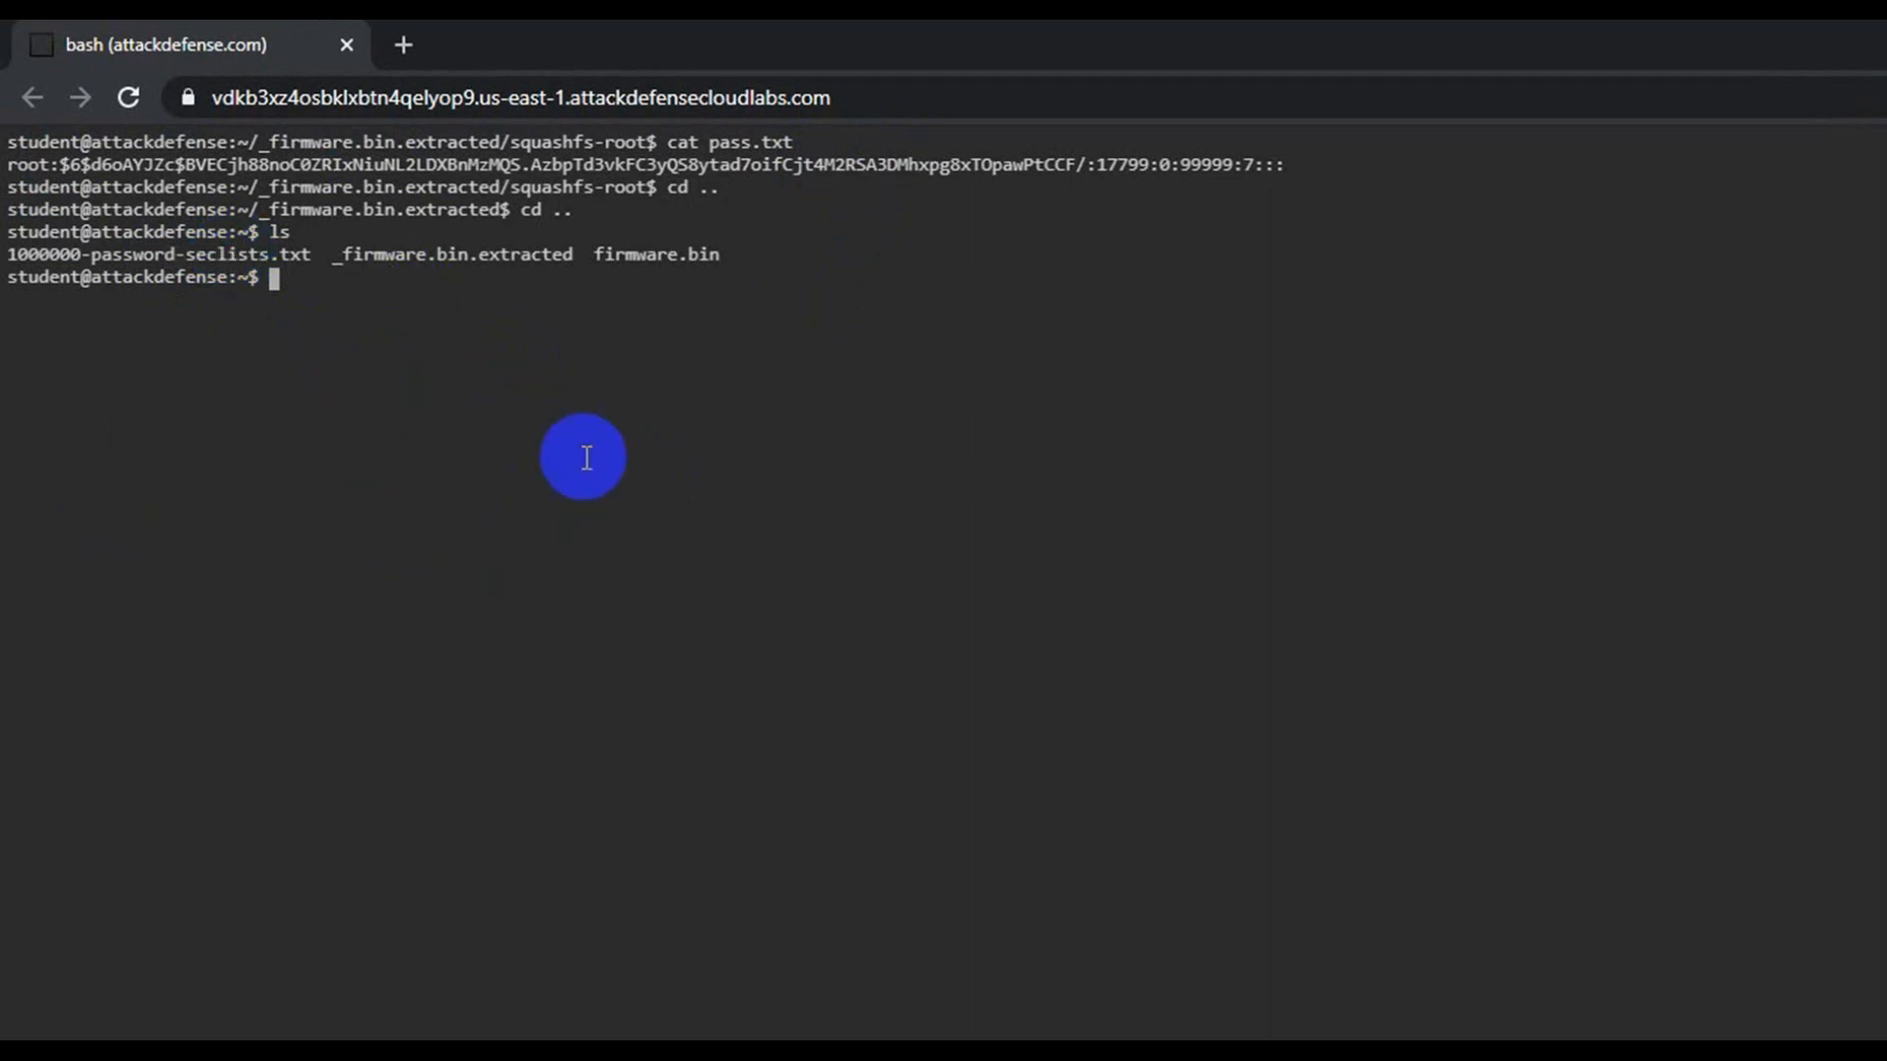
{"action": "type", "text": "hashcat"}
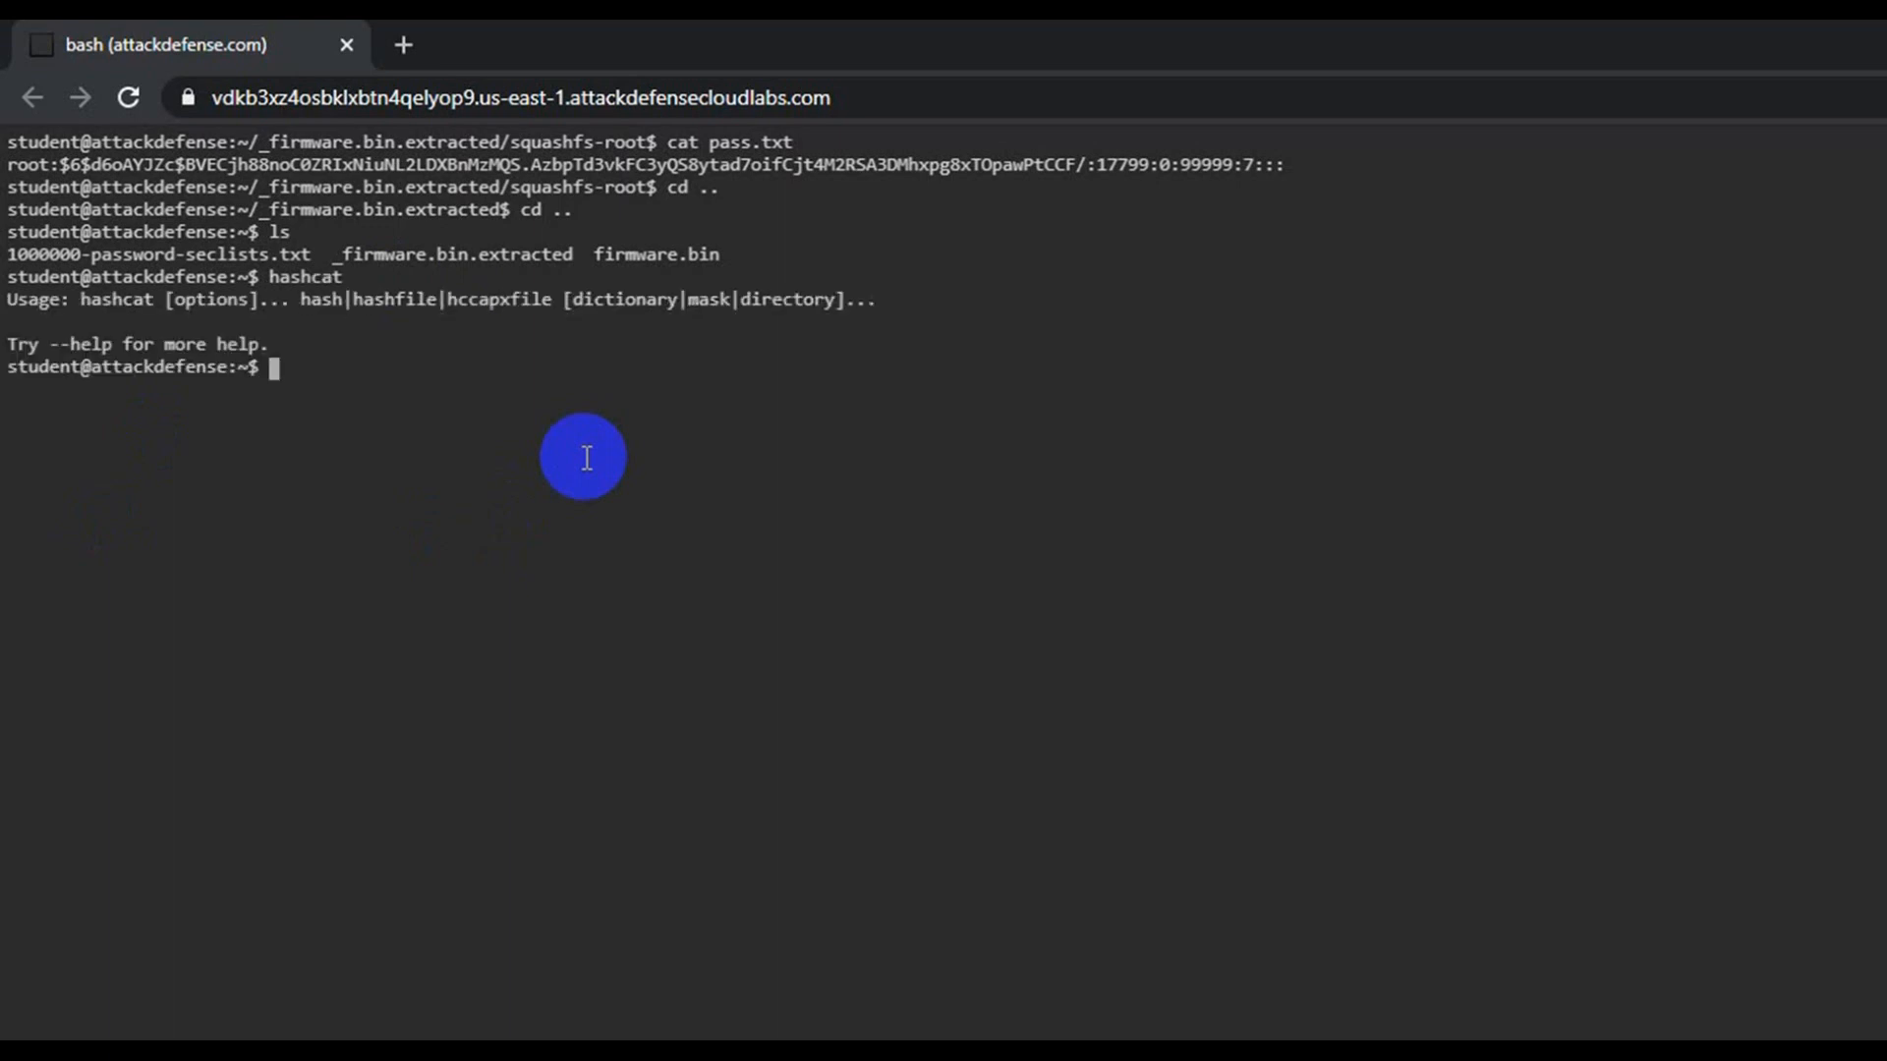
{"action": "type", "text": "hashcat -help"}
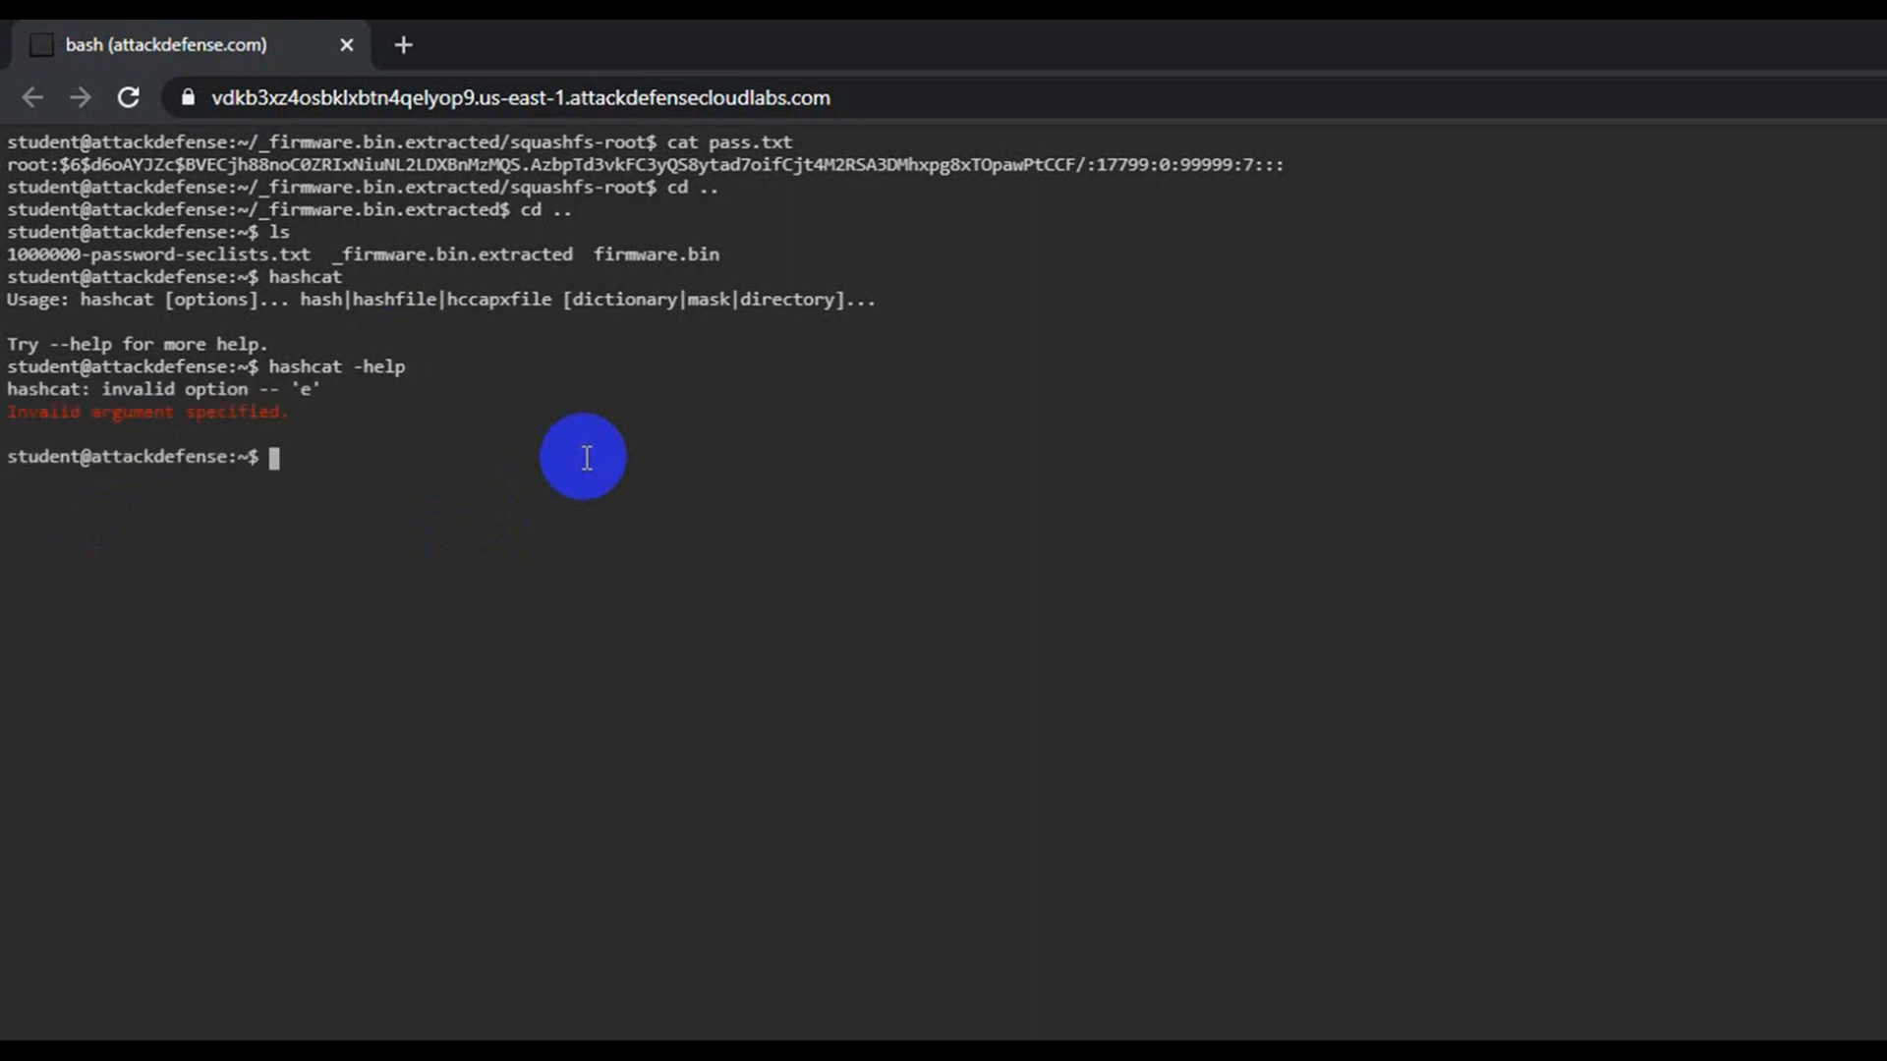
{"action": "type", "text": "hashcat -help"}
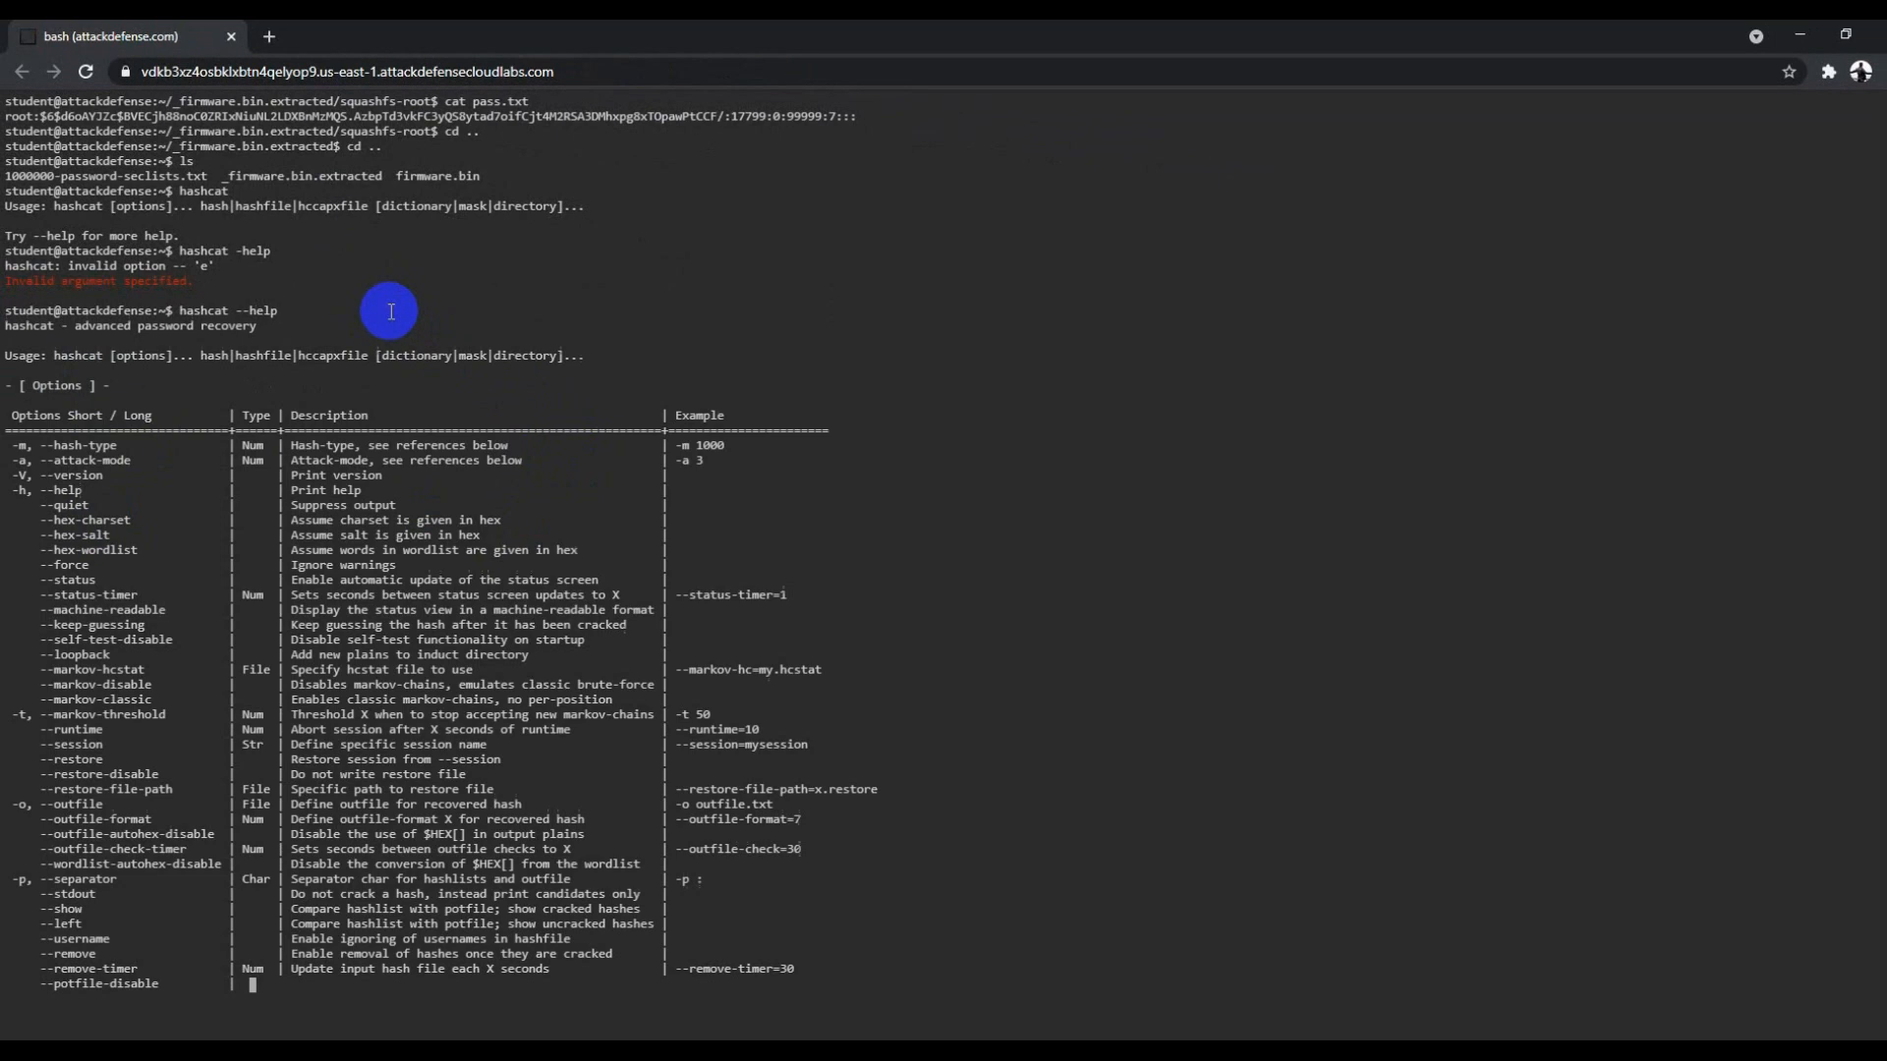
Scroll the hash-mode table to locate mode 1800, sha512crypt $6$ SHA512 (Unix).
{"action": "scroll", "scroll_direction": "down", "scroll_amount": 3}
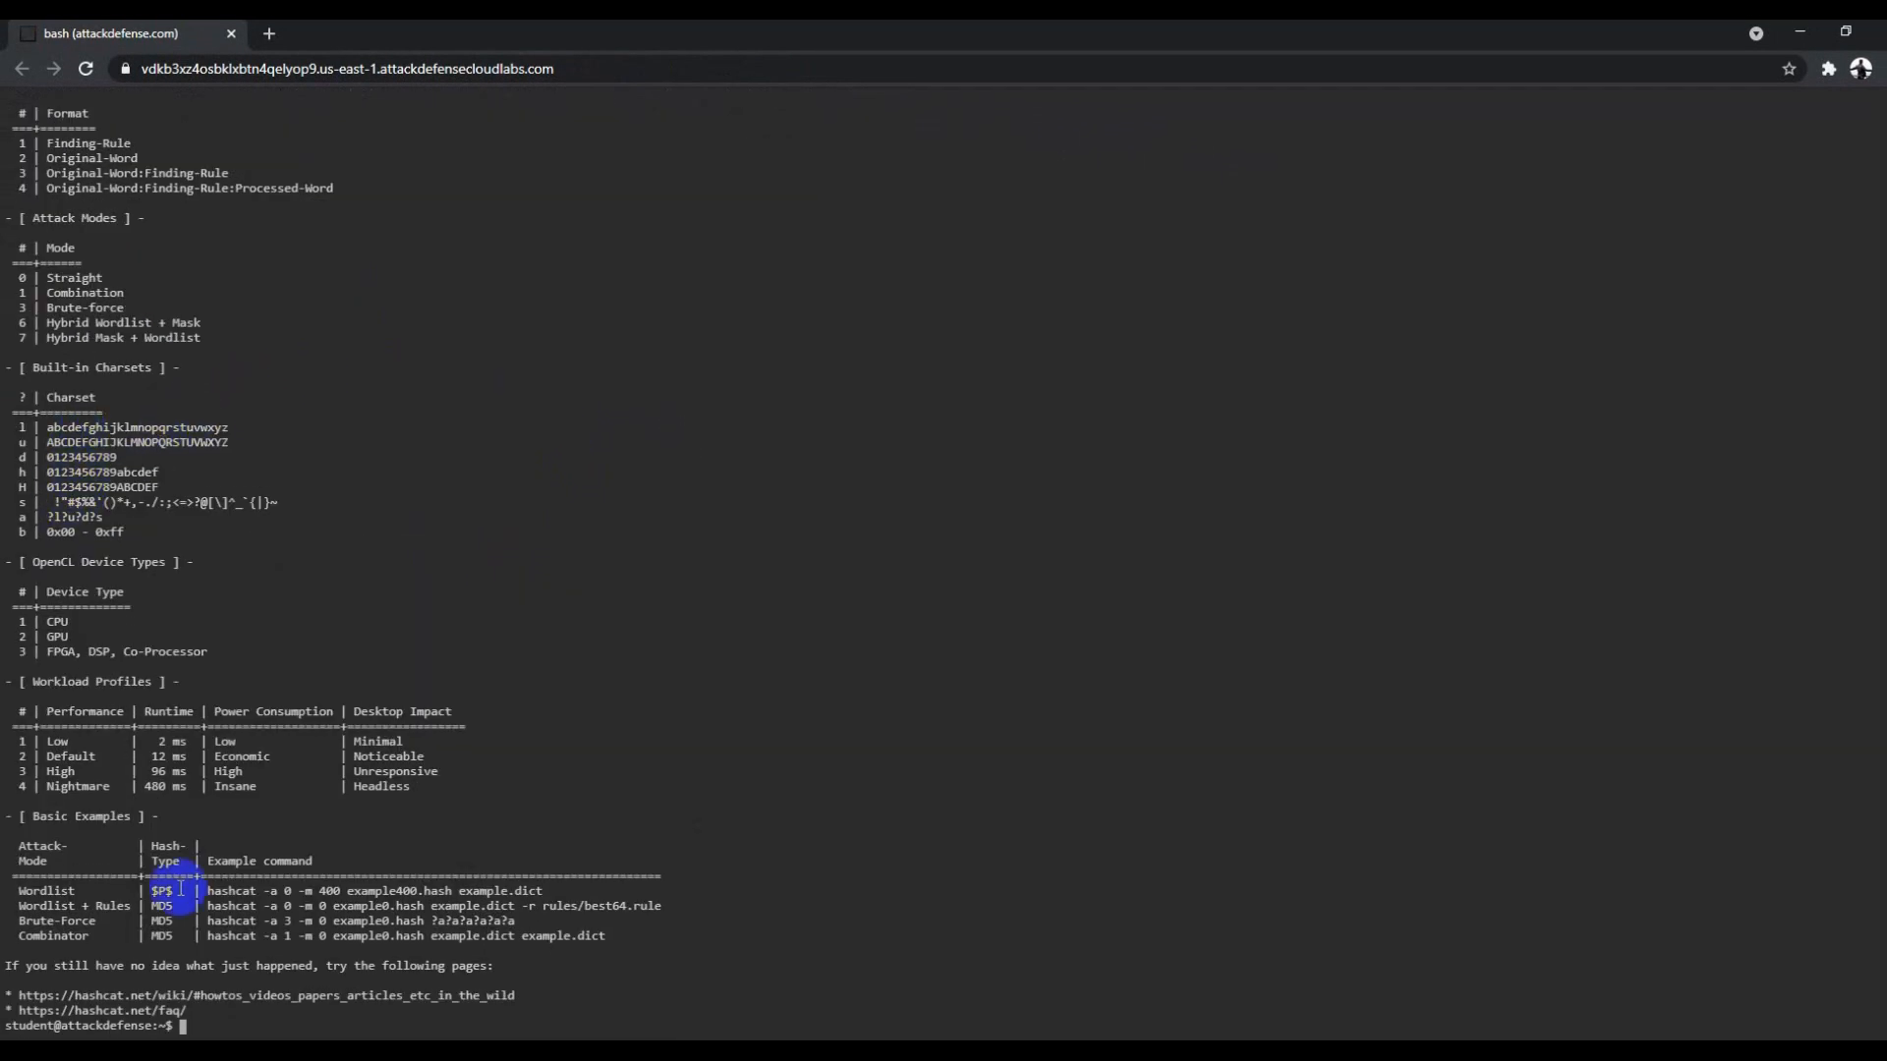
{"action": "scroll", "scroll_direction": "up", "scroll_amount": 3}
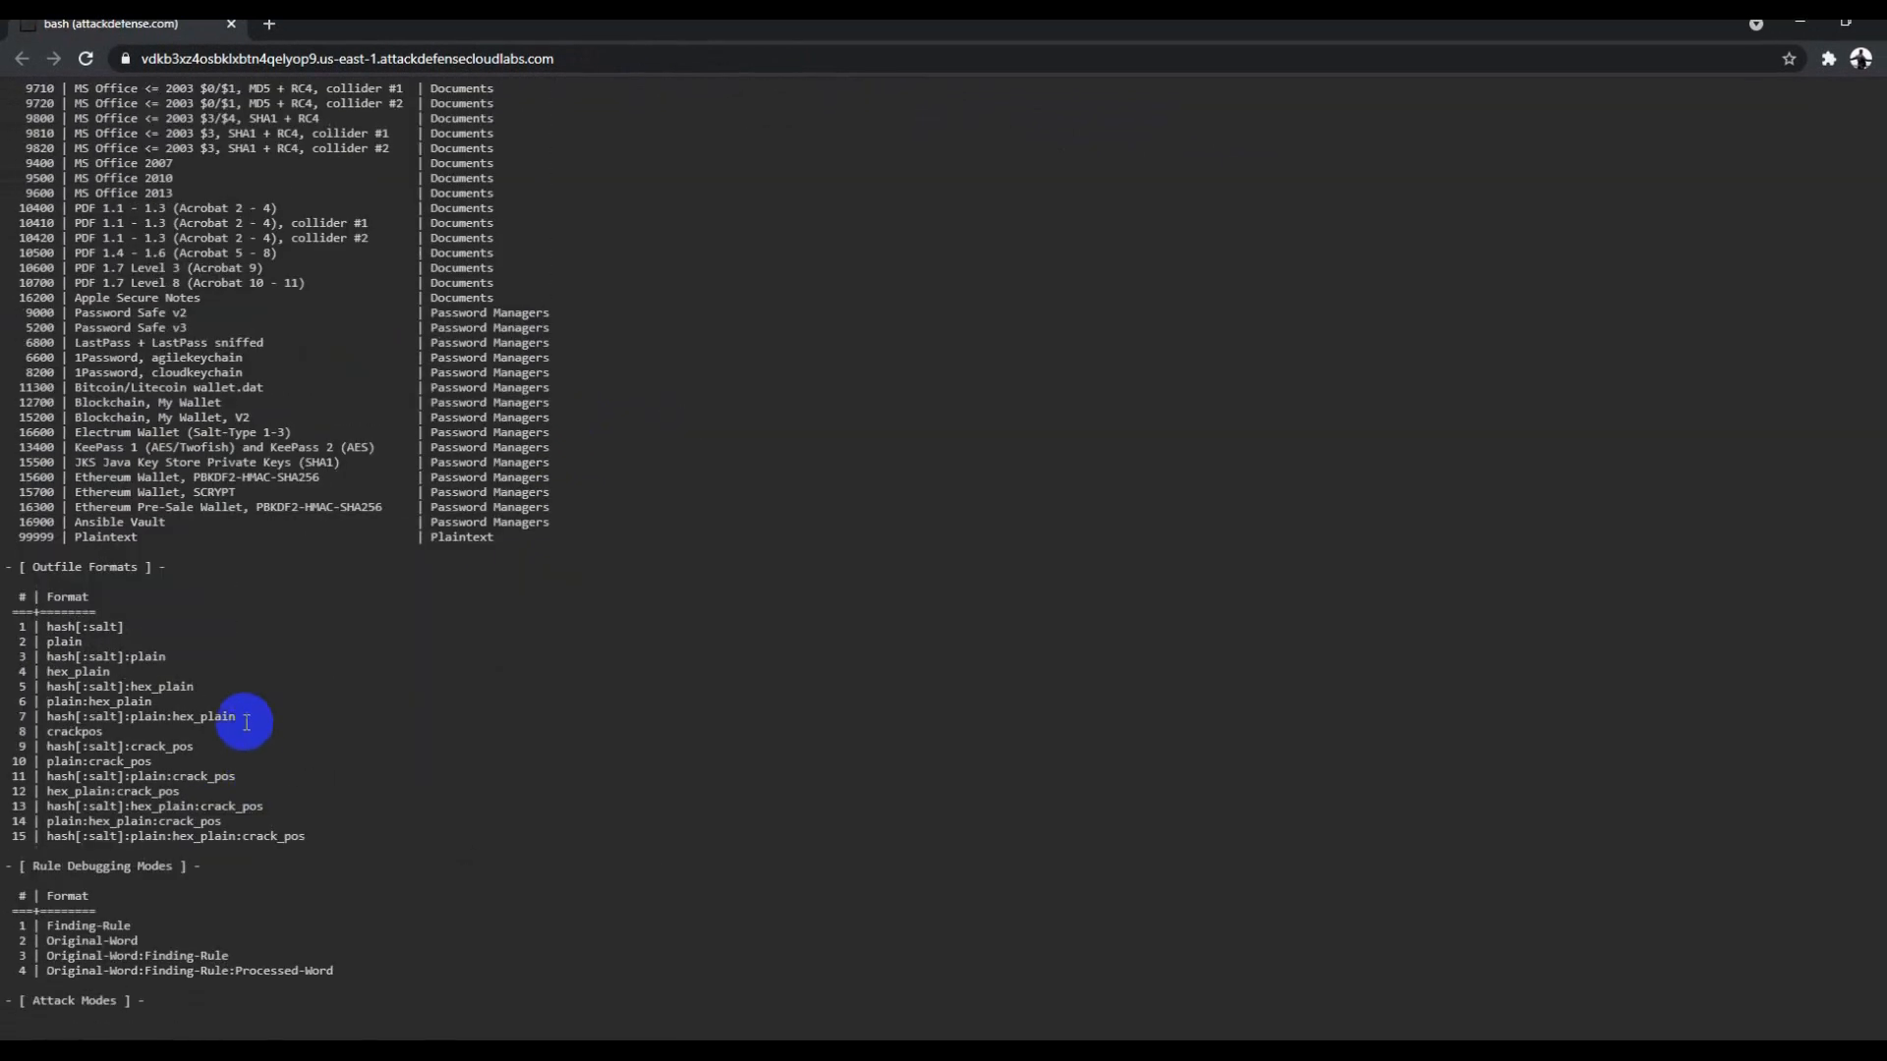
{"action": "mouse_move", "coordinate": [232, 637]}
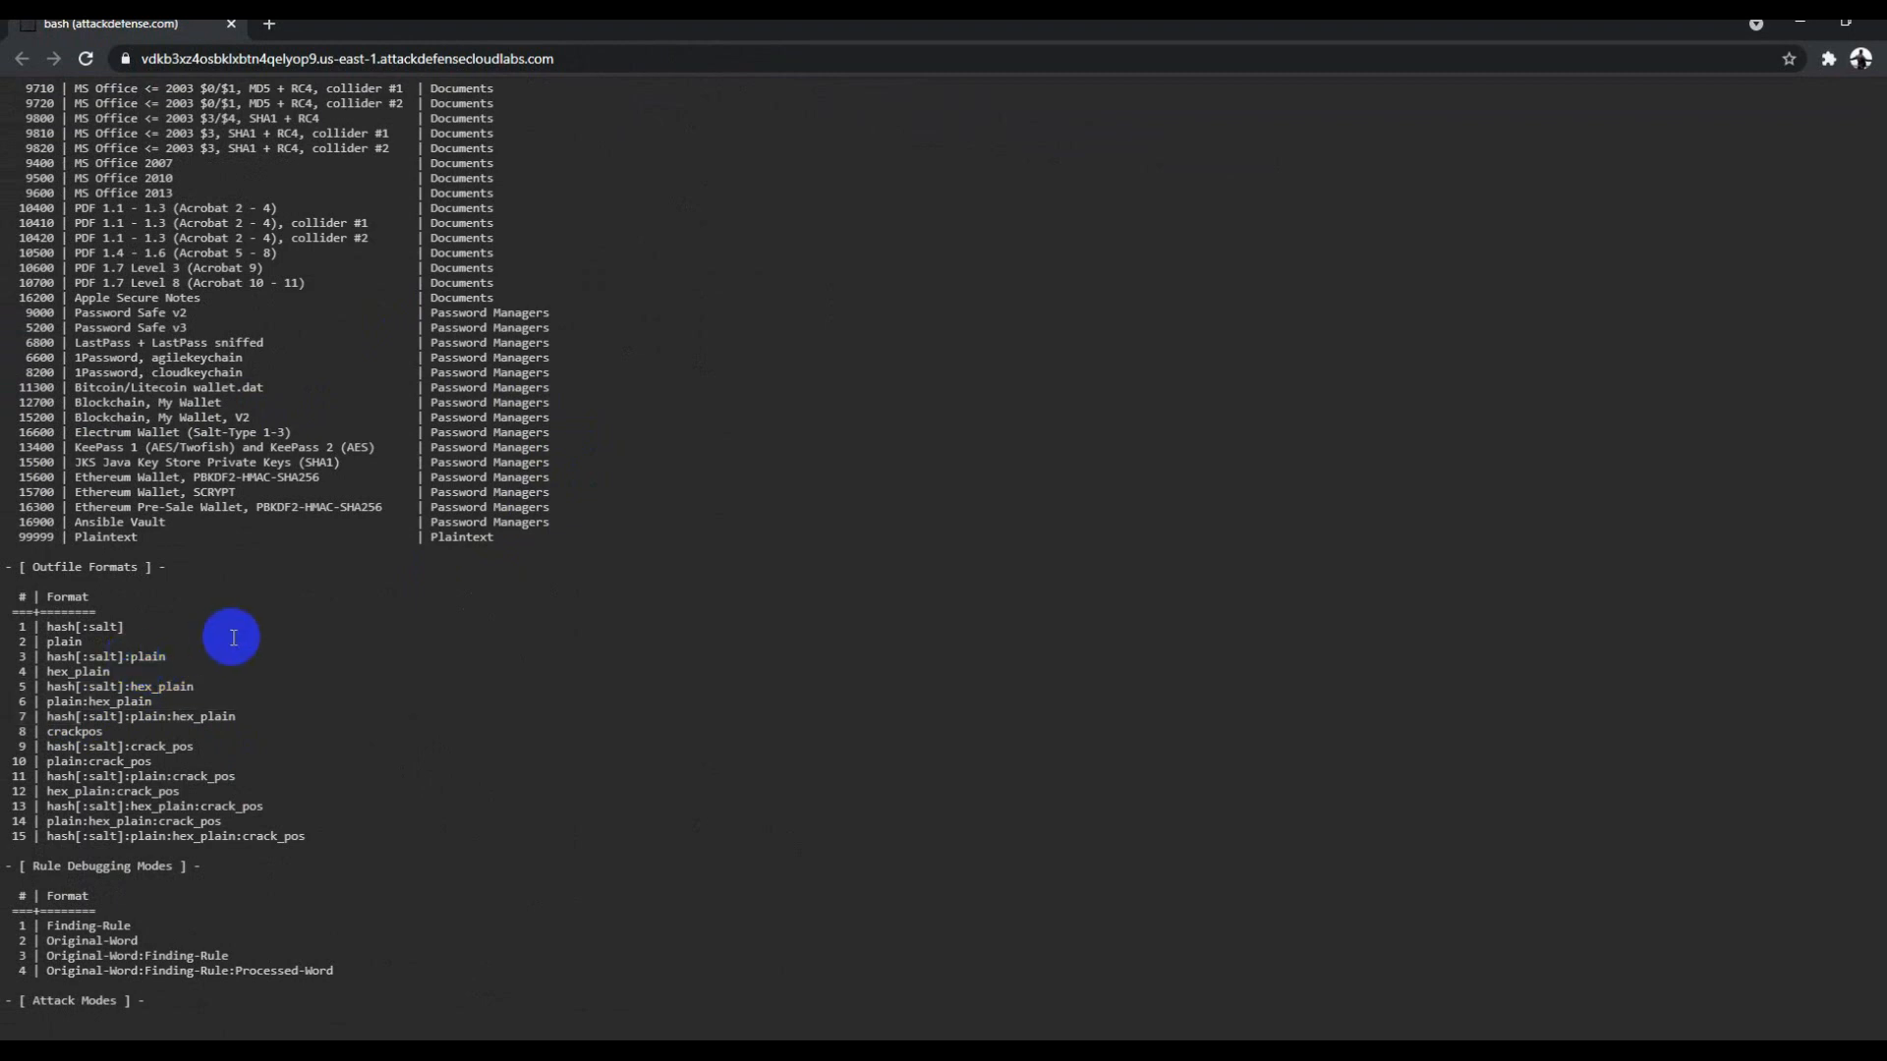
{"action": "scroll", "scroll_direction": "up", "scroll_amount": 3}
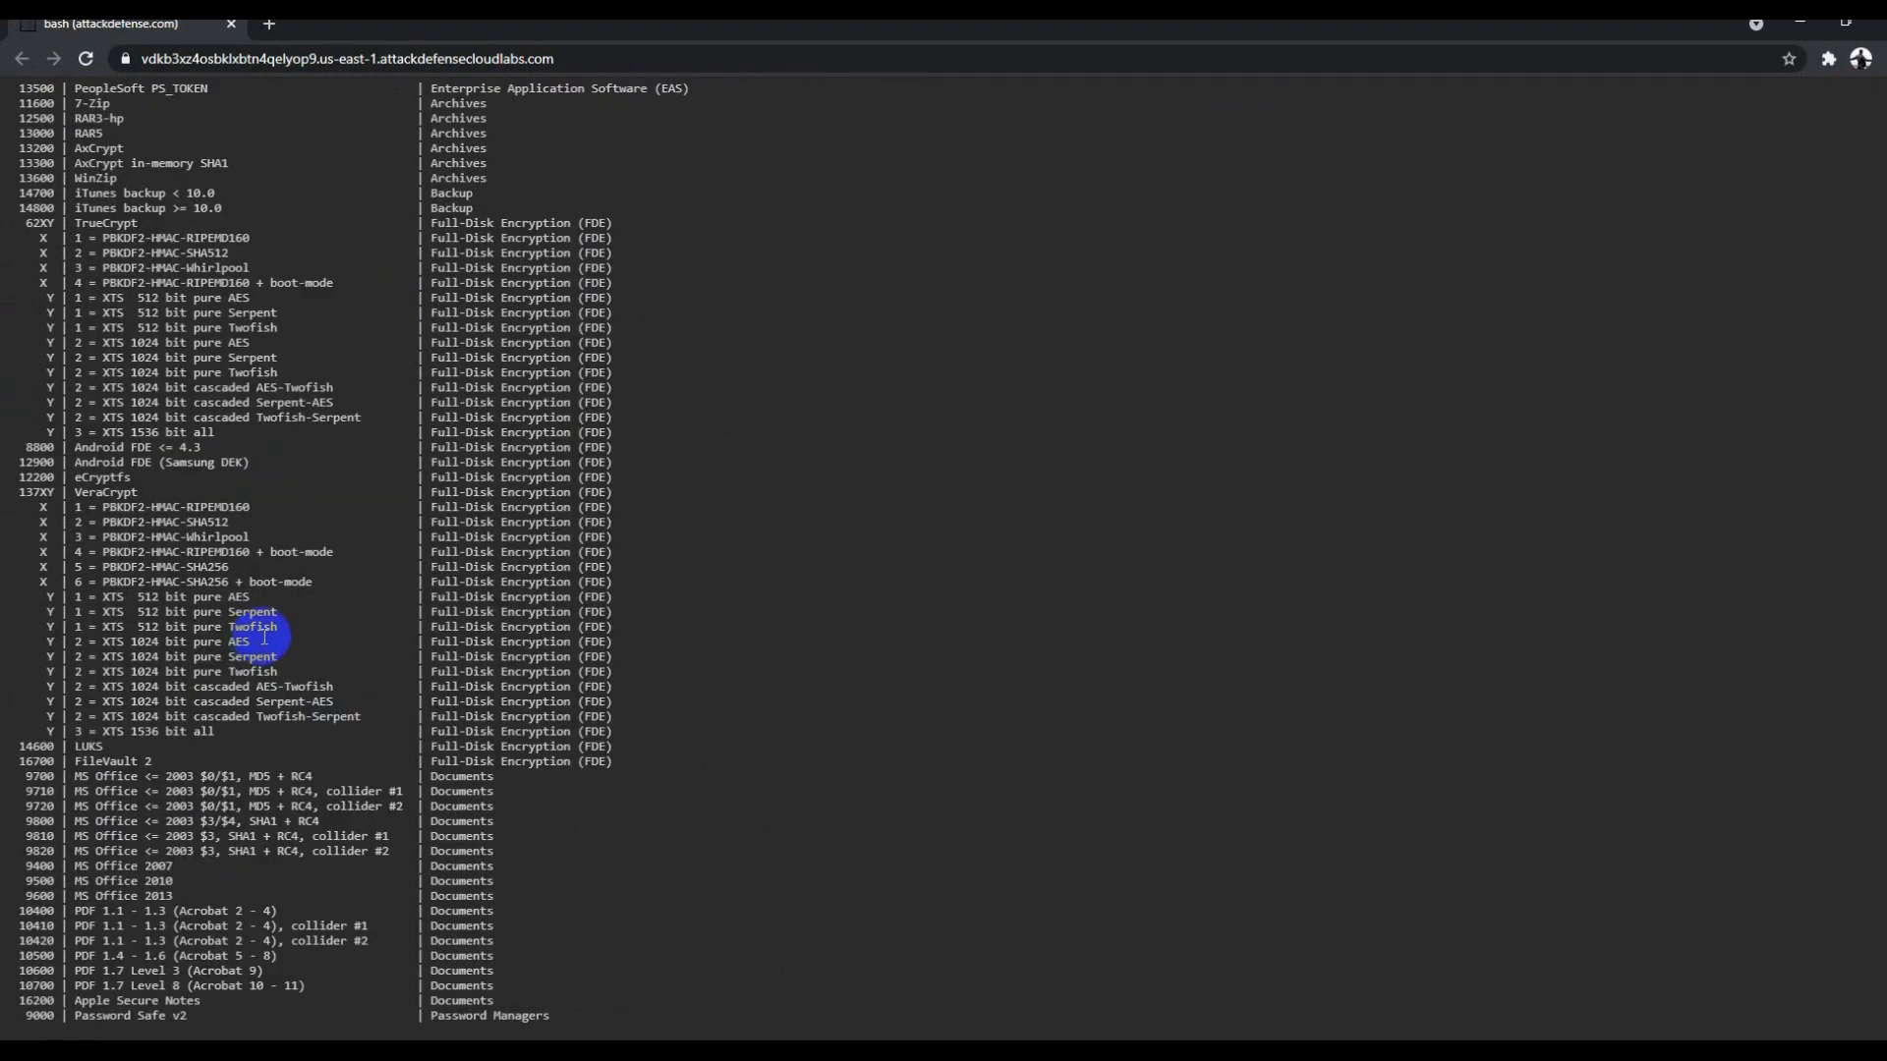
{"action": "scroll", "scroll_direction": "down", "scroll_amount": 3}
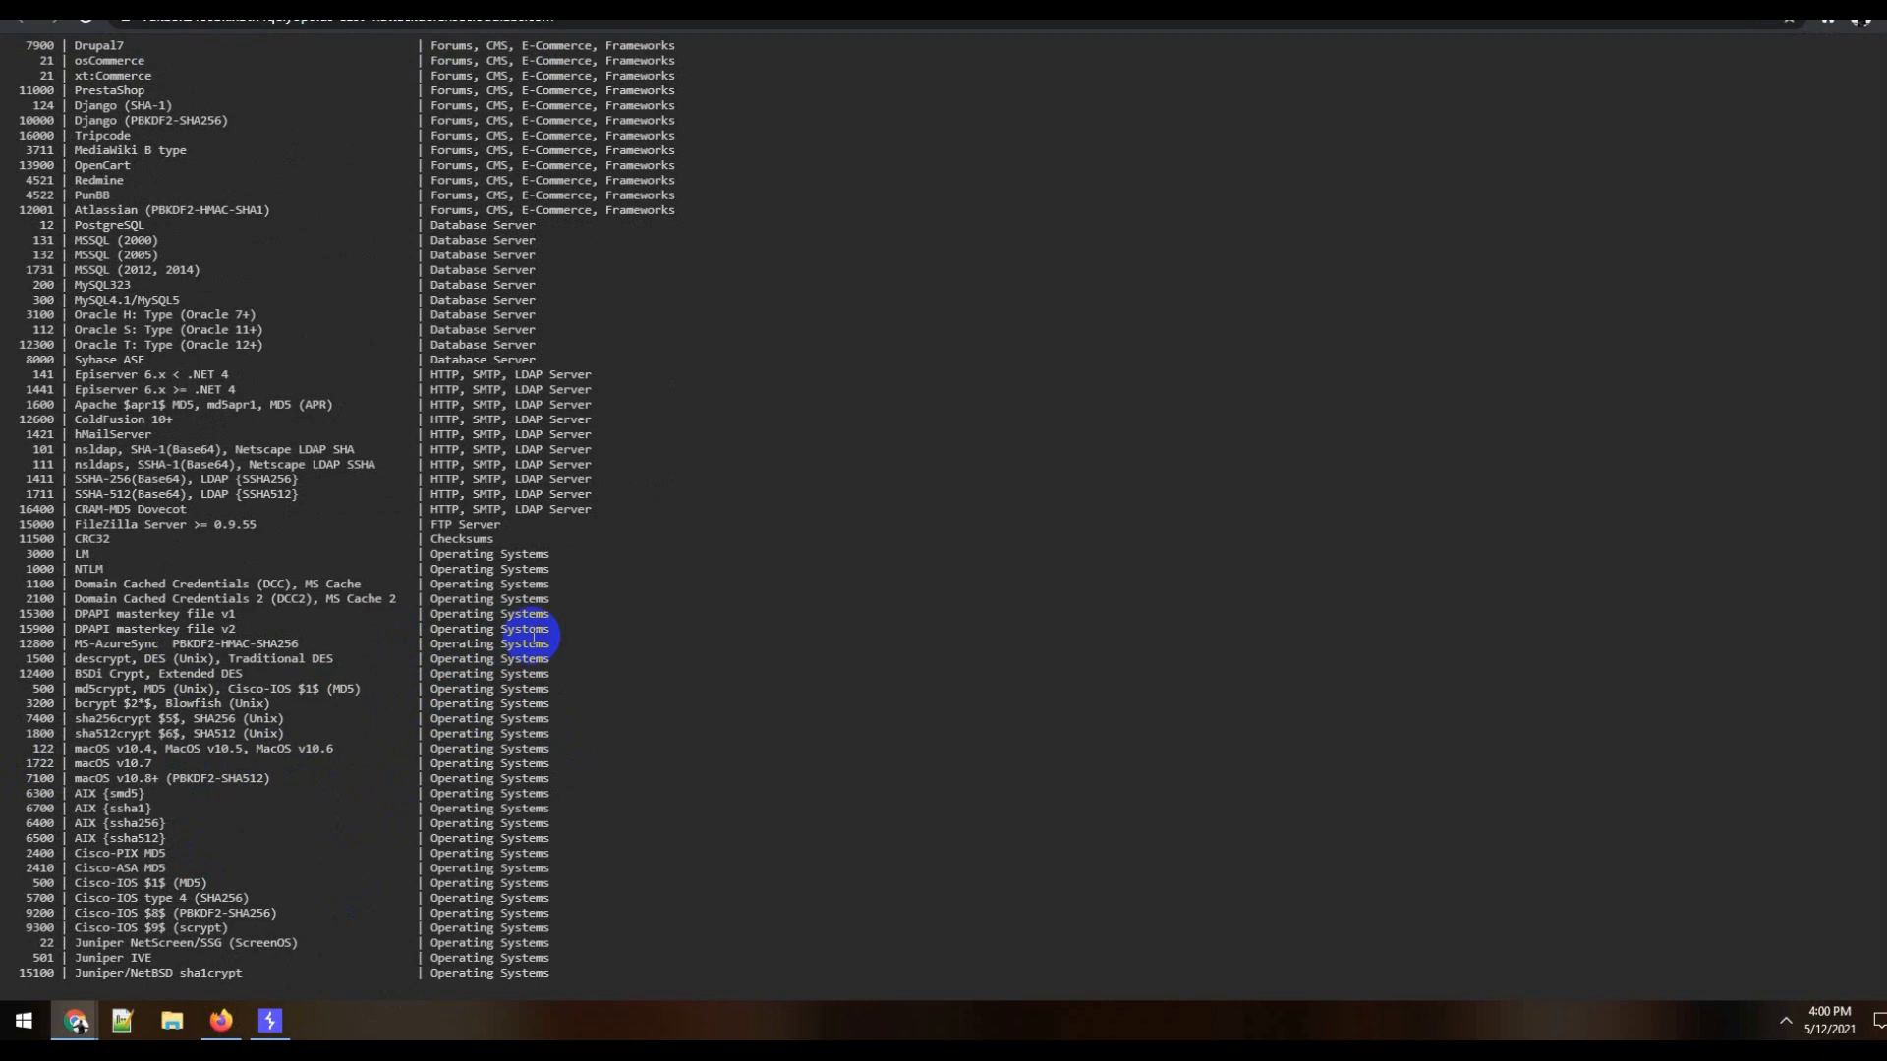
{"action": "scroll", "scroll_direction": "up", "scroll_amount": 3}
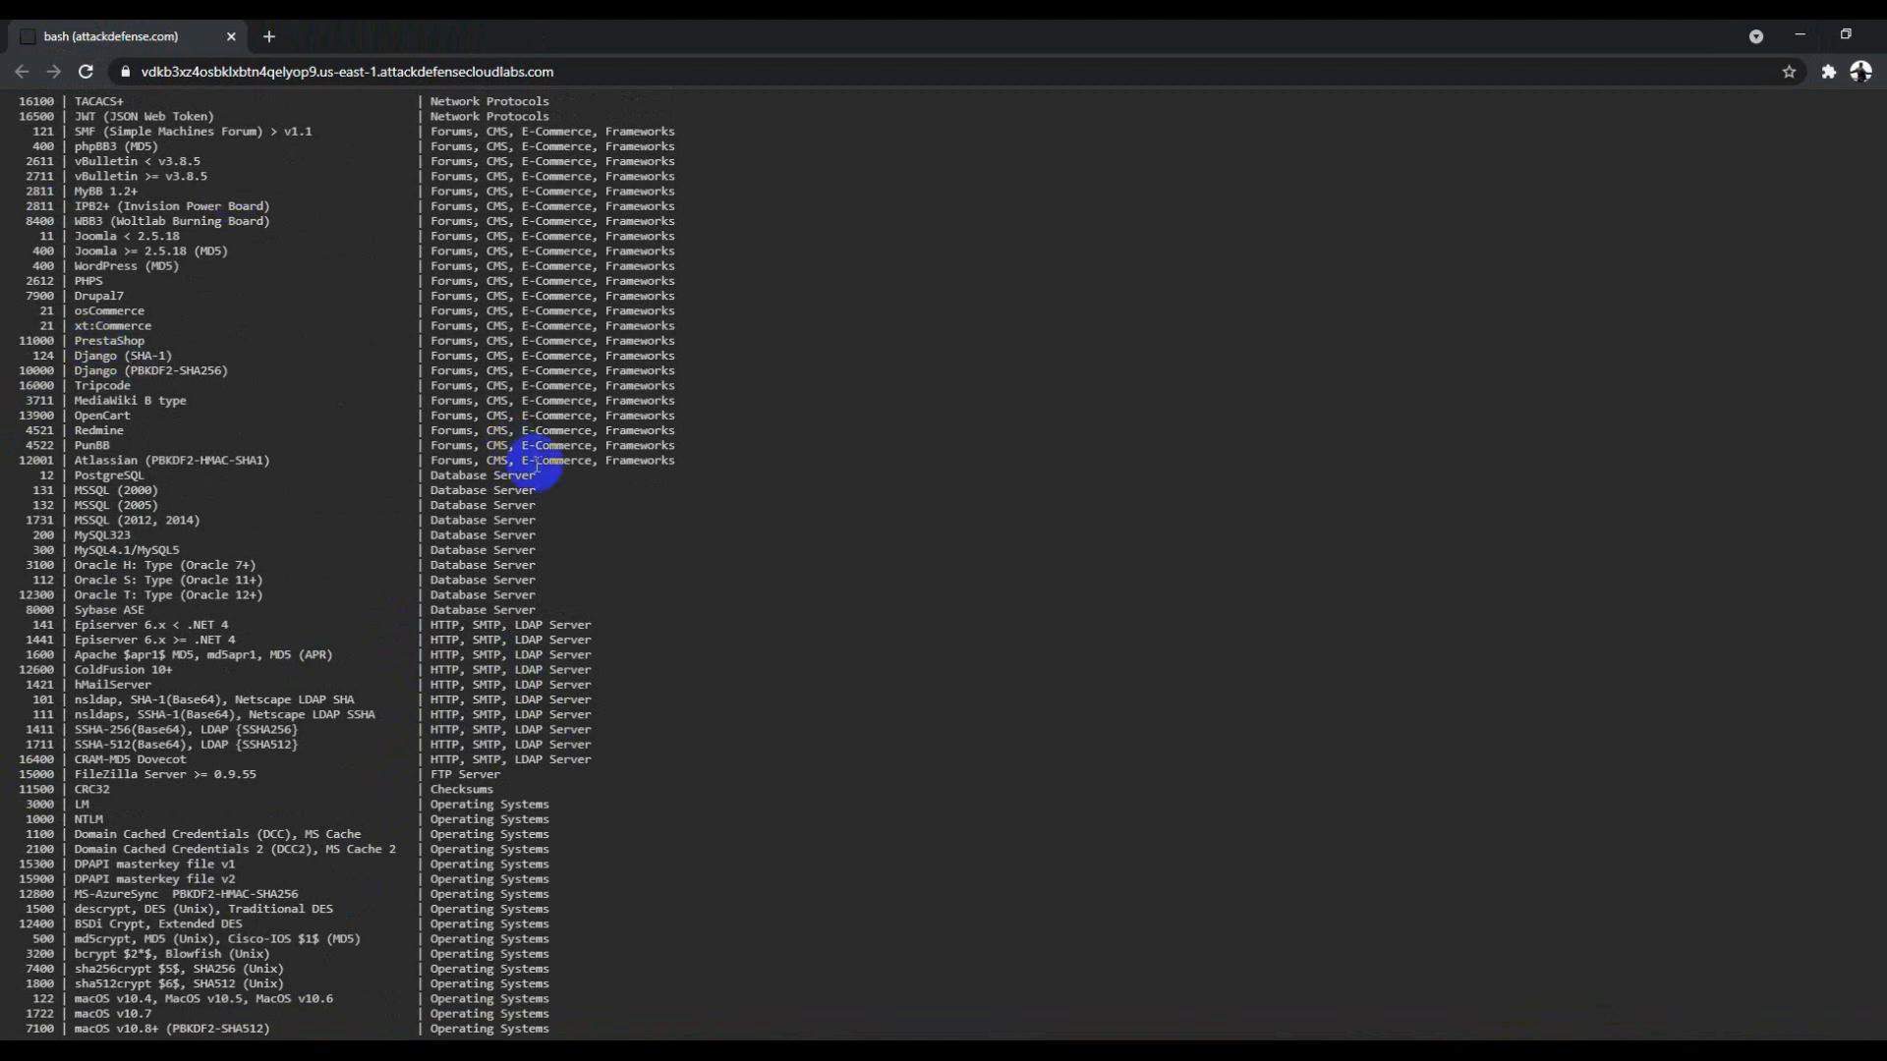
{"action": "scroll", "scroll_direction": "down", "scroll_amount": 3}
{"action": "type", "text": "hashcat --help | grep 1800"}
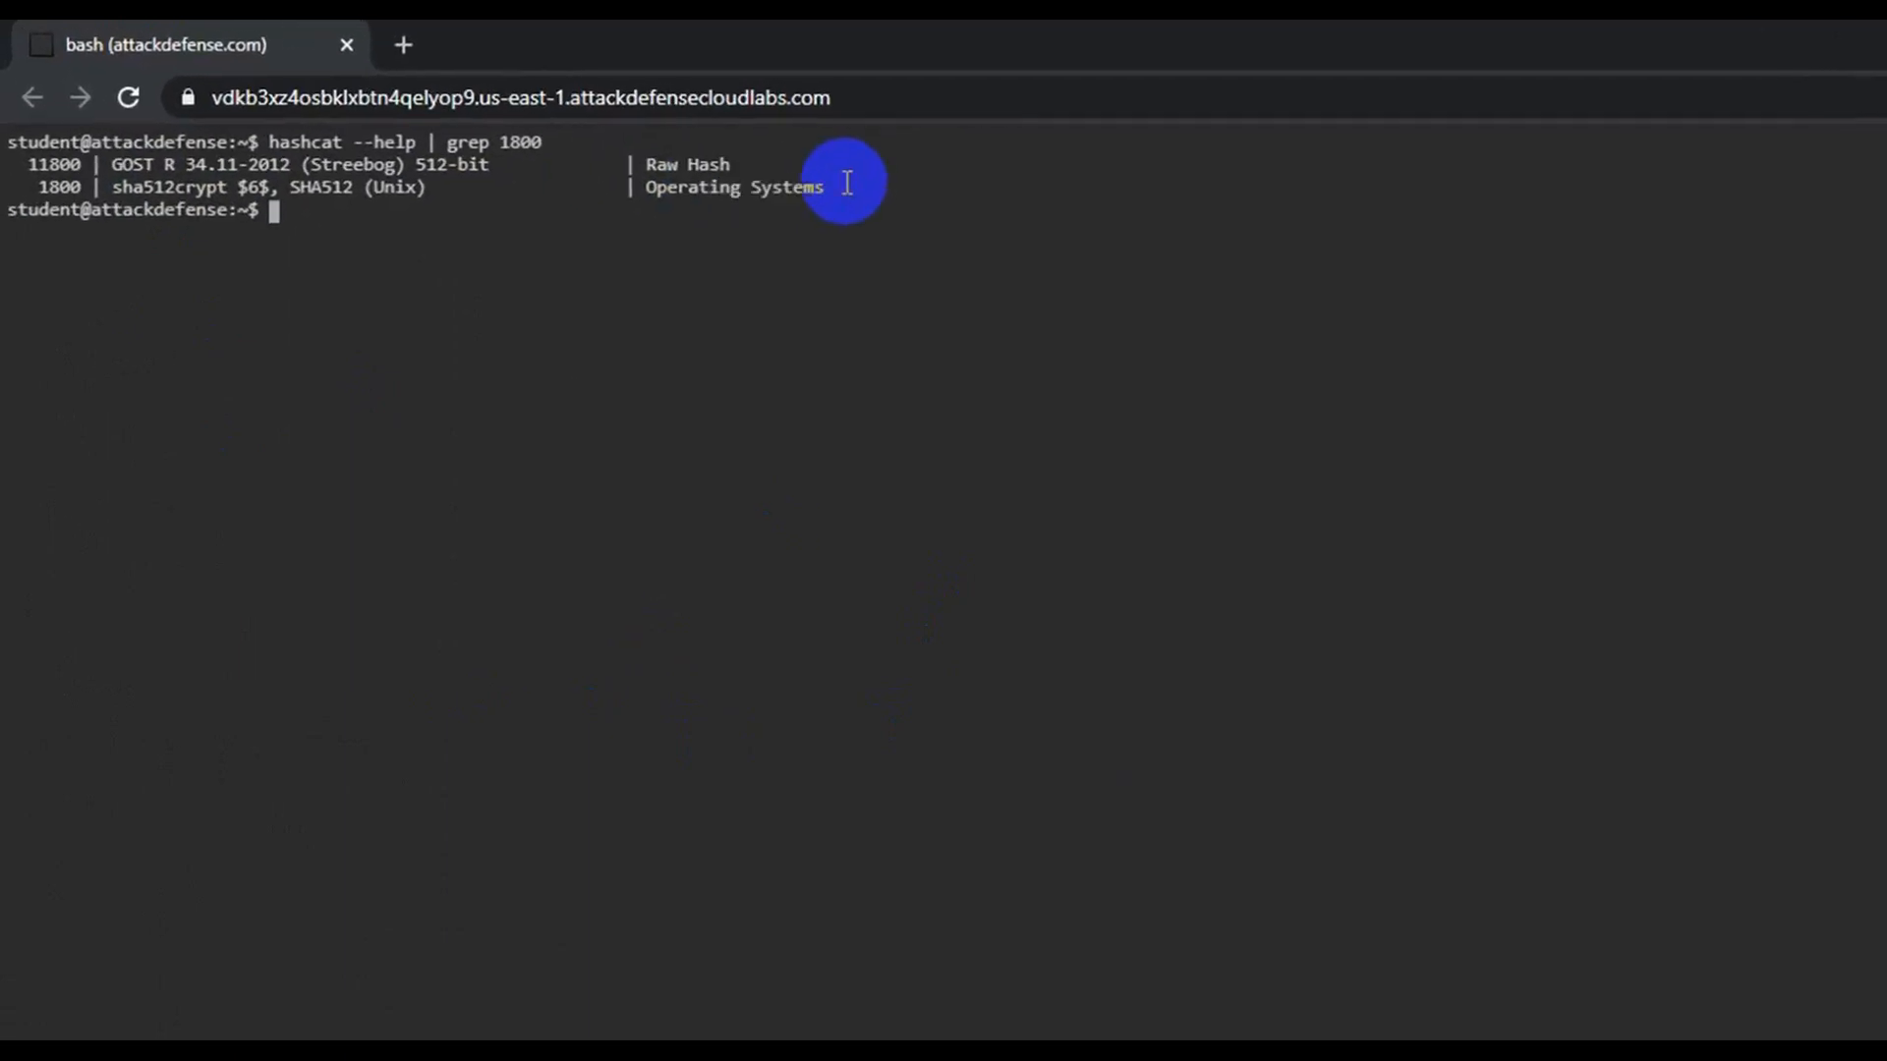
{"action": "mouse_move", "coordinate": [800, 312]}
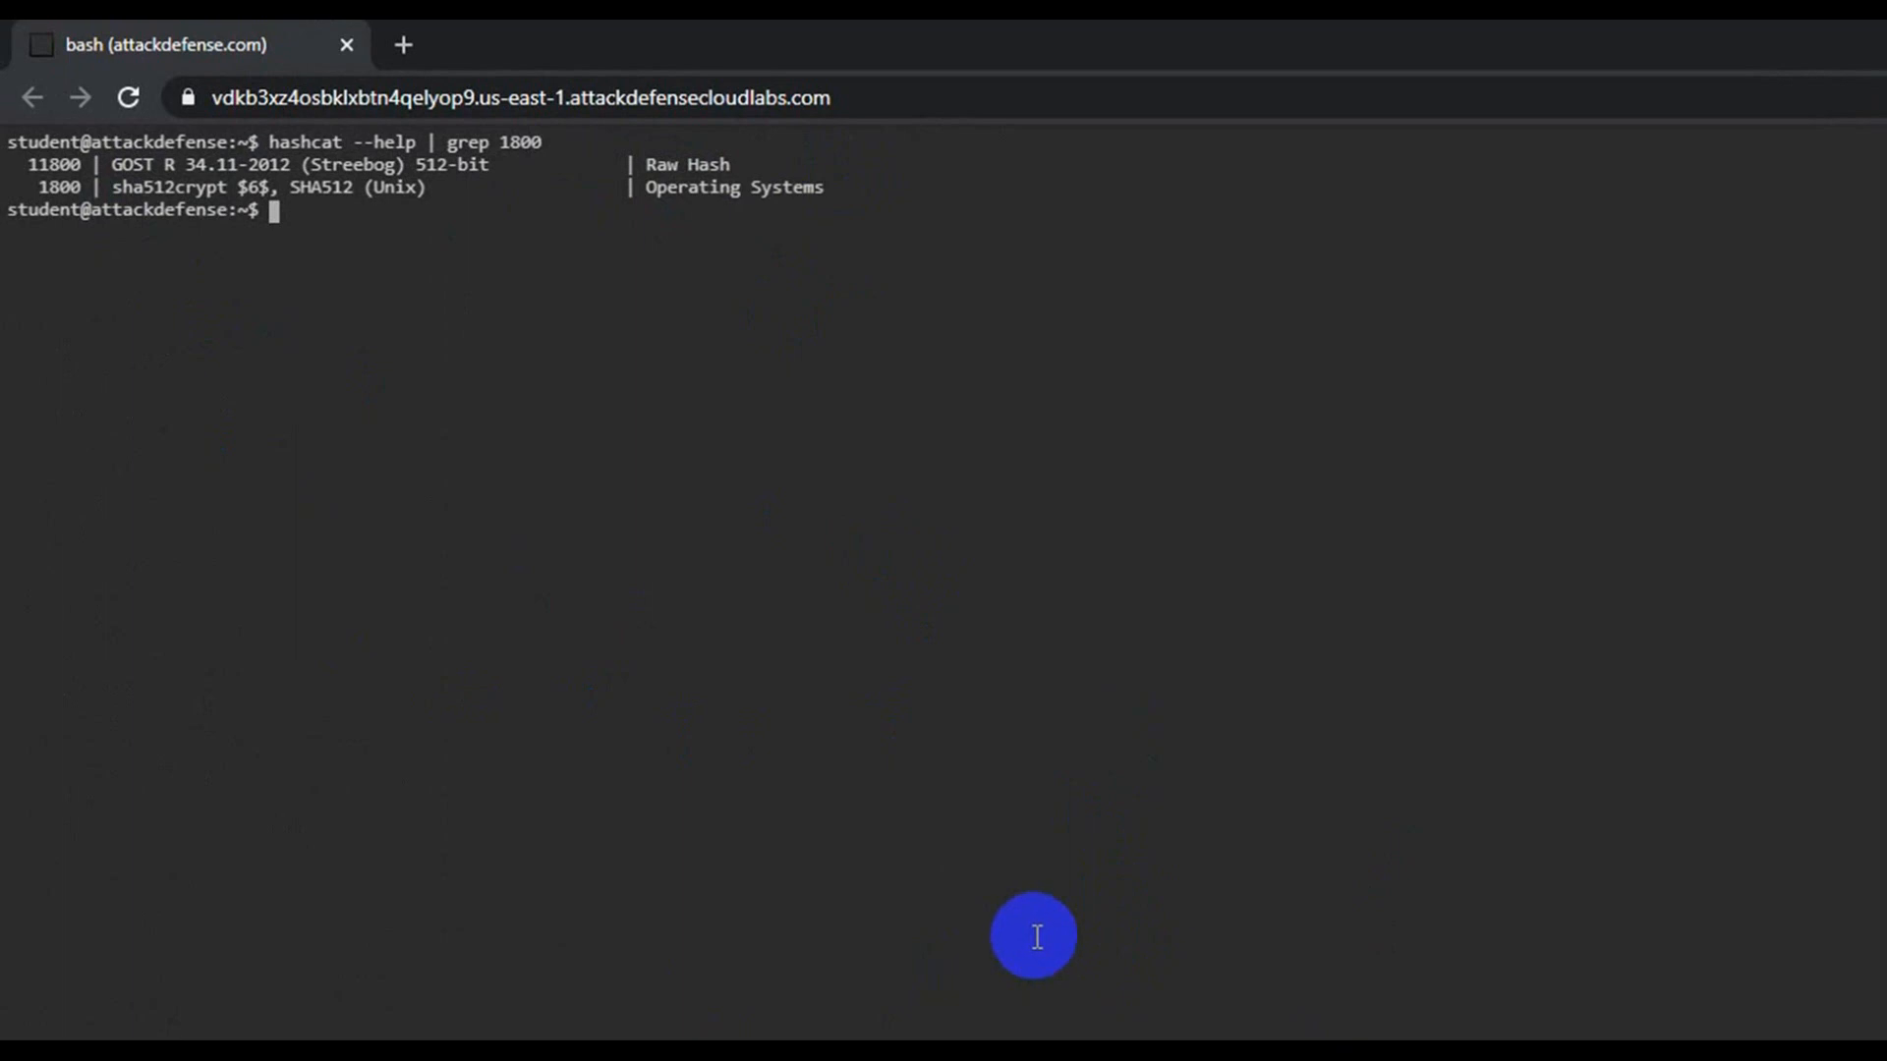
Begin the command hashcat -m 1800 -a 0 on _firmware.bin.extracted/squashfs-root/pass.txt.
{"action": "type", "text": "hashcat -m 1800 -a 0 _firmware.bin.extracted/squashfs-root/pas"}
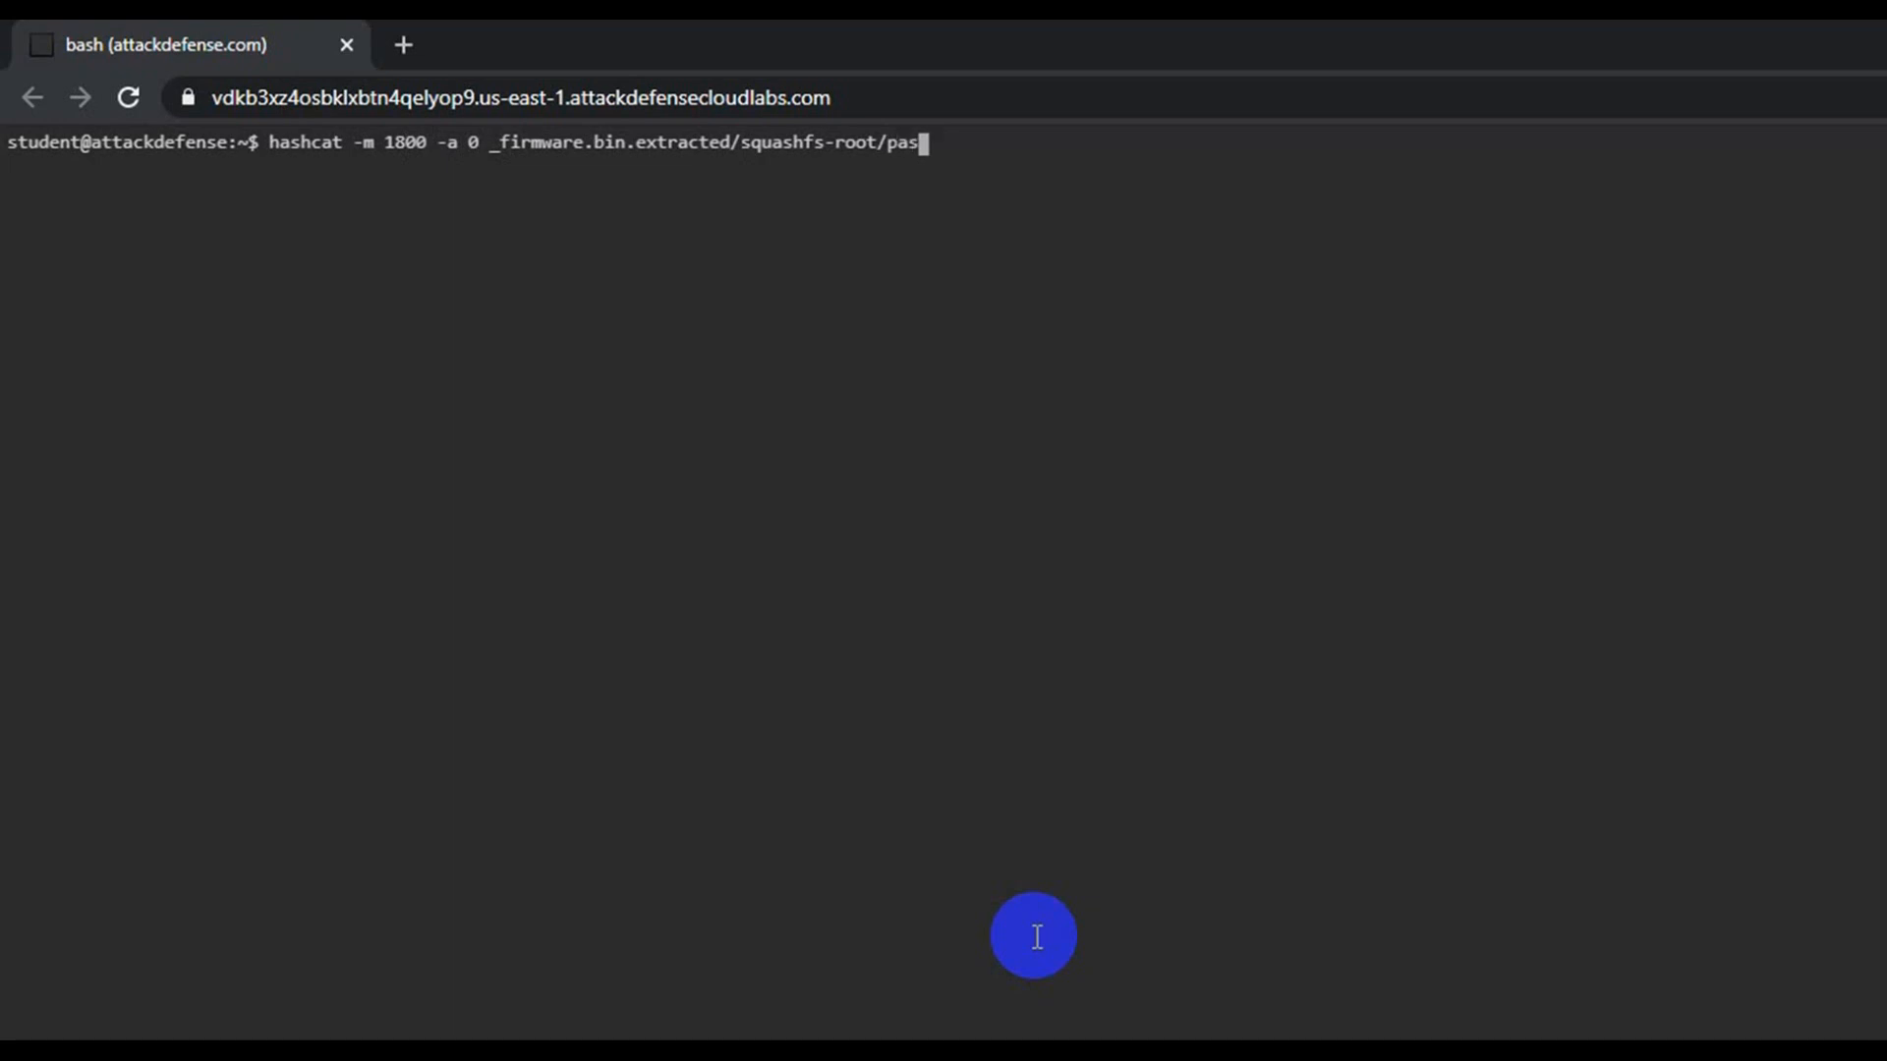
Launch hashcat on pass.txt with 1000000-password-seclists.txt and show its running status.
{"action": "type", "text": "s.txt 1000000-password-seclists.txt"}
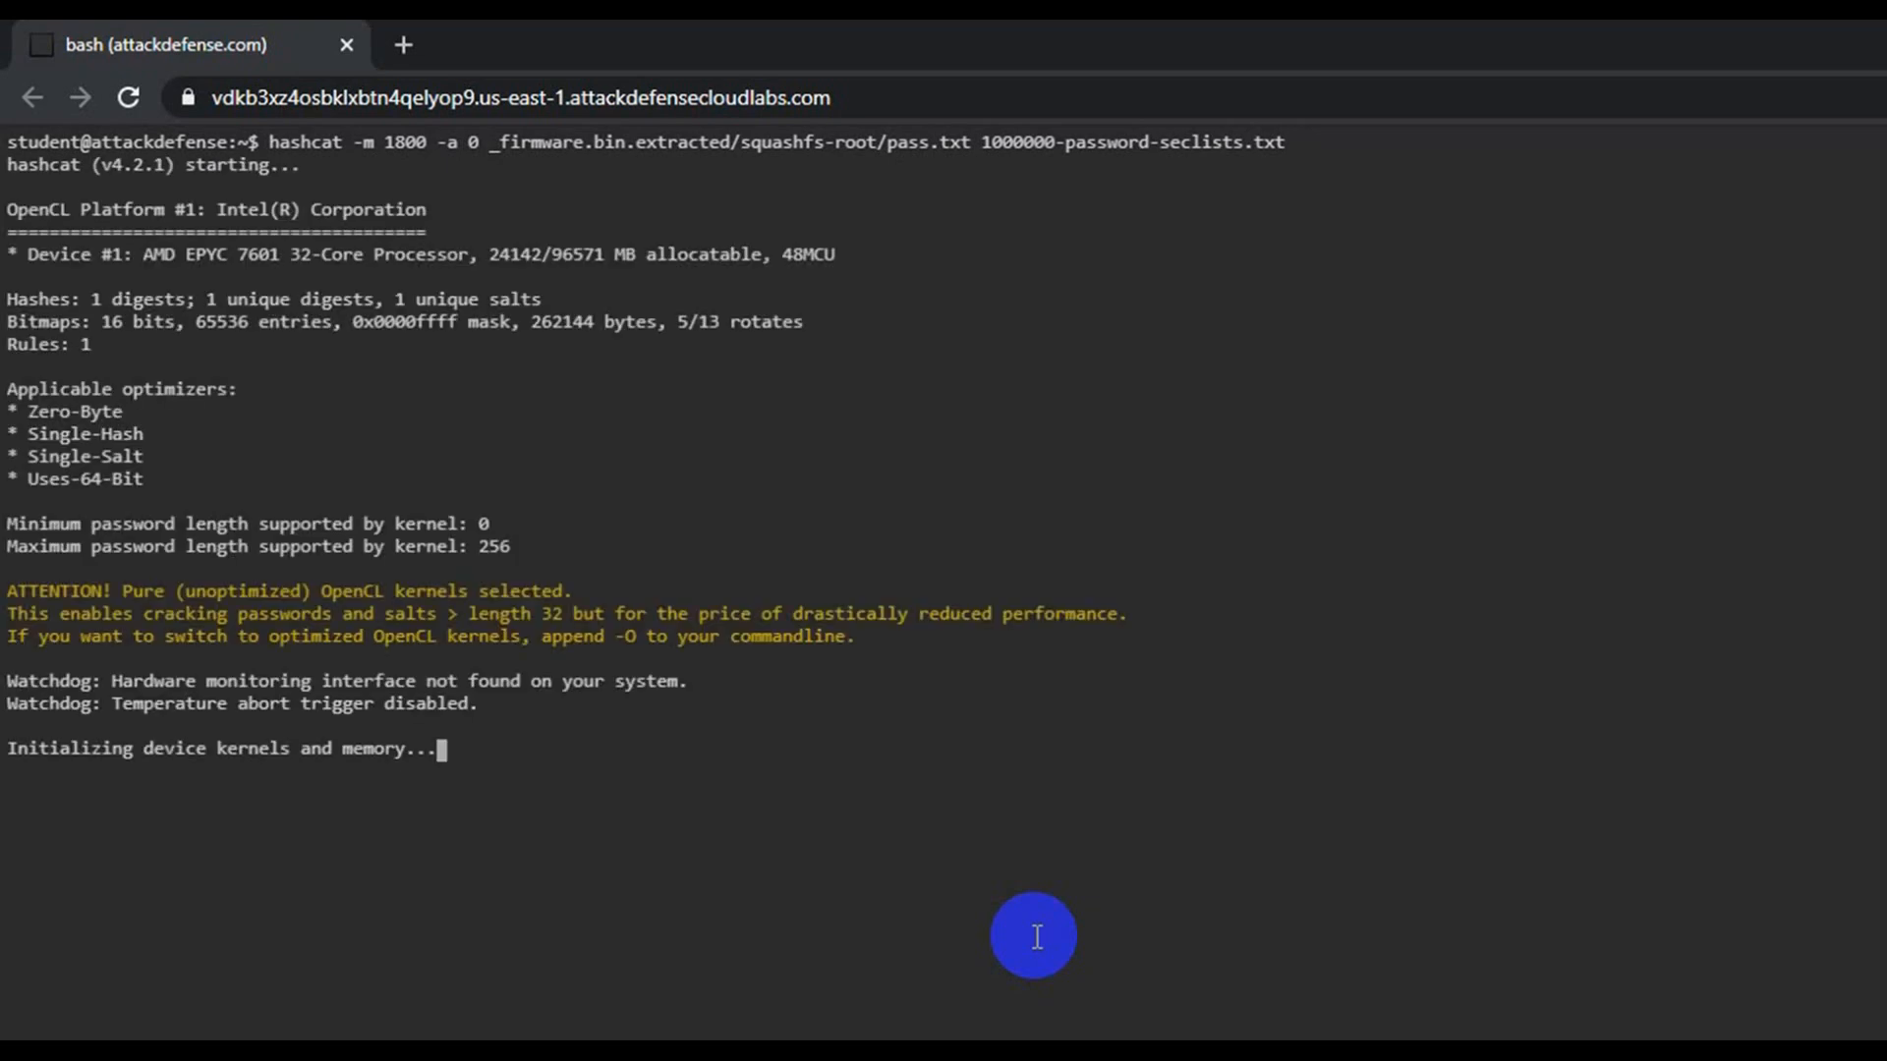
{"action": "mouse_move", "coordinate": [448, 849]}
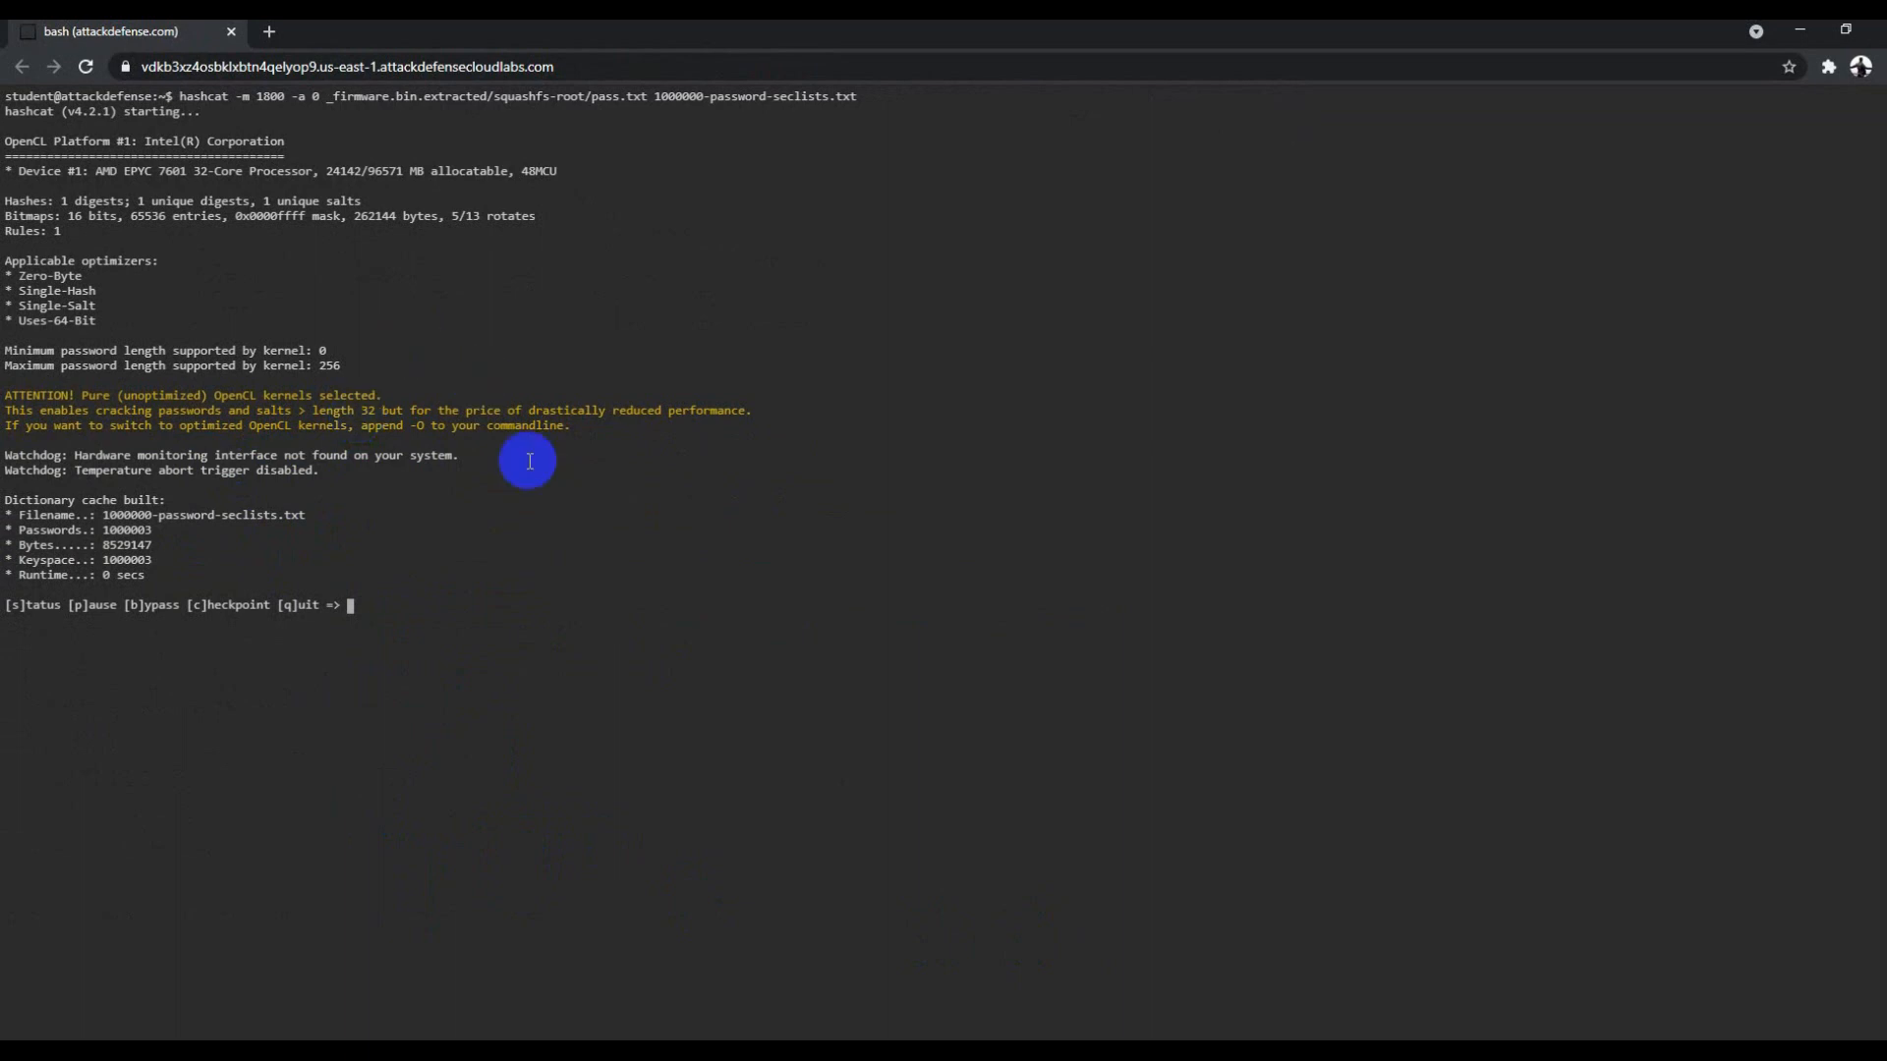
{"action": "mouse_move", "coordinate": [137, 604]}
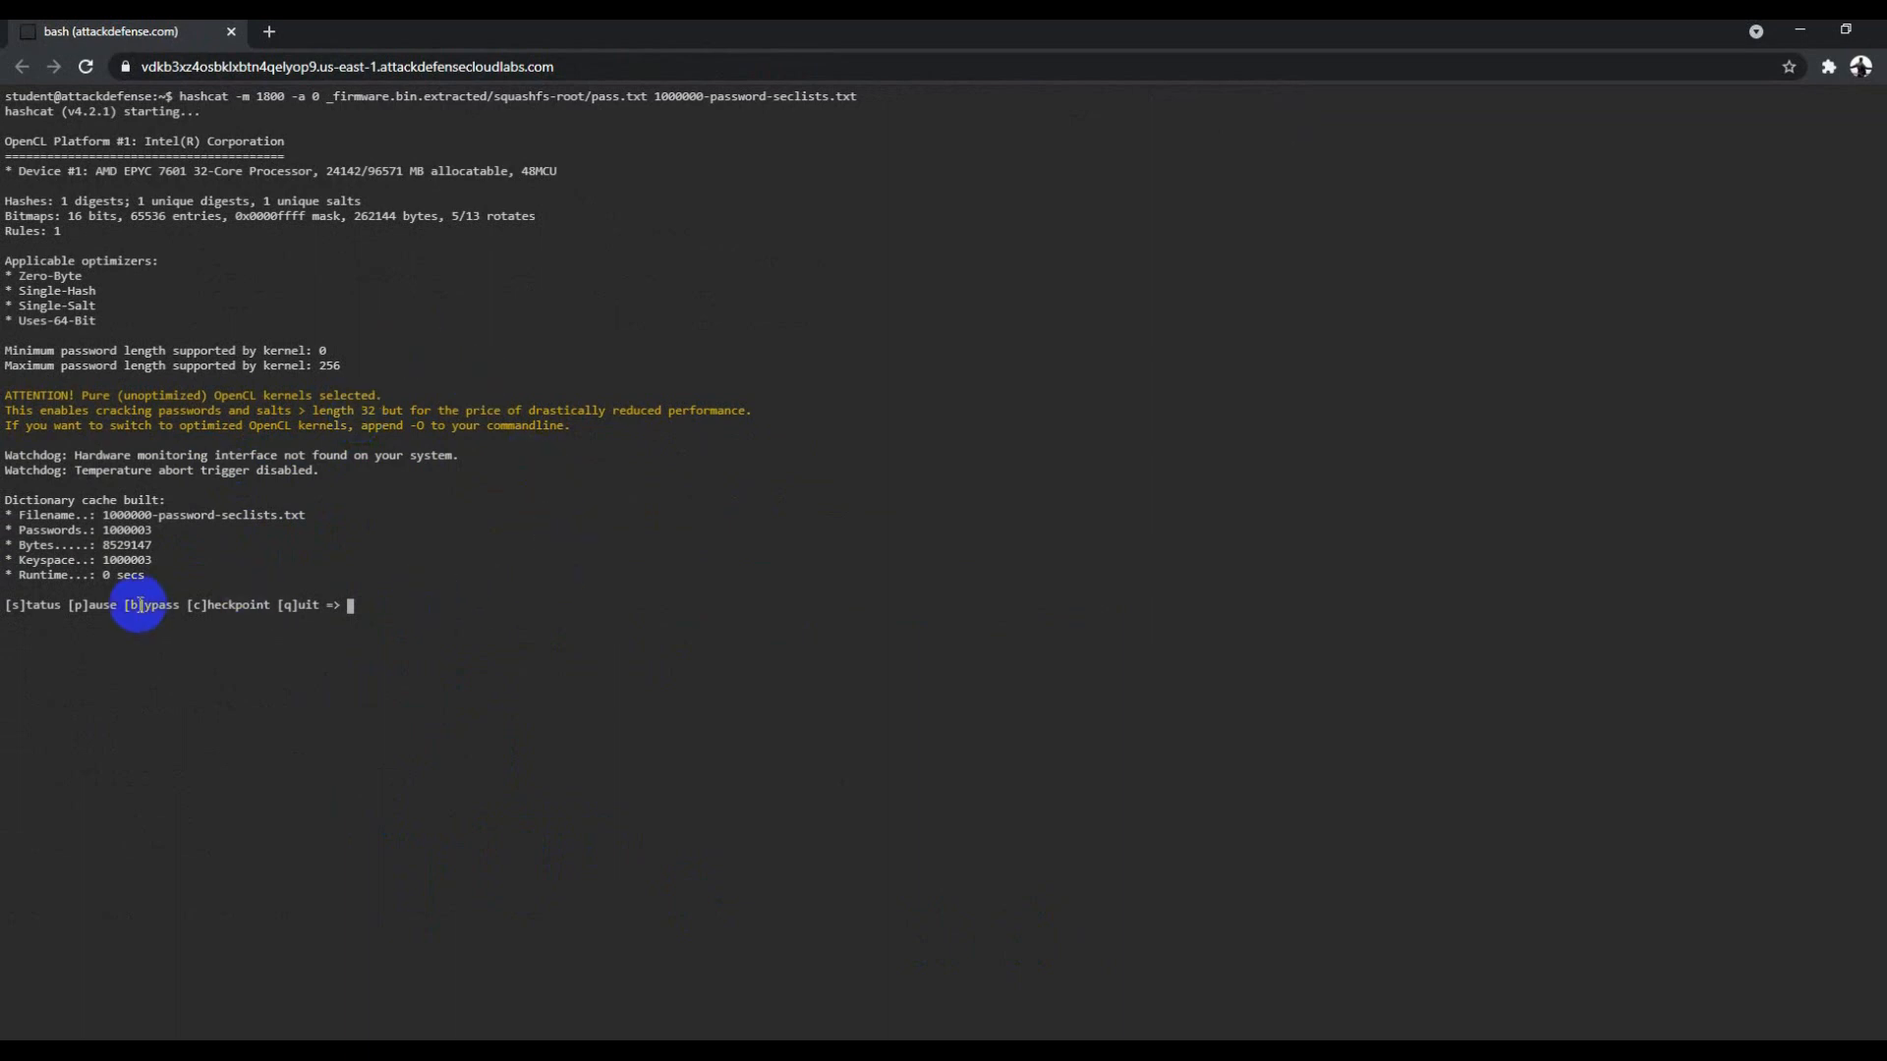
{"action": "mouse_move", "coordinate": [287, 551]}
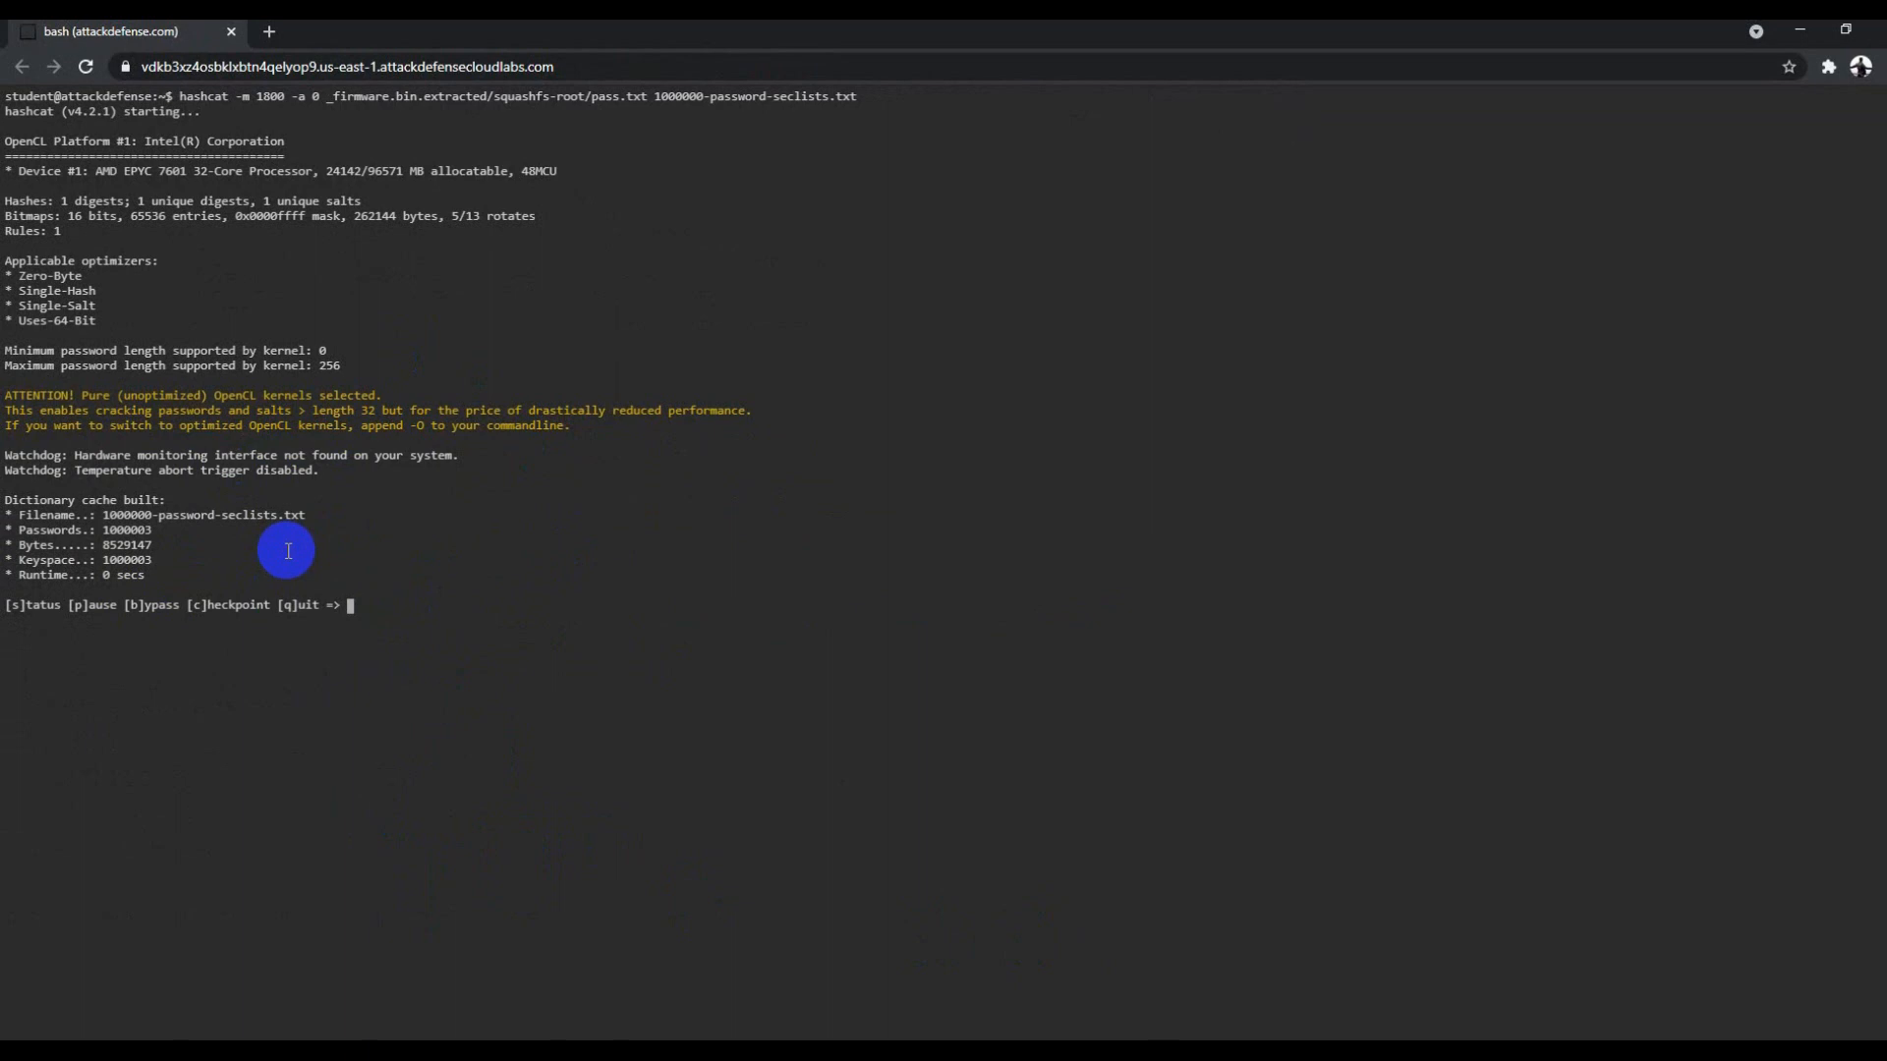
{"action": "type", "text": "s"}
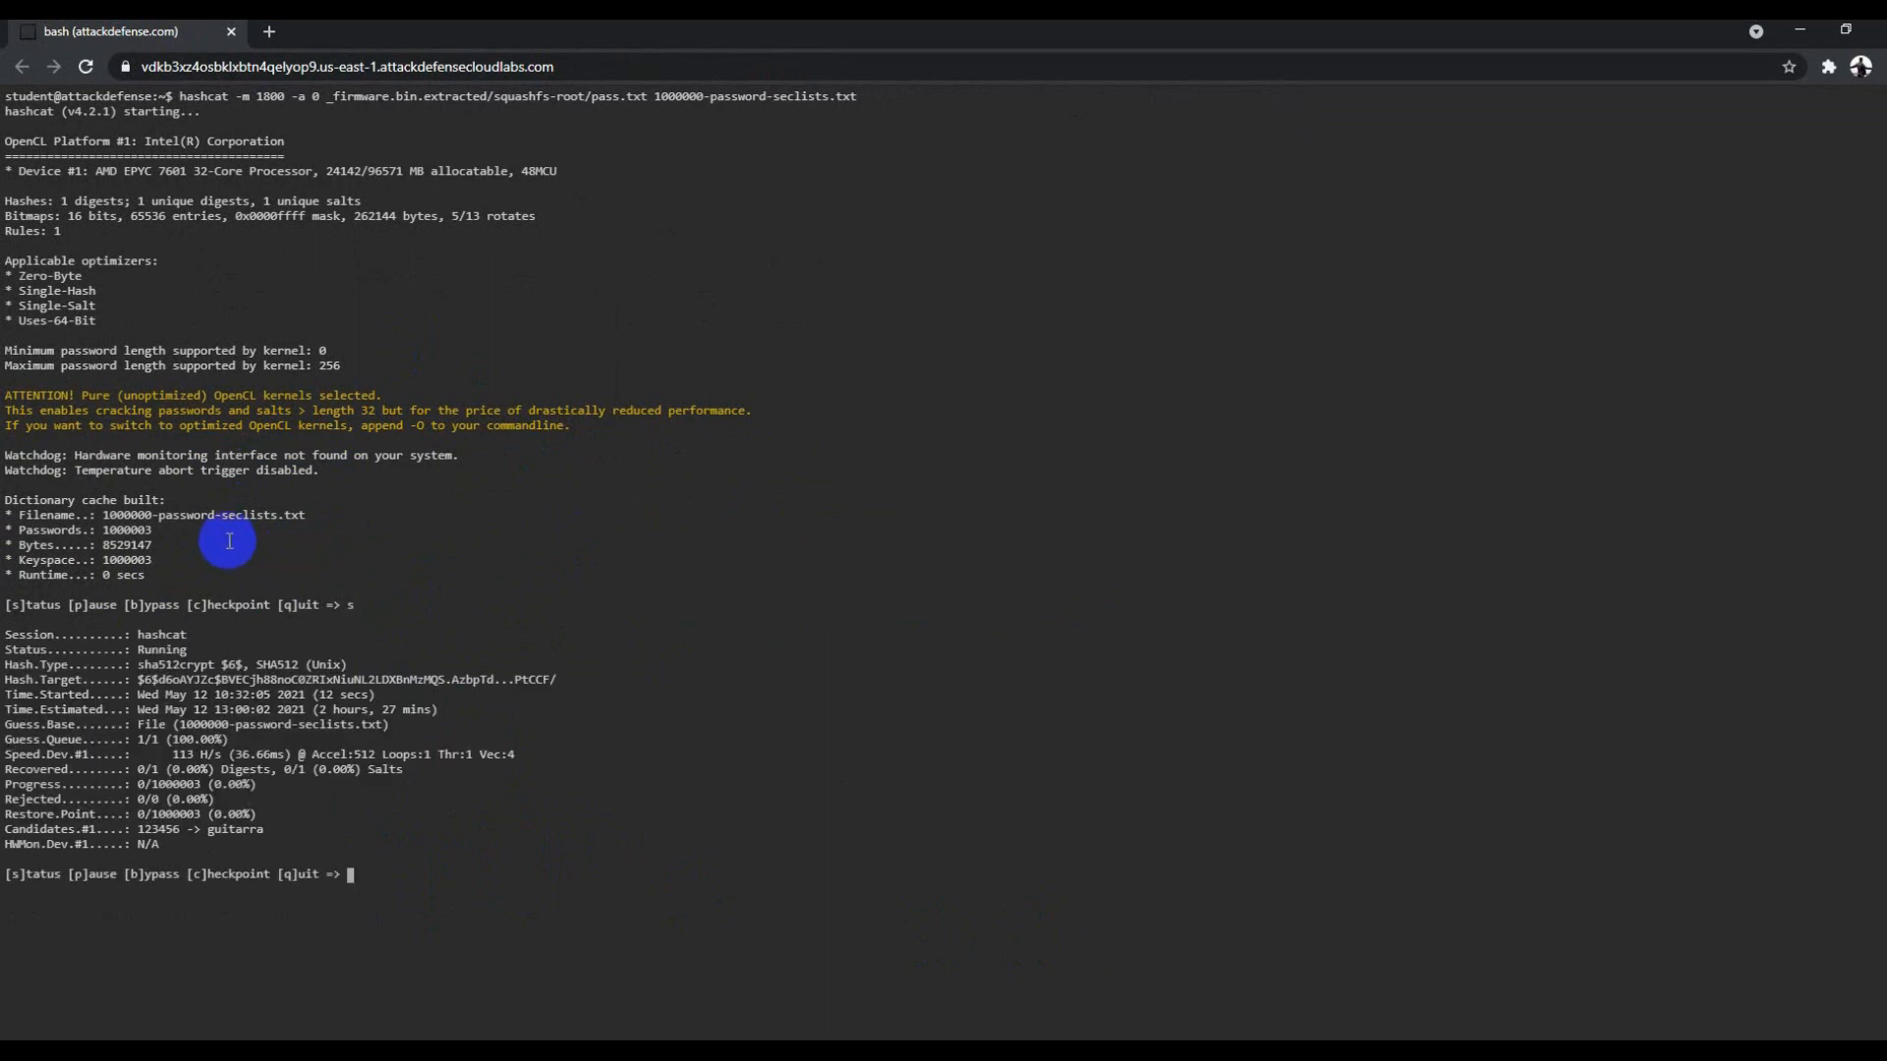
{"action": "double_click", "coordinate": [162, 635]}
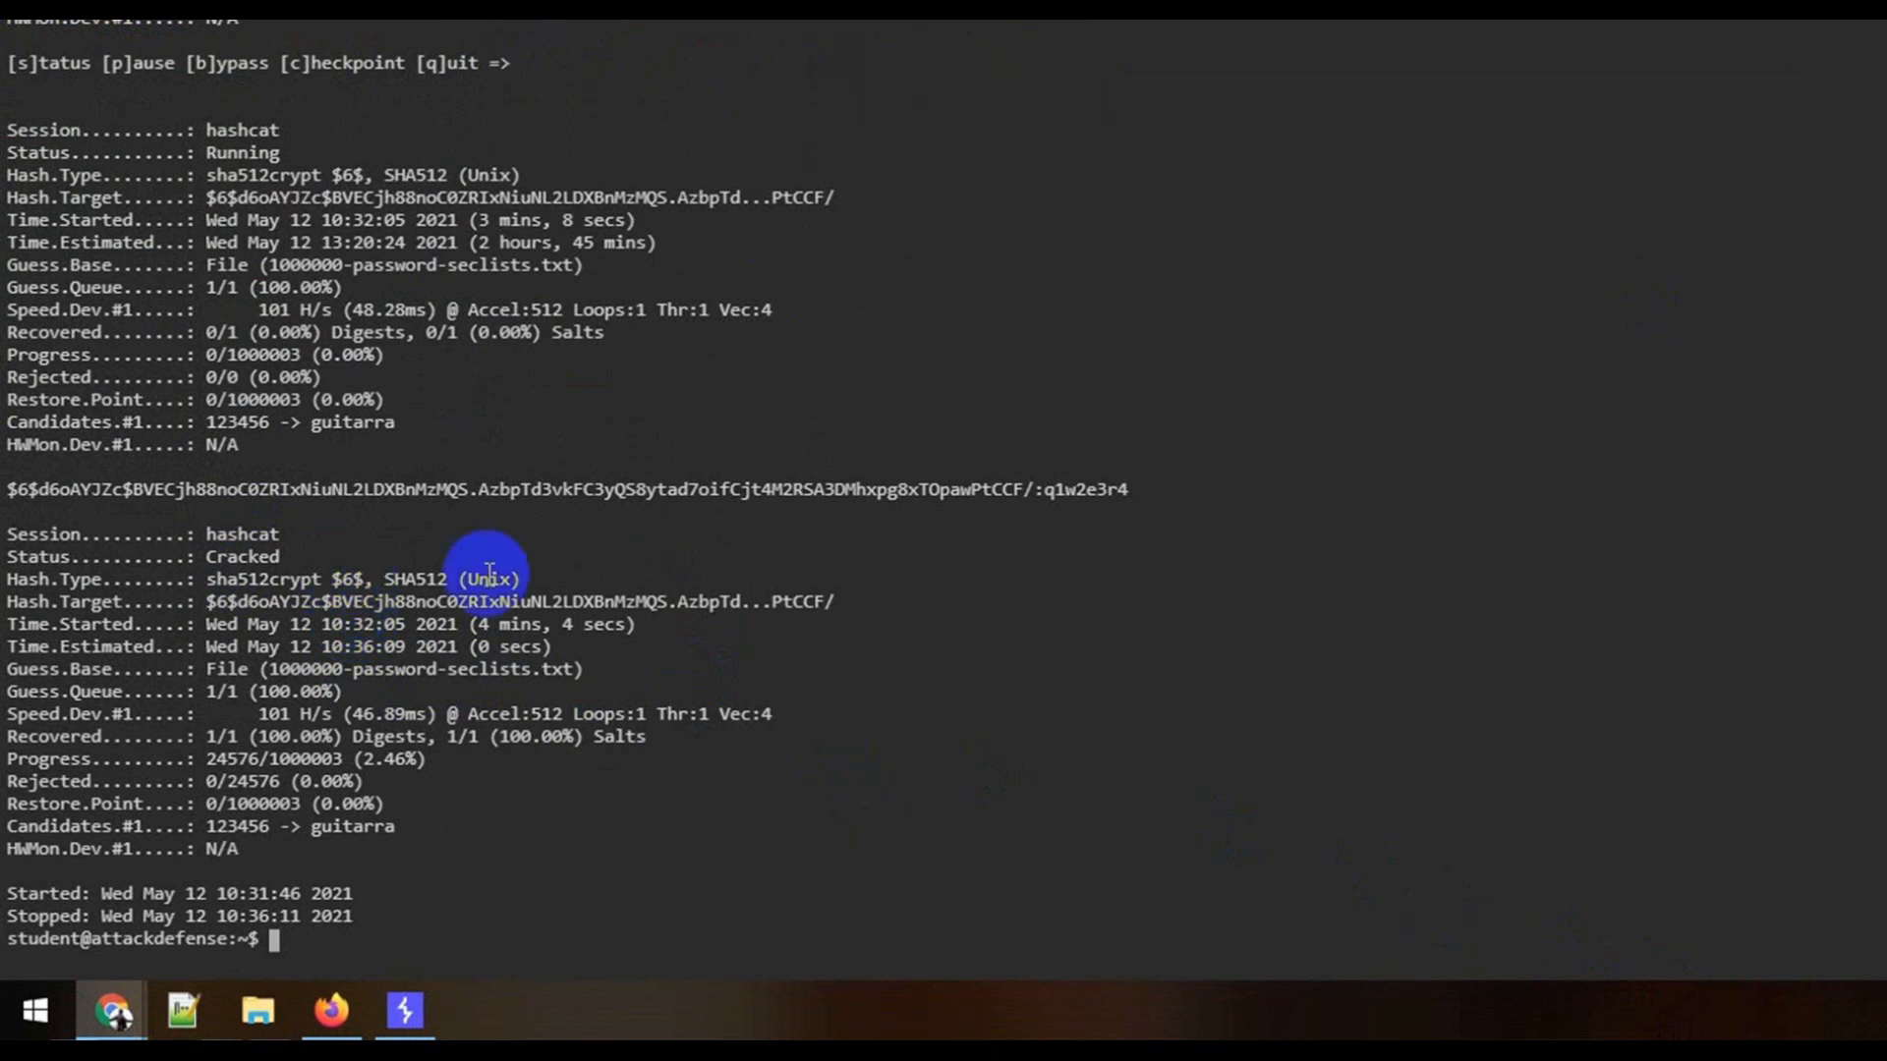
{"action": "mouse_move", "coordinate": [479, 672]}
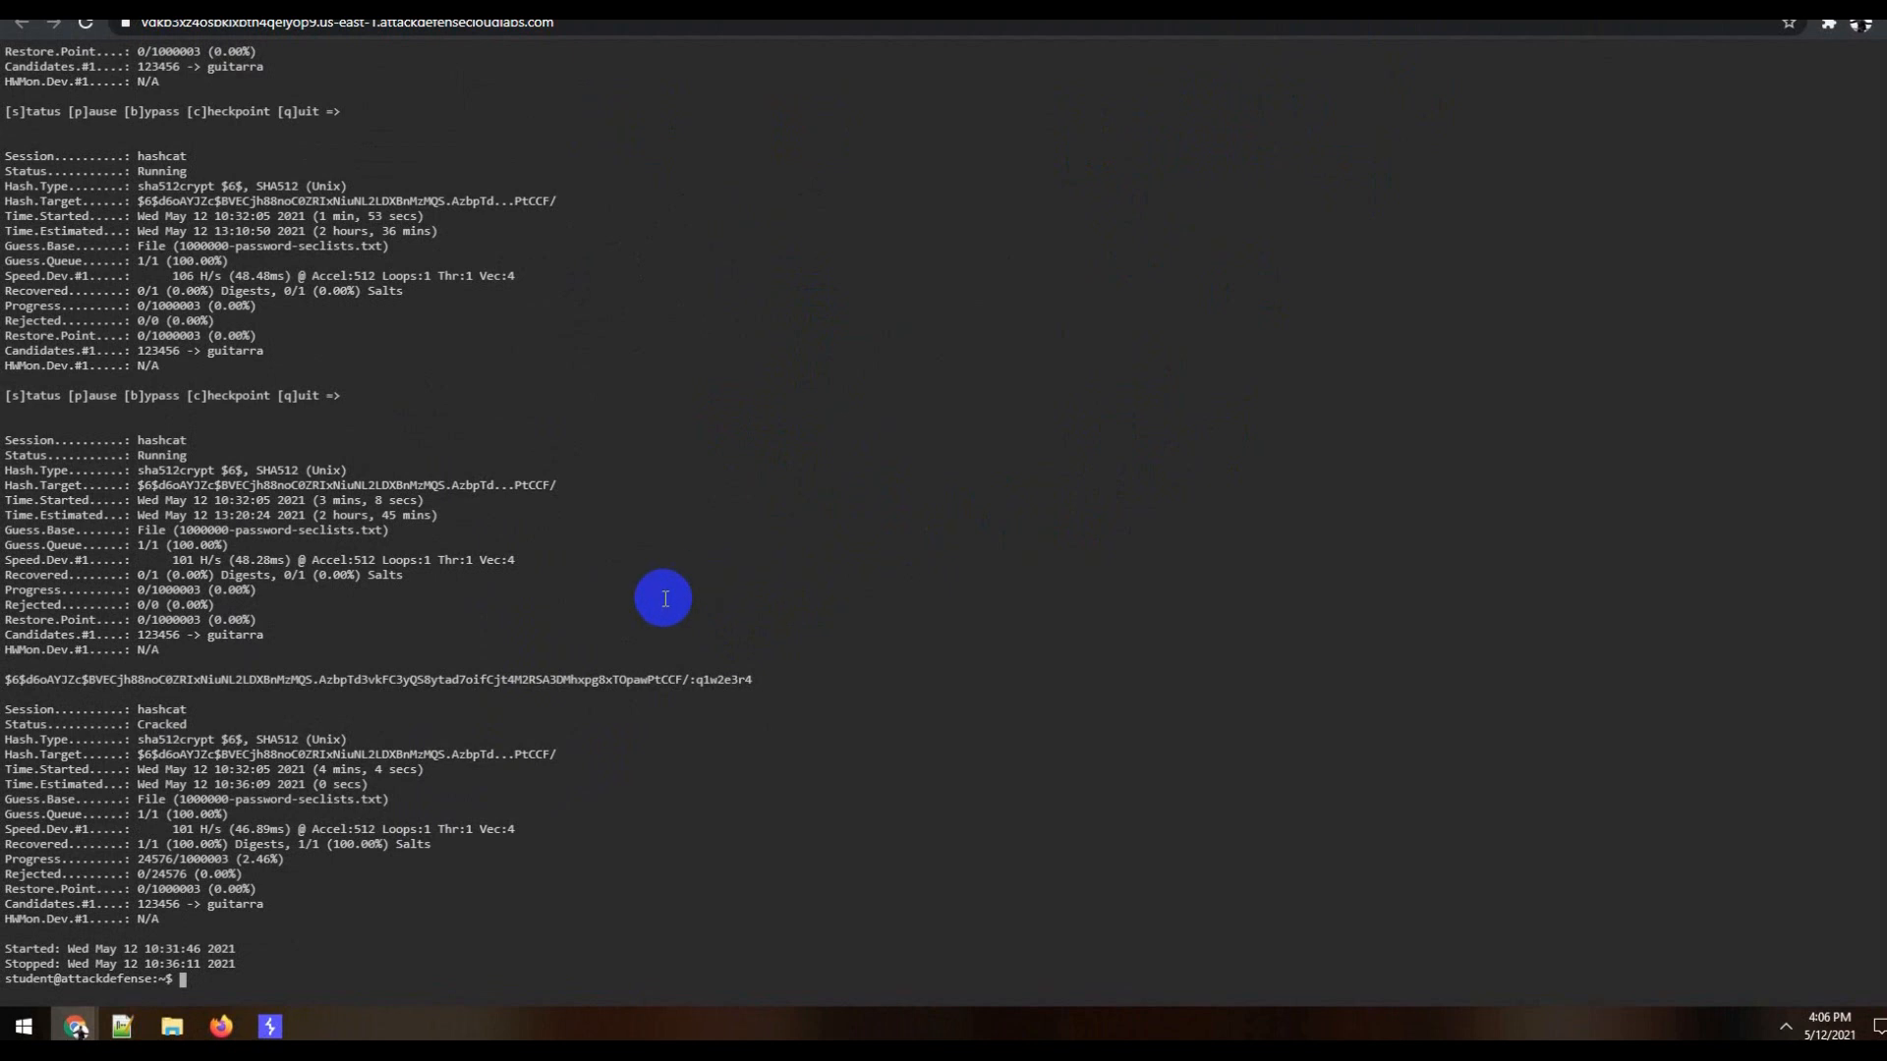
{"action": "mouse_move", "coordinate": [578, 629]}
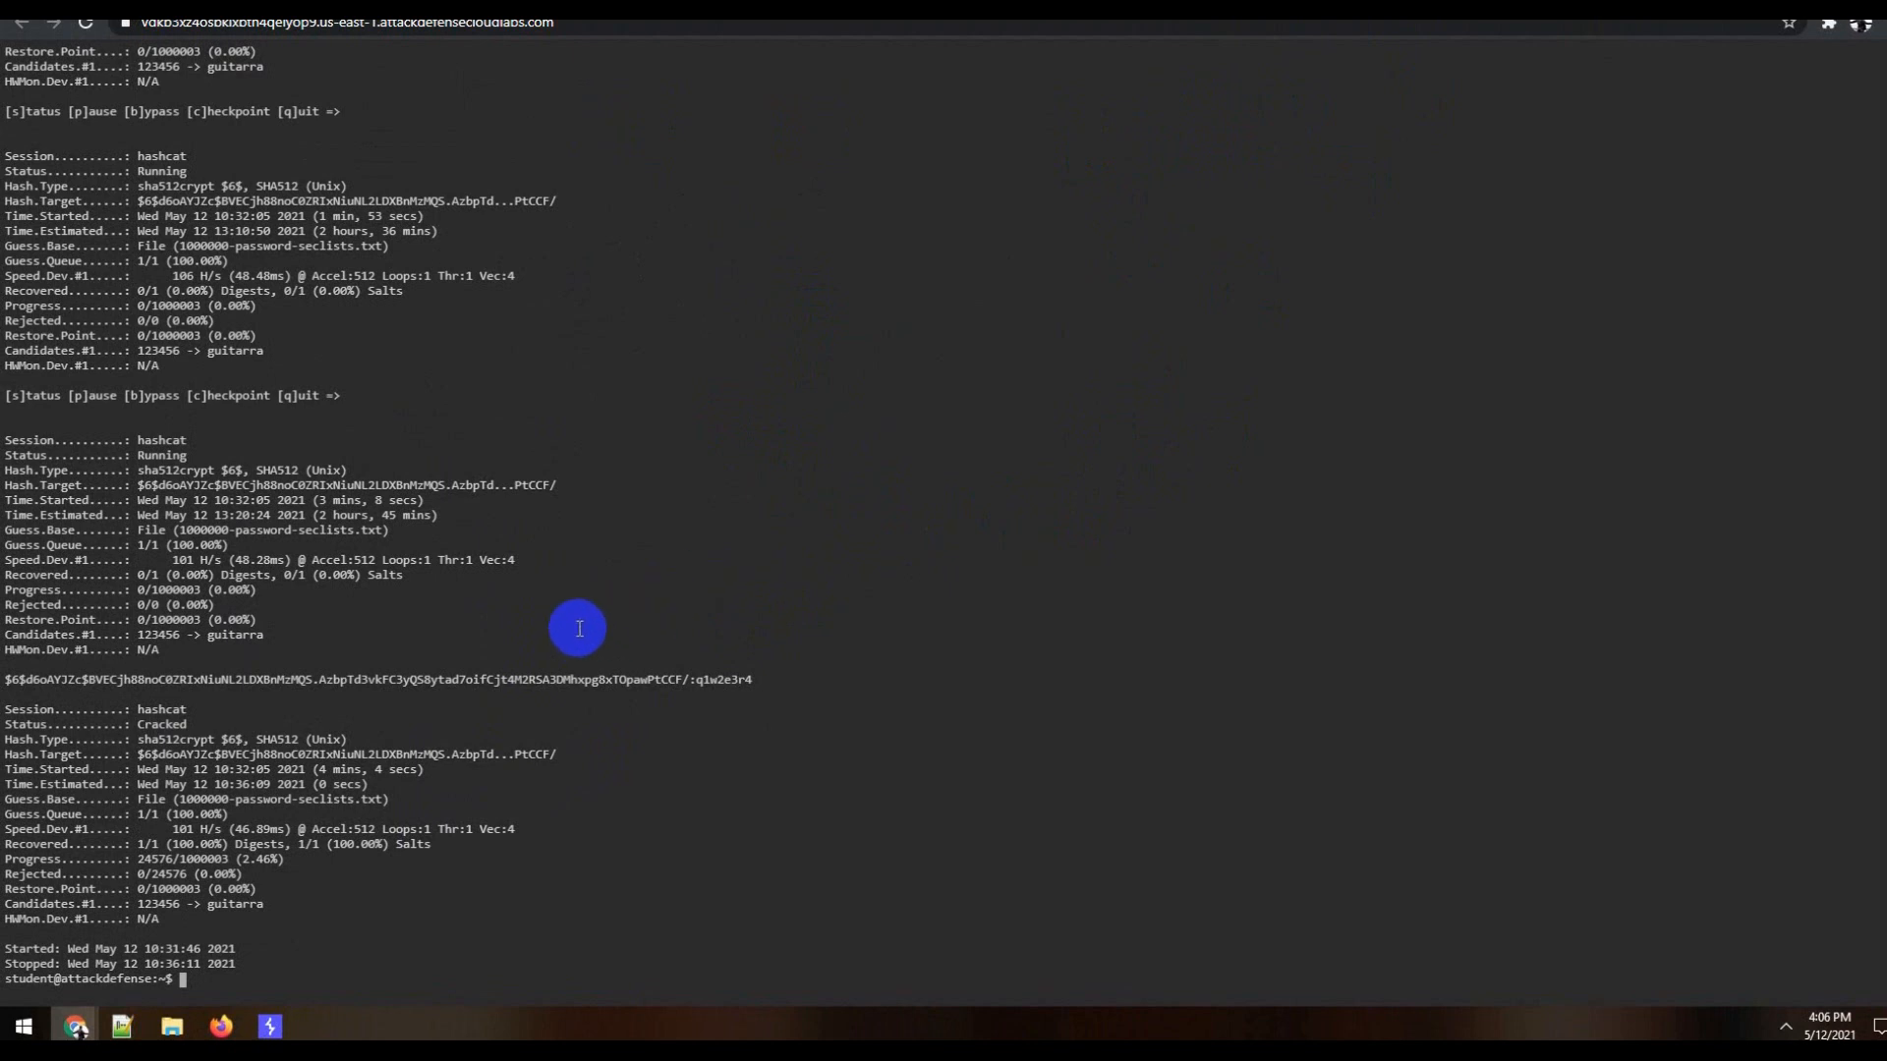